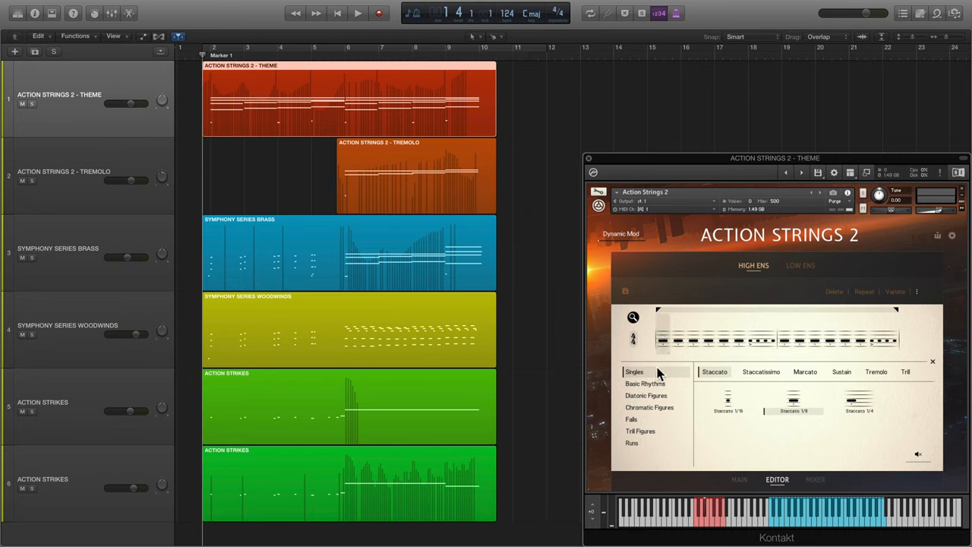
Step: Browse the Basic Rhythms, Chromatic Figures, Falls and Runs pattern categories, then return to the Wild Horde main page
{"action": "left_click", "coordinate": [646, 383]}
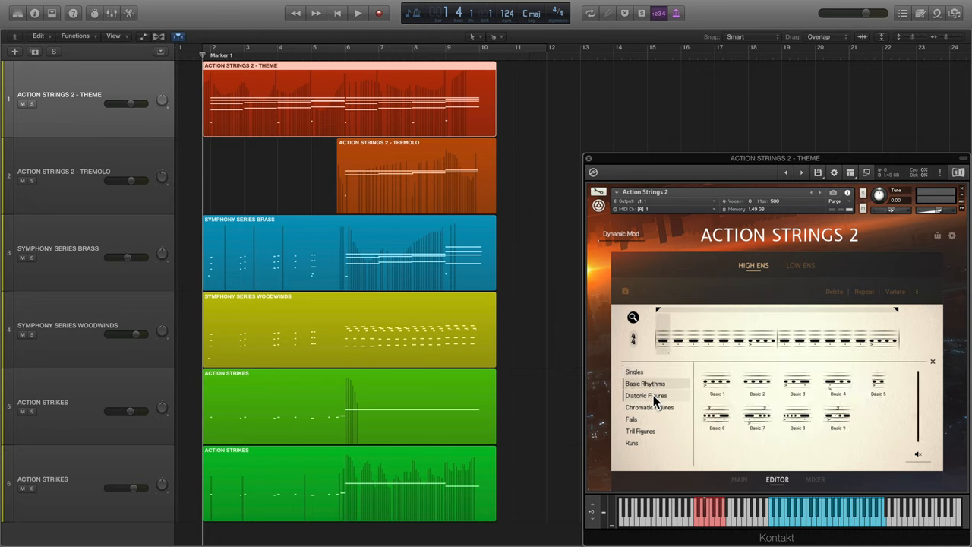
{"action": "left_click", "coordinate": [649, 407]}
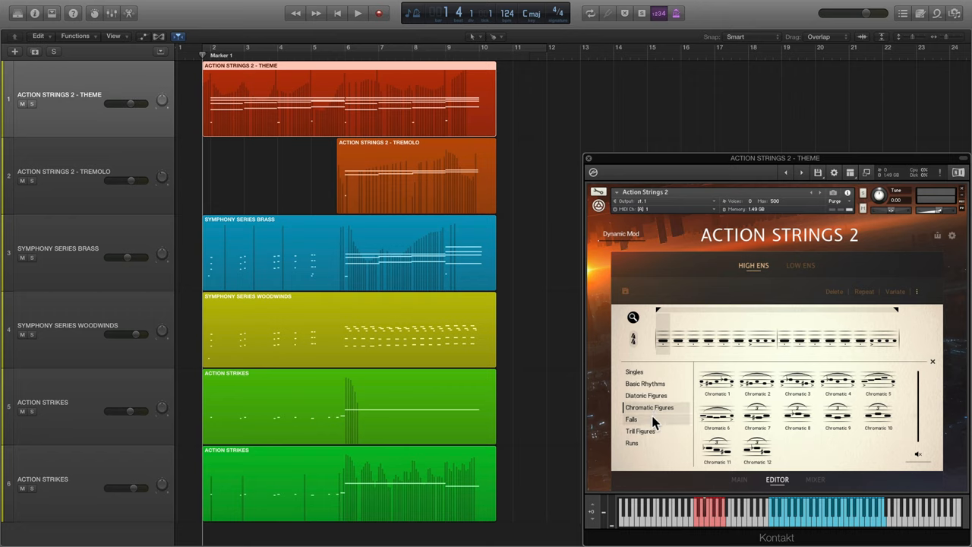
{"action": "left_click", "coordinate": [632, 420]}
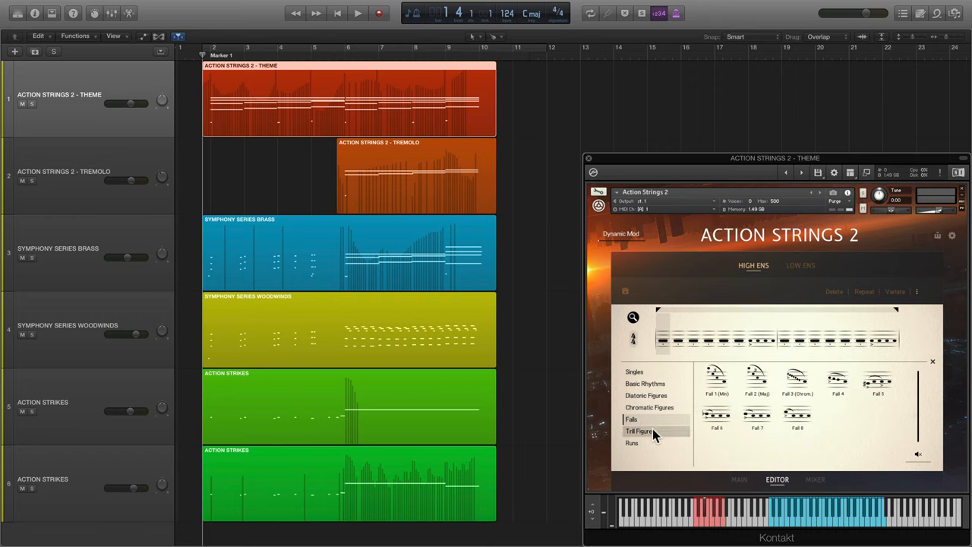
{"action": "left_click", "coordinate": [632, 444]}
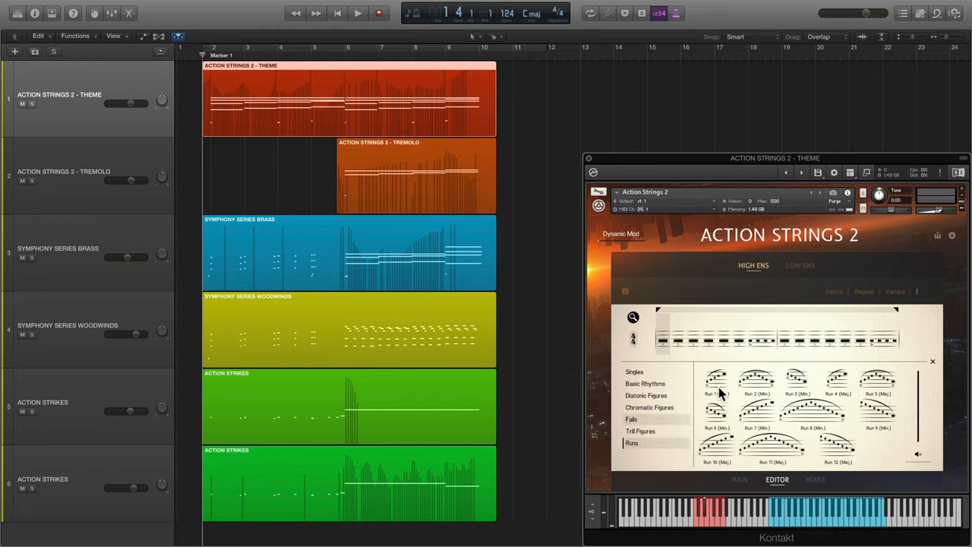
{"action": "left_click", "coordinate": [802, 265]}
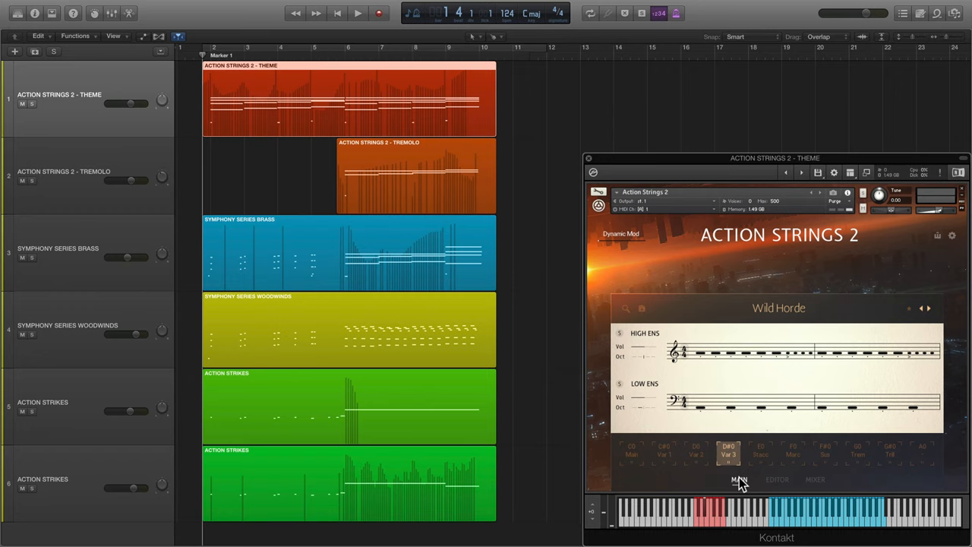
{"action": "left_click", "coordinate": [374, 14]}
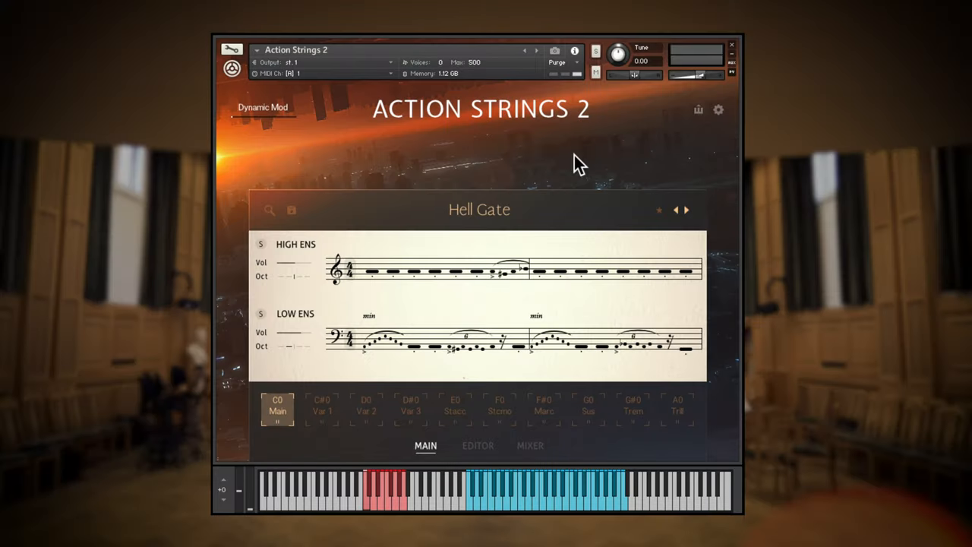
{"action": "mouse_move", "coordinate": [565, 163]}
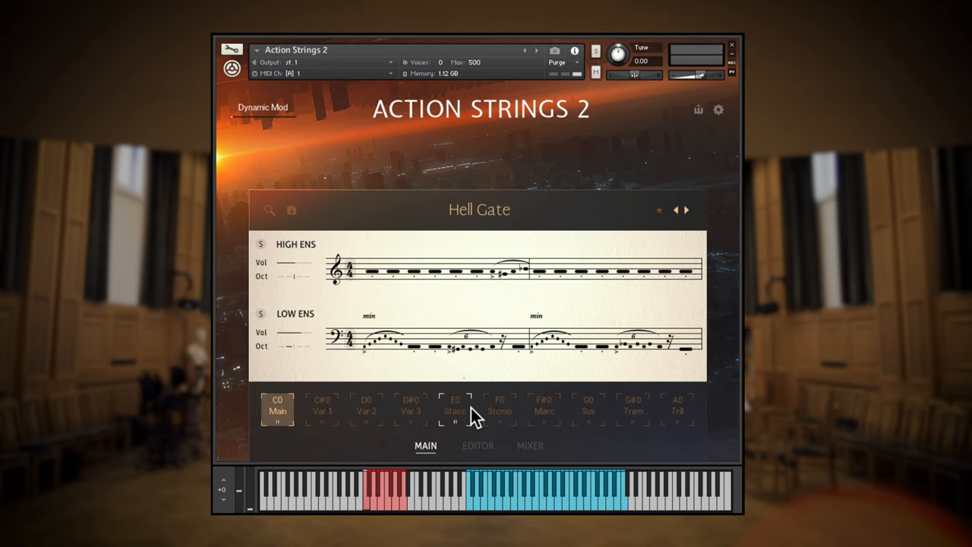
Step: Check the instrument's global settings and Mixer pages, returning to the Main performance page
{"action": "left_click", "coordinate": [718, 109]}
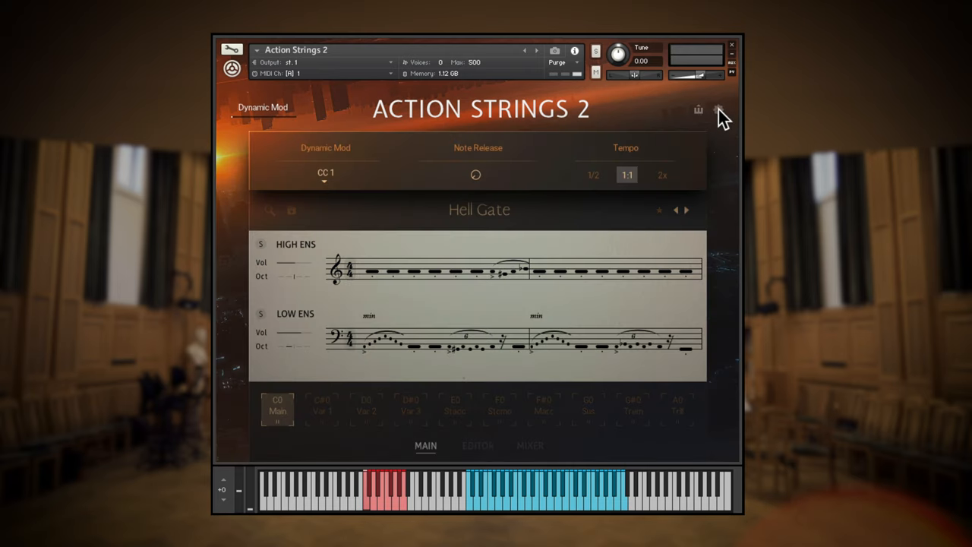
{"action": "left_click", "coordinate": [529, 447]}
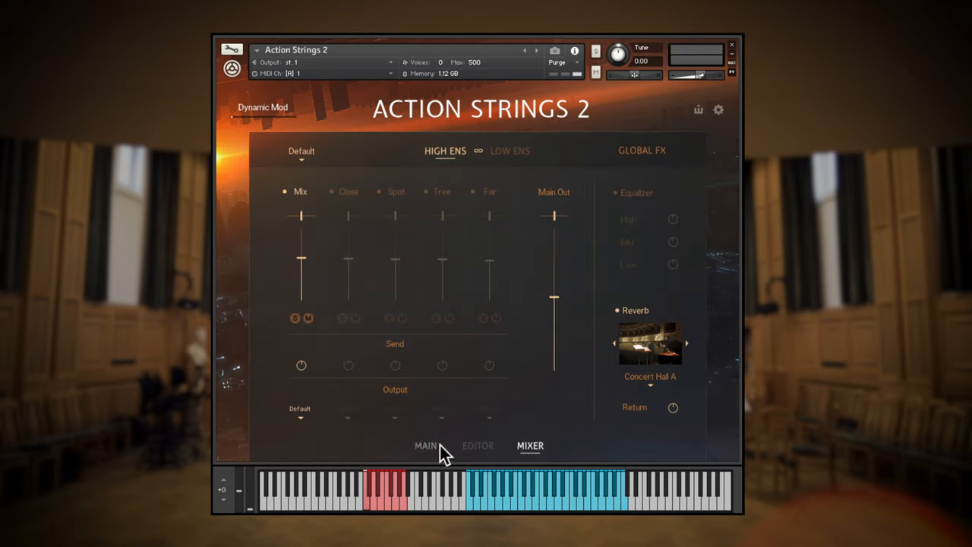
{"action": "left_click", "coordinate": [426, 446]}
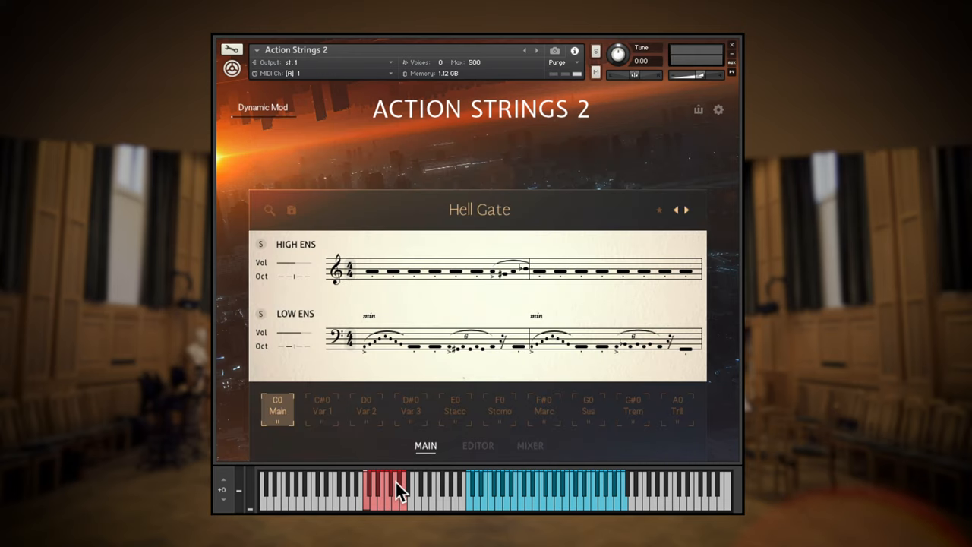
{"action": "mouse_move", "coordinate": [319, 443]}
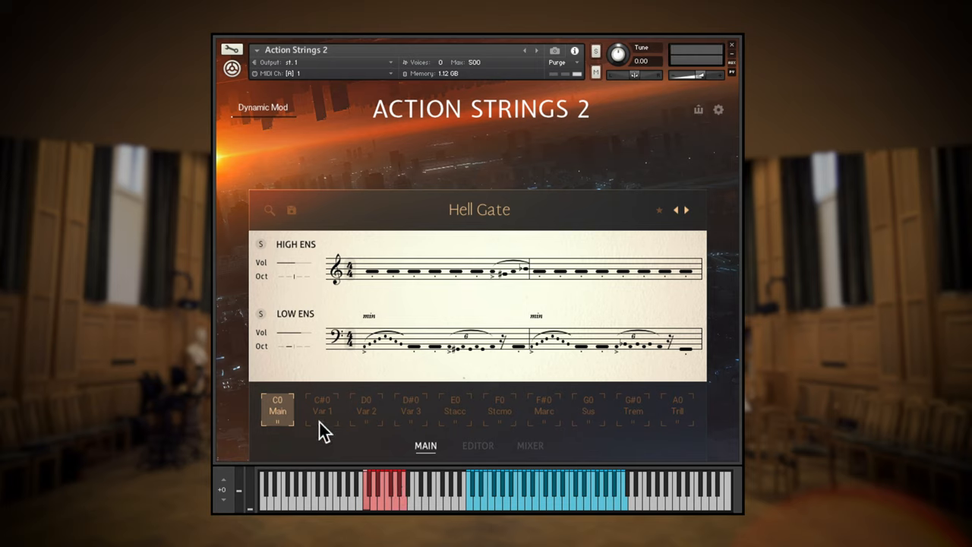
Step: Move the Main pattern slot and restore it, then switch Hell Gate through Var 1 to Var 3
{"action": "left_click", "coordinate": [587, 410]}
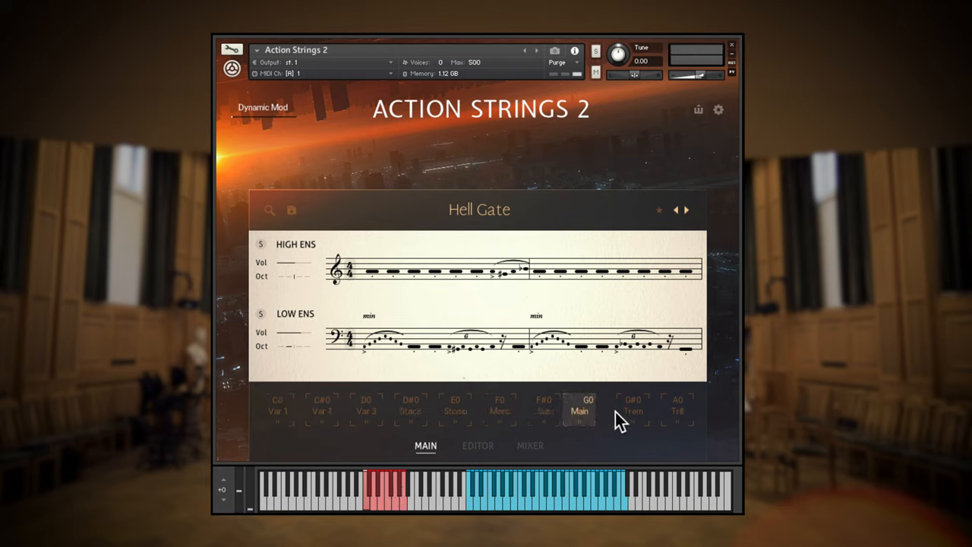
{"action": "left_click", "coordinate": [280, 415]}
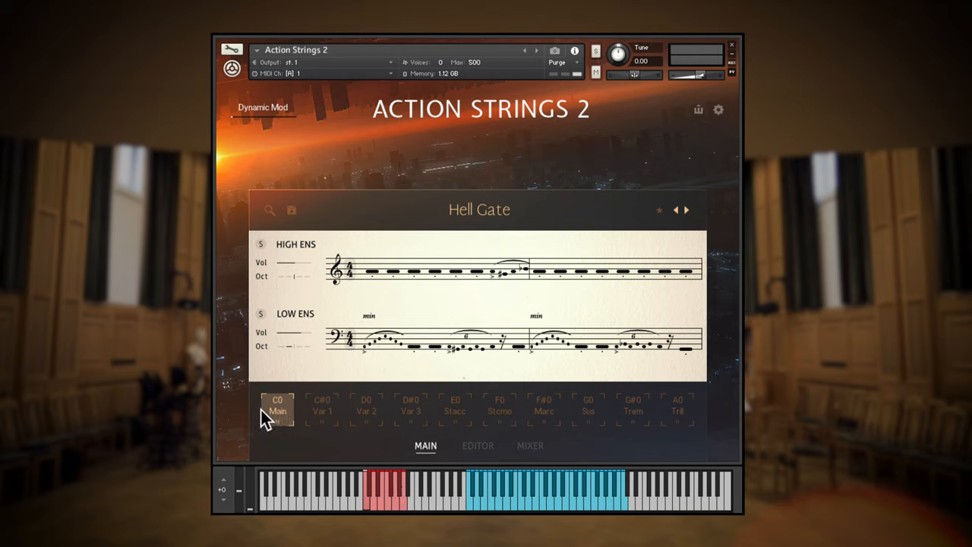
{"action": "mouse_move", "coordinate": [365, 505]}
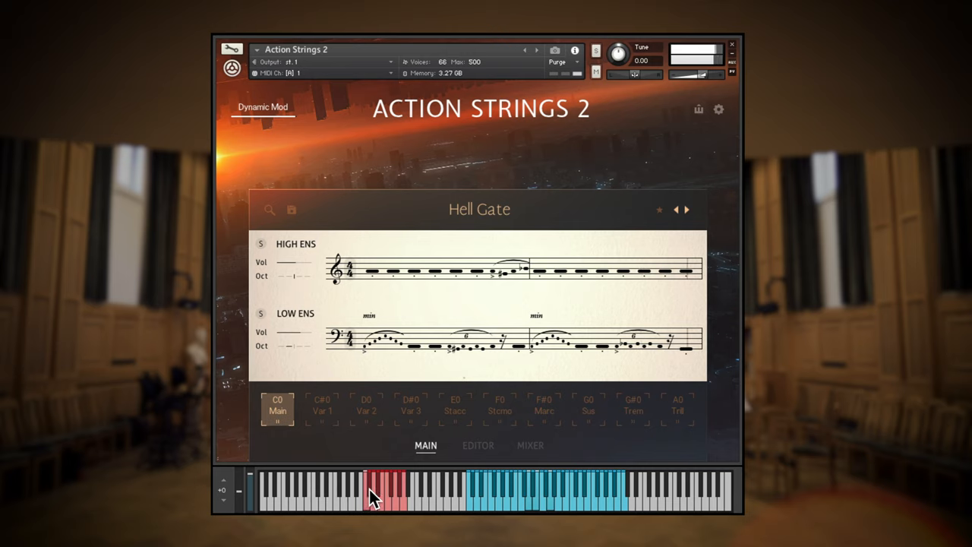
{"action": "left_click", "coordinate": [322, 410]}
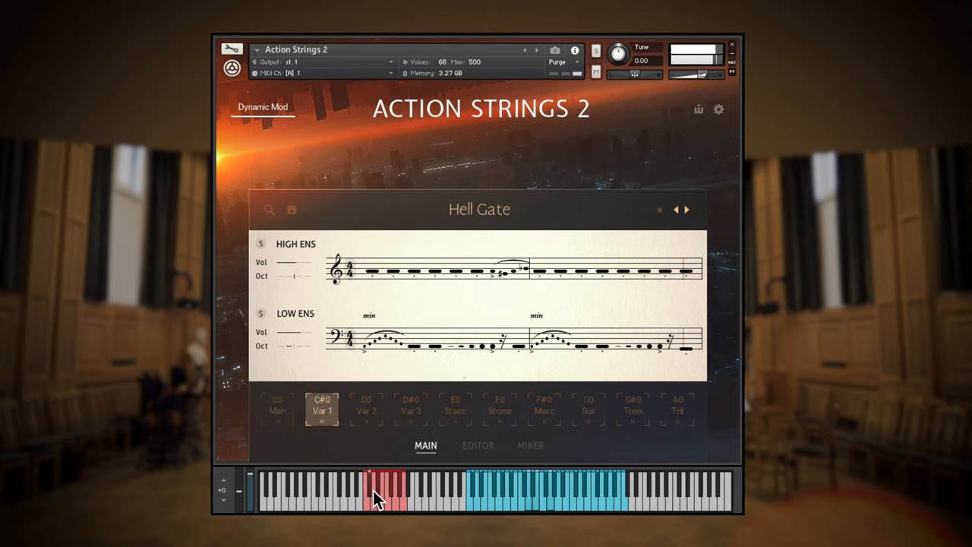
{"action": "left_click", "coordinate": [365, 407]}
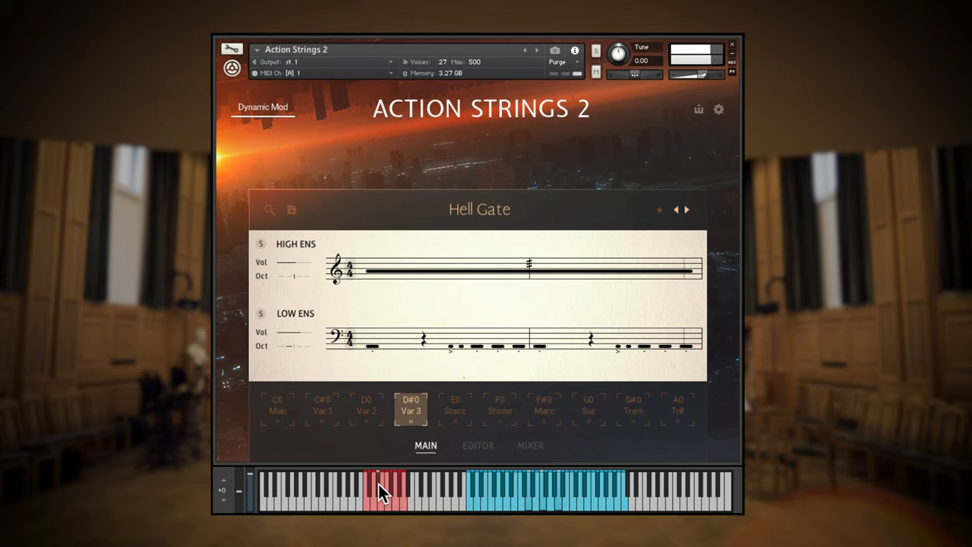
Step: Audition Hell Gate's staccato, Strmo, sustain, marcato and tremolo articulations, ending on Trill
{"action": "left_click", "coordinate": [456, 410]}
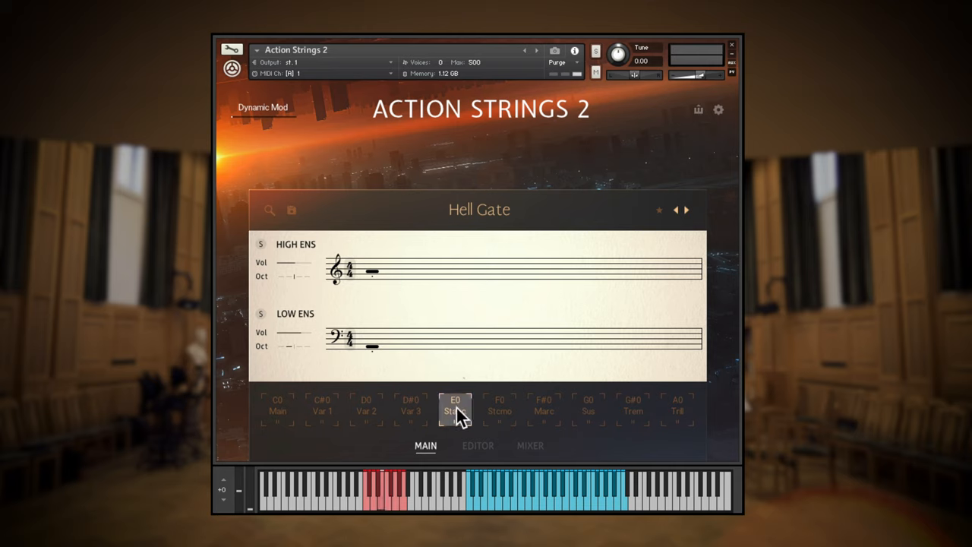
{"action": "left_click", "coordinate": [498, 410]}
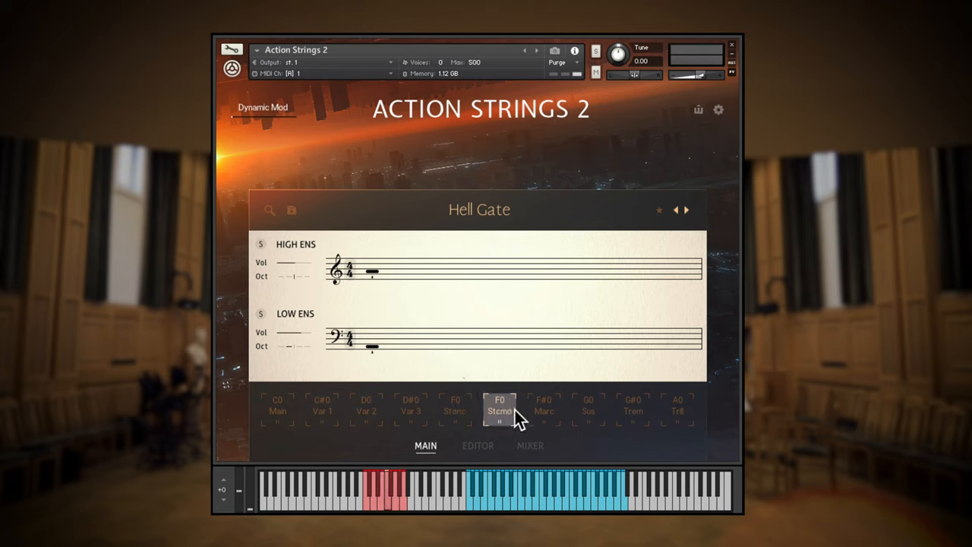
{"action": "left_click", "coordinate": [588, 413]}
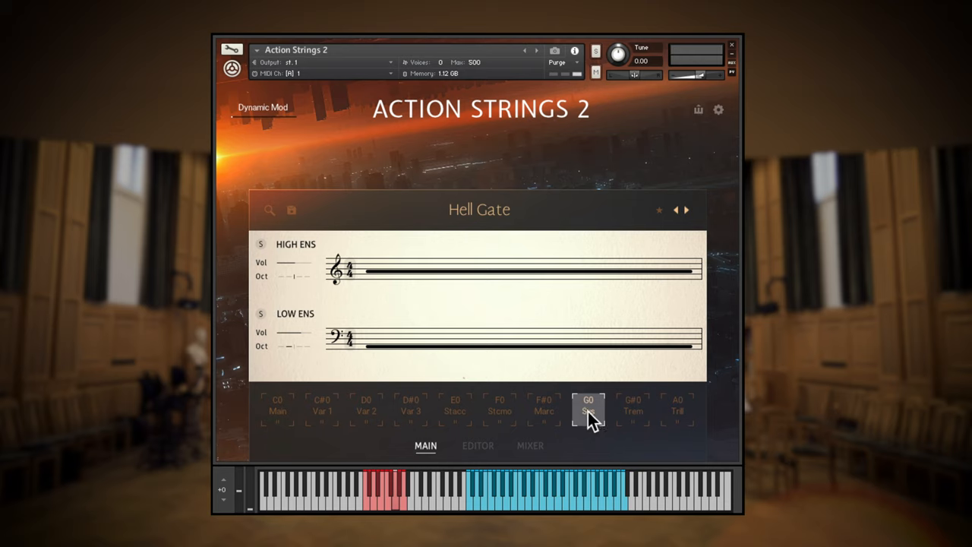
{"action": "left_click", "coordinate": [677, 410]}
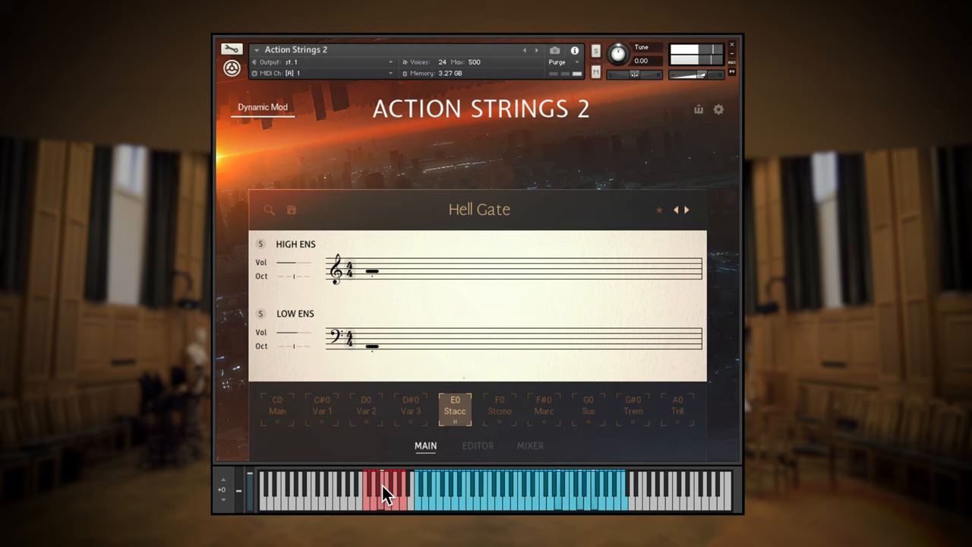
{"action": "left_click", "coordinate": [498, 410]}
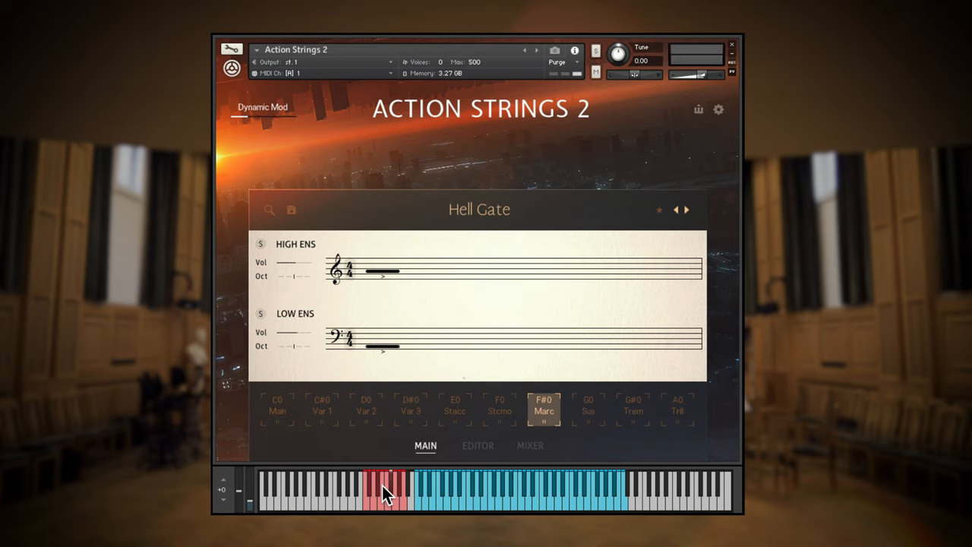
{"action": "left_click", "coordinate": [588, 409]}
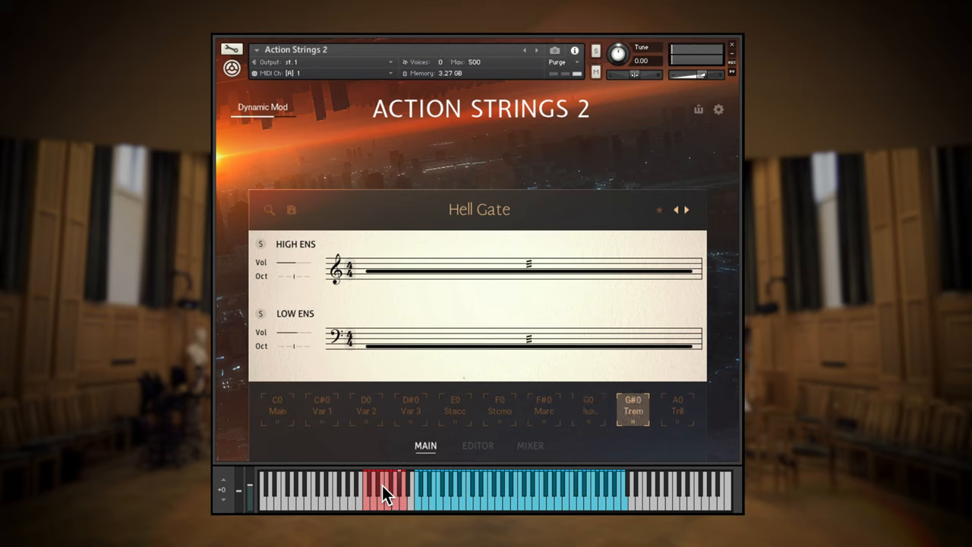
{"action": "left_click", "coordinate": [383, 495]}
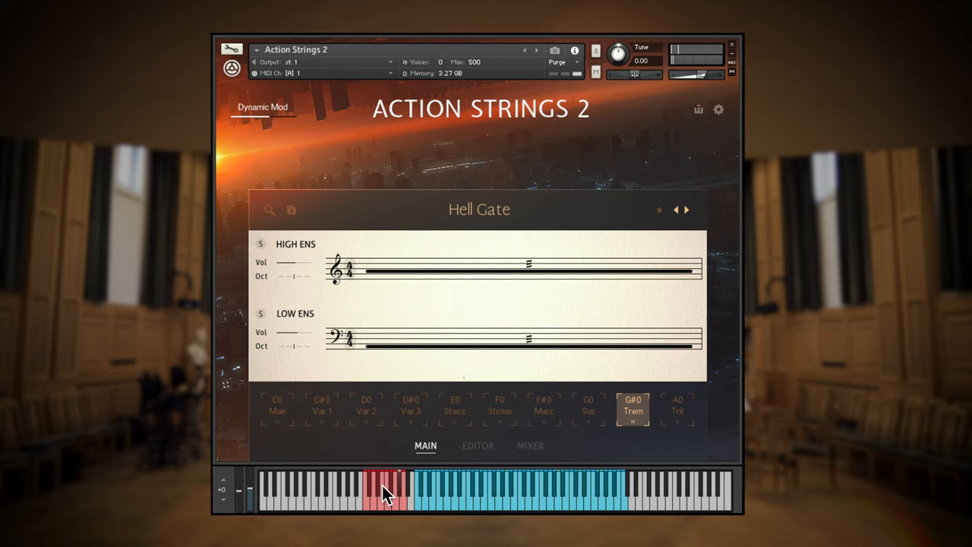
{"action": "left_click", "coordinate": [680, 410]}
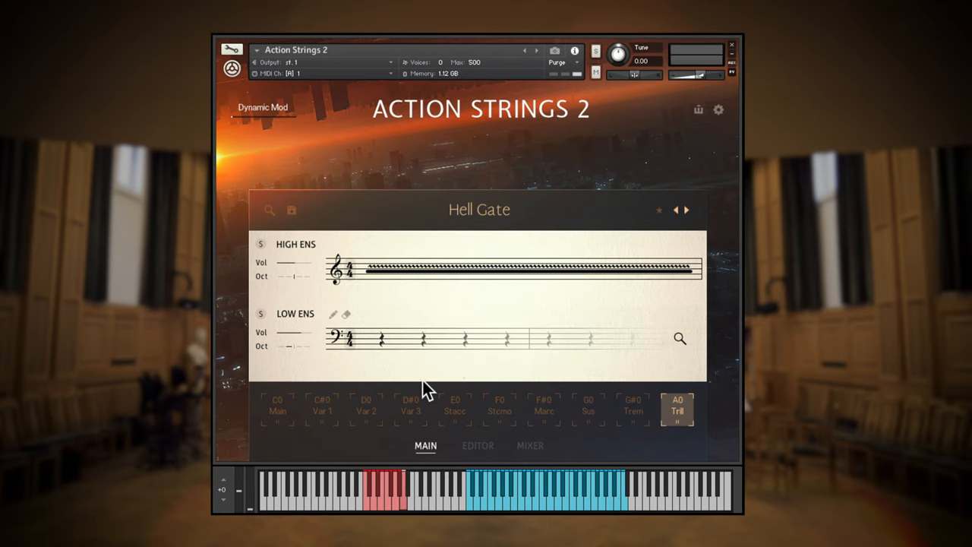
Step: Check the Mixer page and return to Main showing Chasing Falls C's trill variation
{"action": "left_click", "coordinate": [529, 447]}
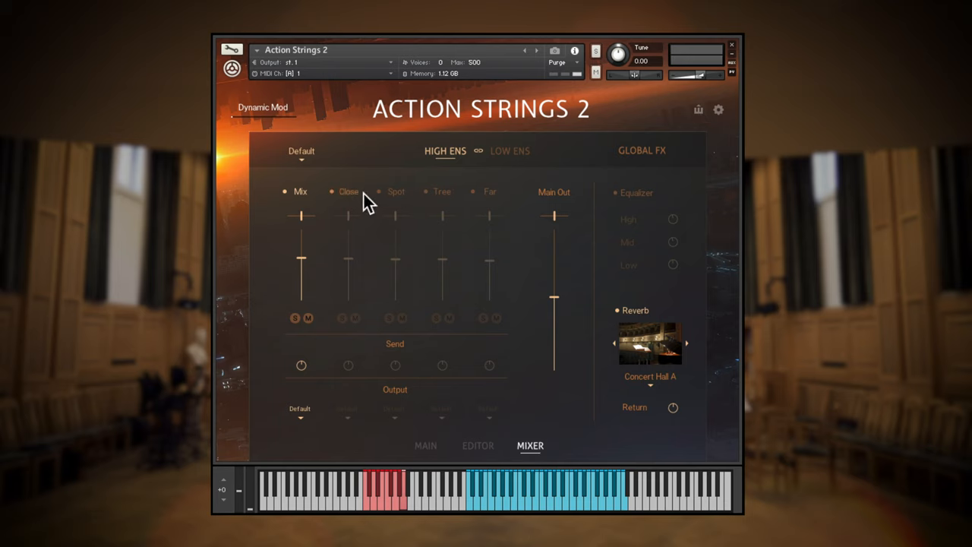
{"action": "mouse_move", "coordinate": [500, 200]}
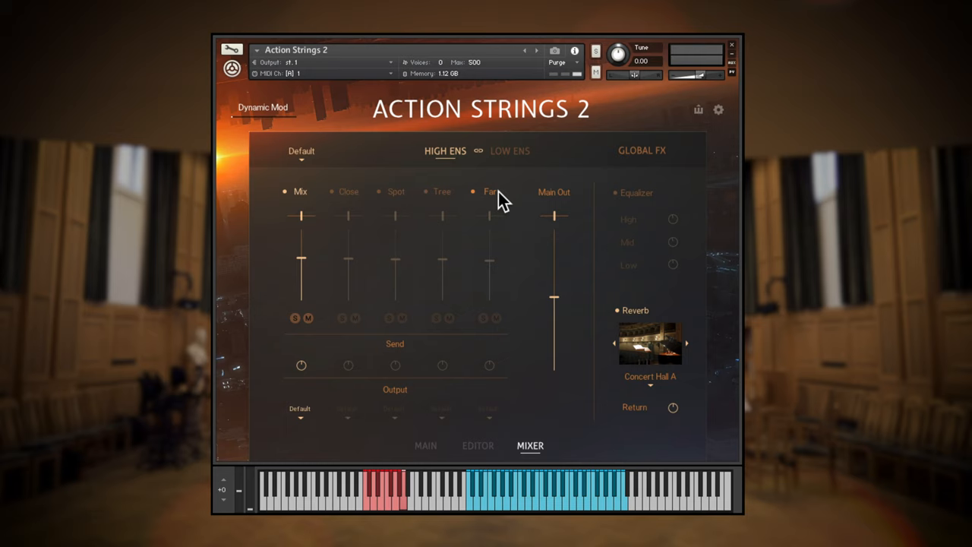
{"action": "left_click", "coordinate": [425, 445]}
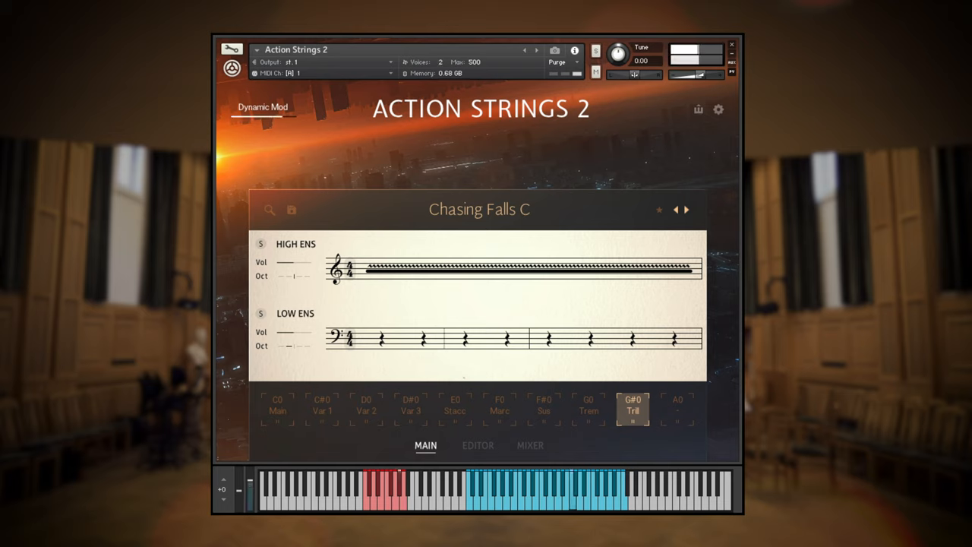
Step: Try Chasing Falls C's Main, Var 2, Var 3 and Stacc patterns
{"action": "left_click", "coordinate": [277, 409]}
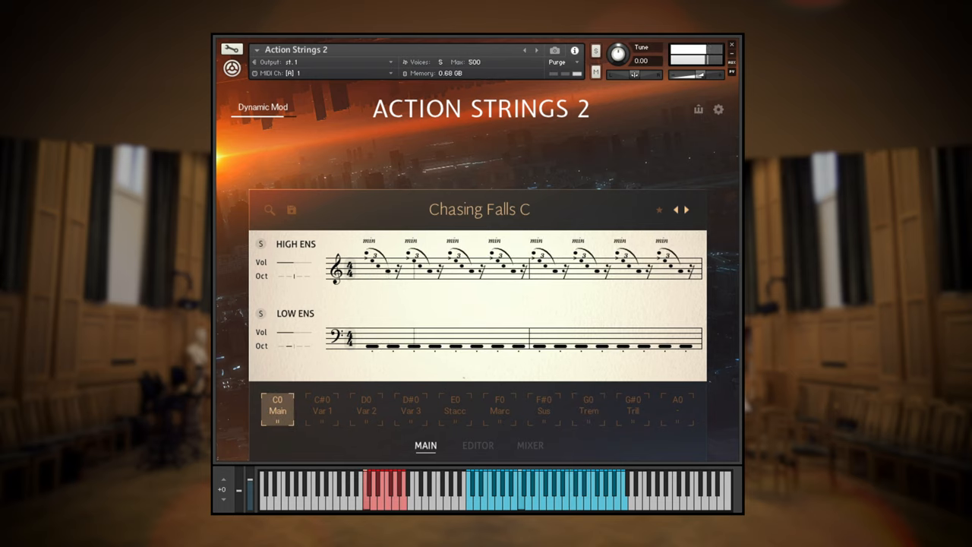
{"action": "left_click", "coordinate": [365, 408]}
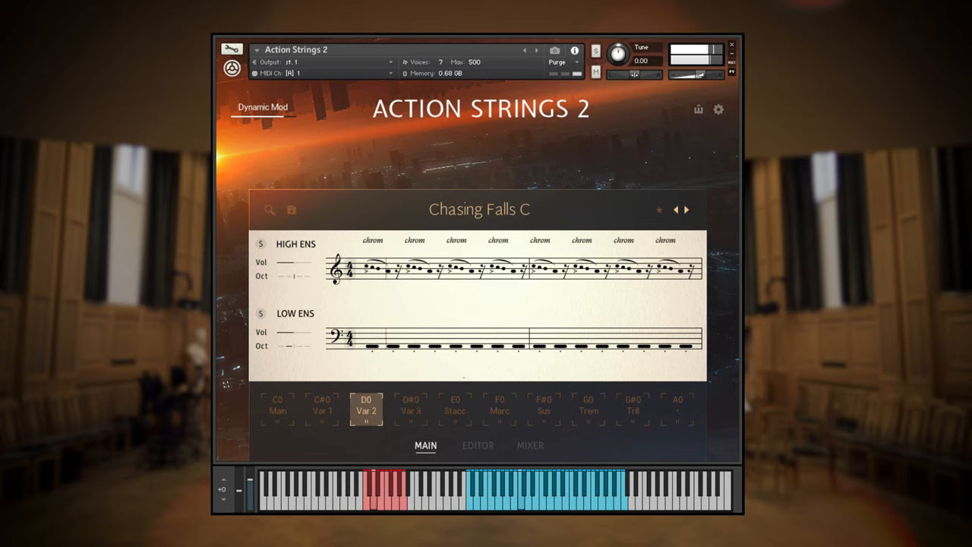
{"action": "left_click", "coordinate": [410, 408]}
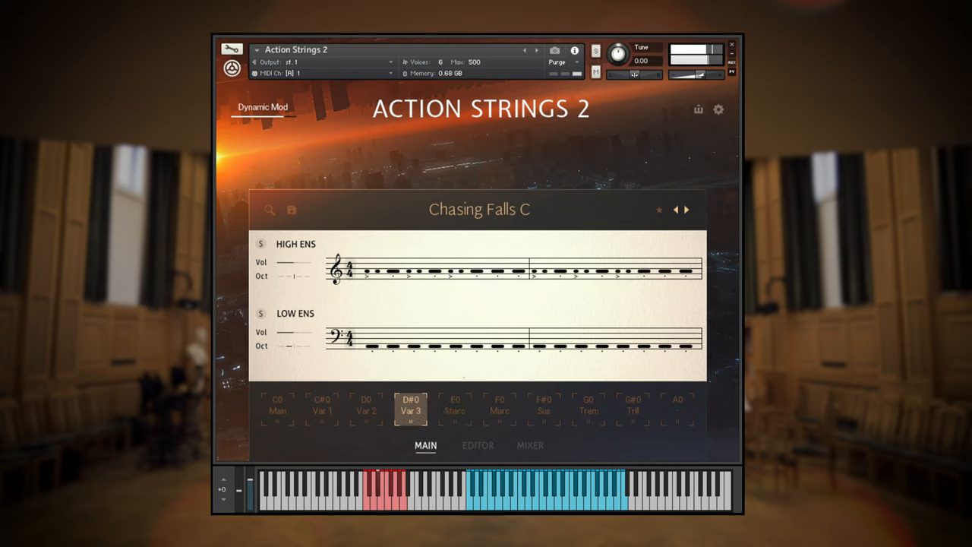
{"action": "left_click", "coordinate": [456, 407]}
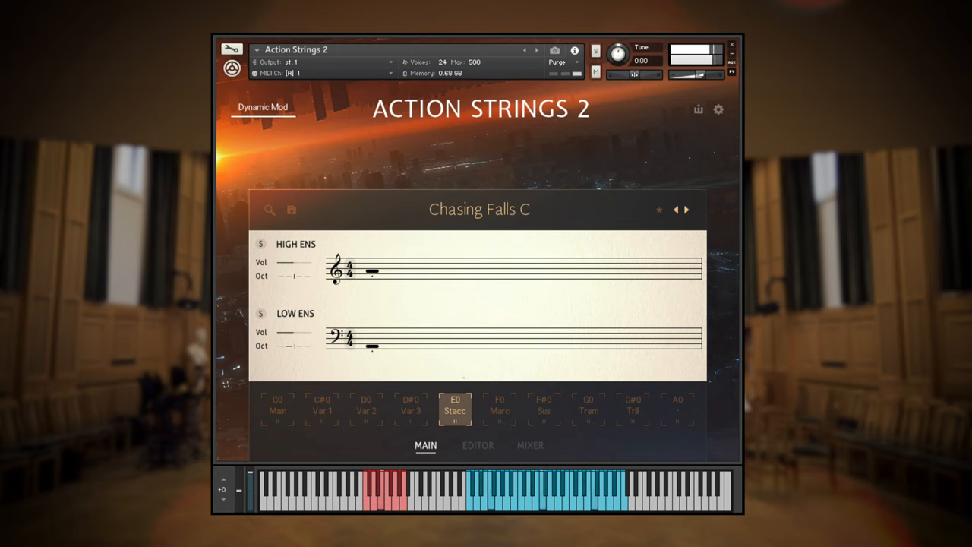
Step: Load Golden Lion (6-8), try its Var 5, then load the Final March theme
{"action": "left_click", "coordinate": [498, 410]}
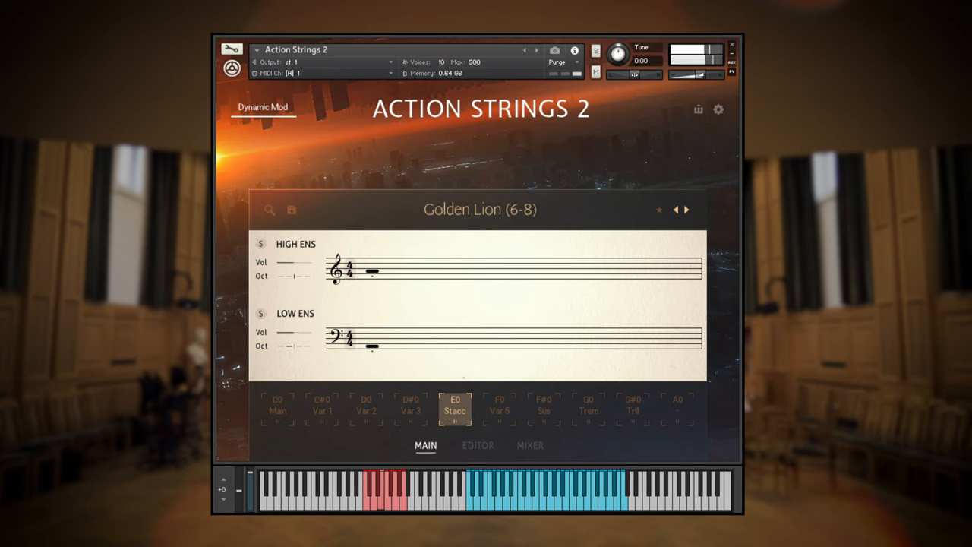
{"action": "left_click", "coordinate": [499, 407]}
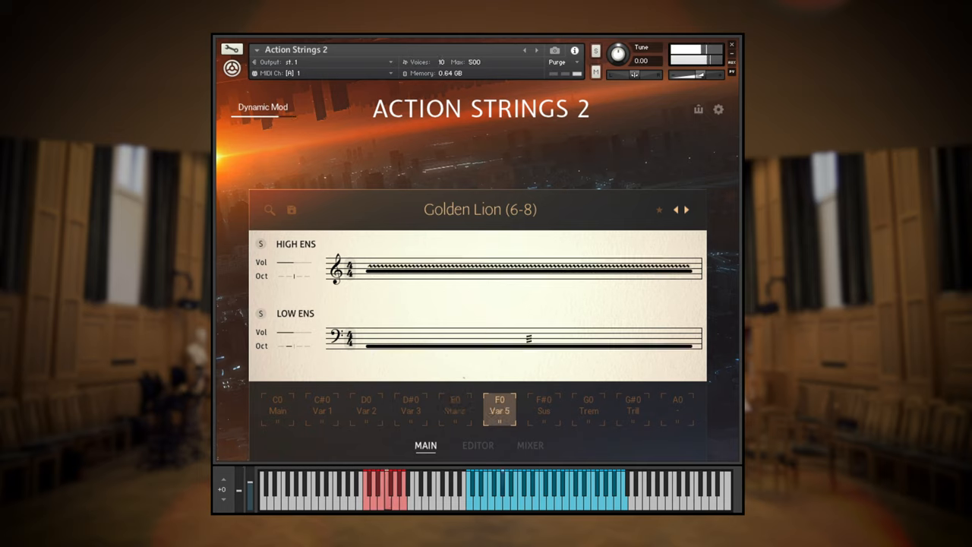
{"action": "left_click", "coordinate": [277, 407]}
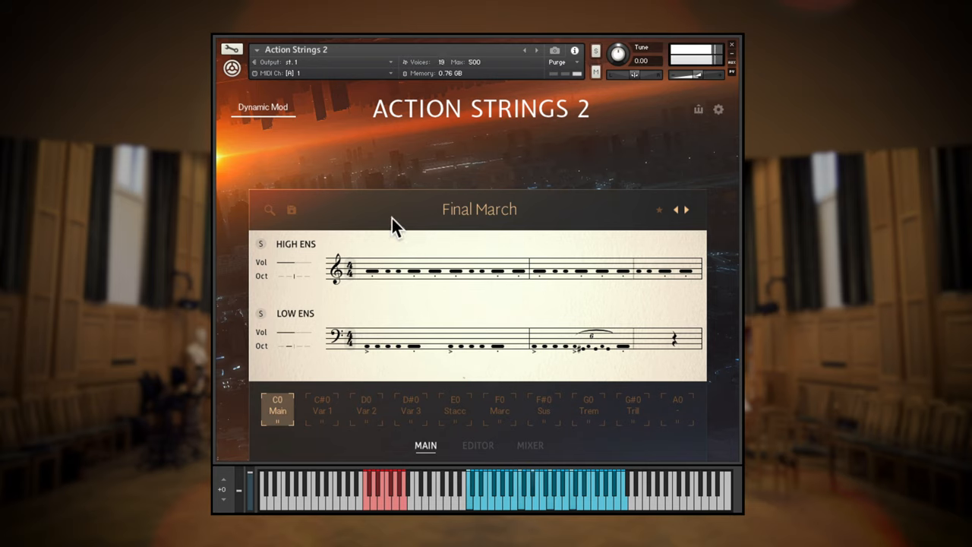
{"action": "mouse_move", "coordinate": [298, 329]}
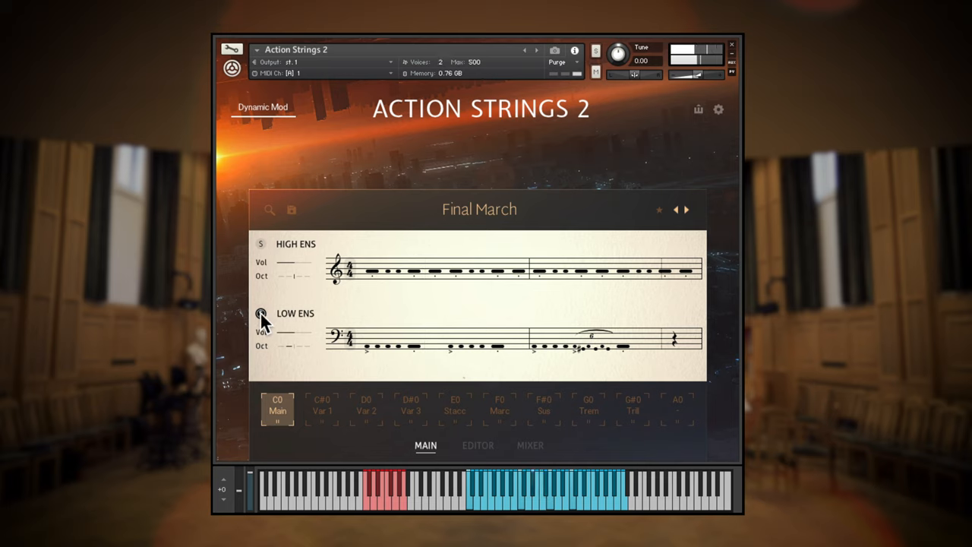
Step: Solo the low ensemble line before loading Basic Rhythms A
{"action": "left_click", "coordinate": [261, 313]}
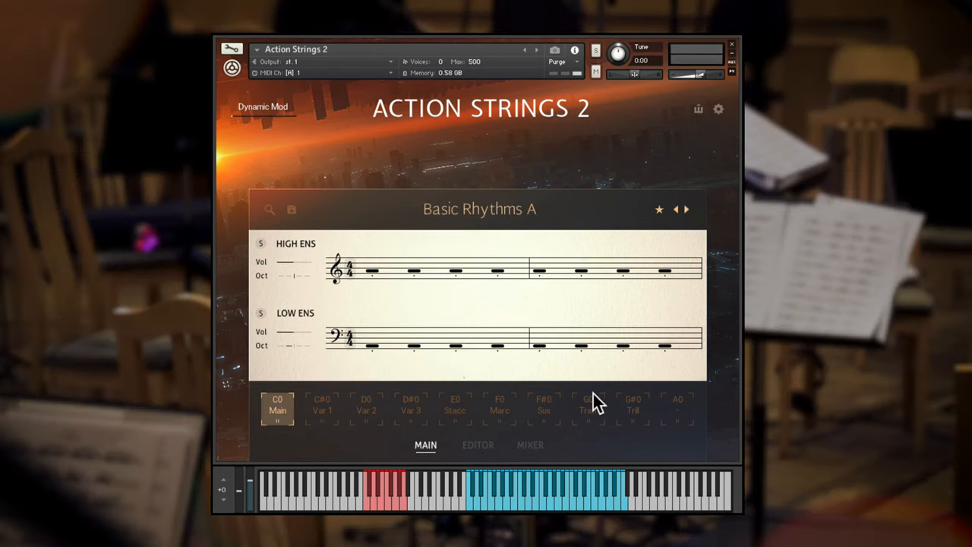
Step: From the theme browser's Arpeggio category, load ARP Feast And Famine
{"action": "left_click", "coordinate": [269, 209]}
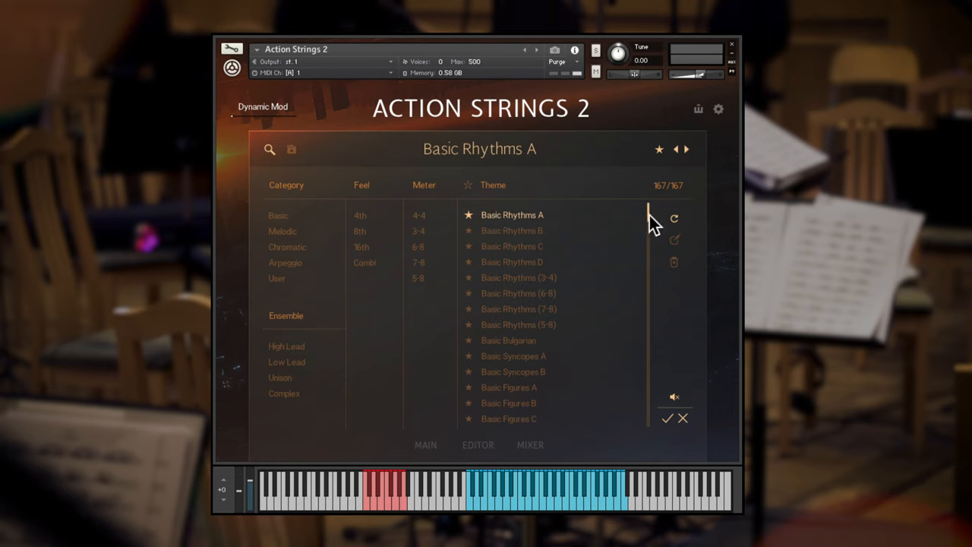
{"action": "mouse_move", "coordinate": [347, 201]}
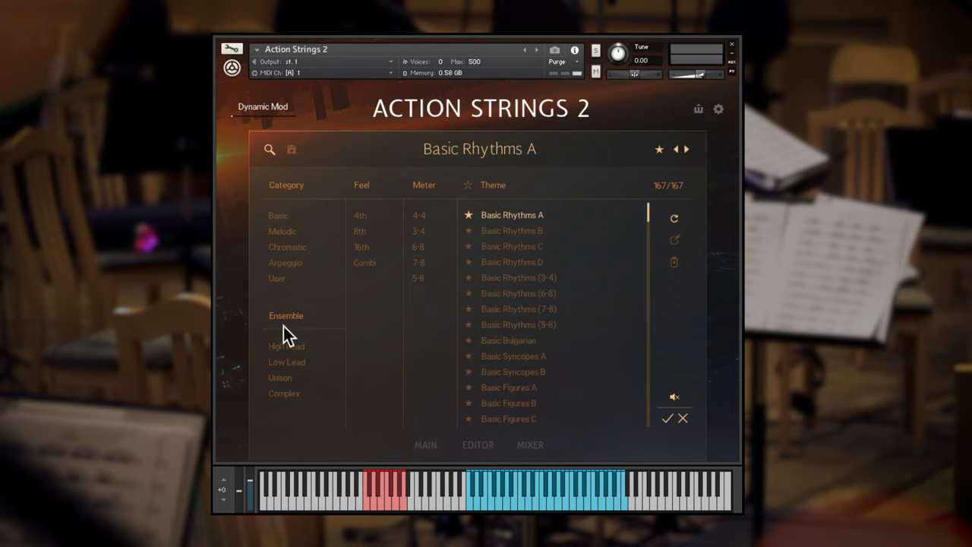
{"action": "mouse_move", "coordinate": [432, 204]}
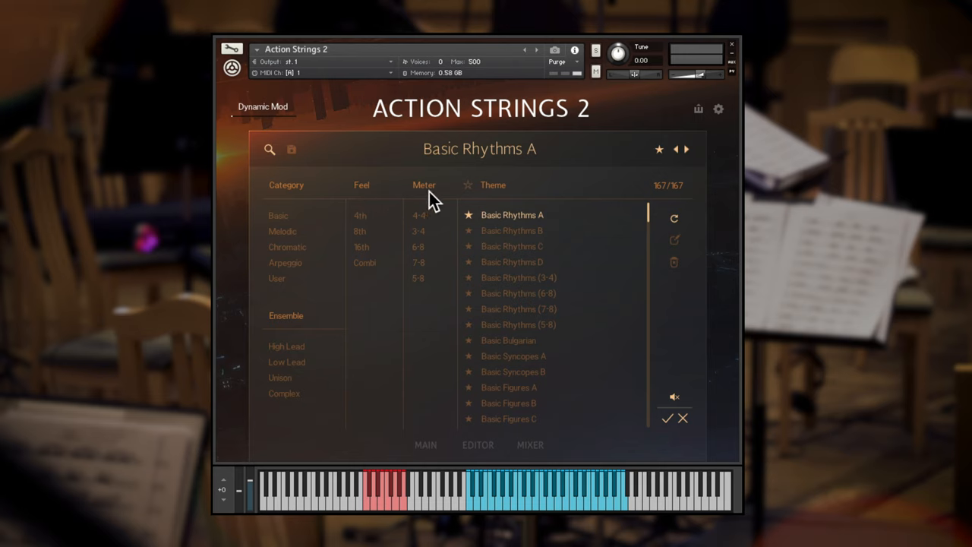
{"action": "left_click", "coordinate": [286, 262]}
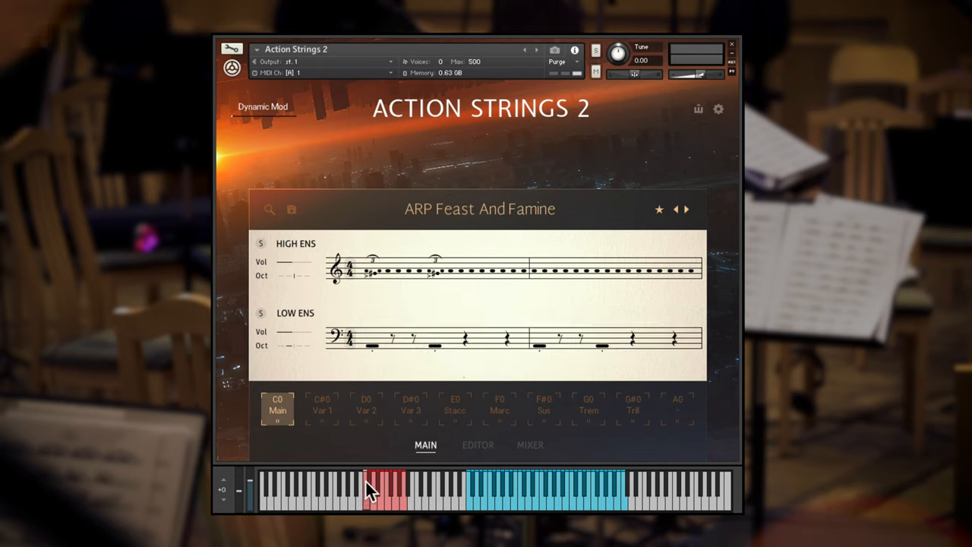
Step: Try ARP Feast And Famine's Var 3 and Main, then Action Hooks B's Var 2, Main and Var 1
{"action": "left_click", "coordinate": [387, 498]}
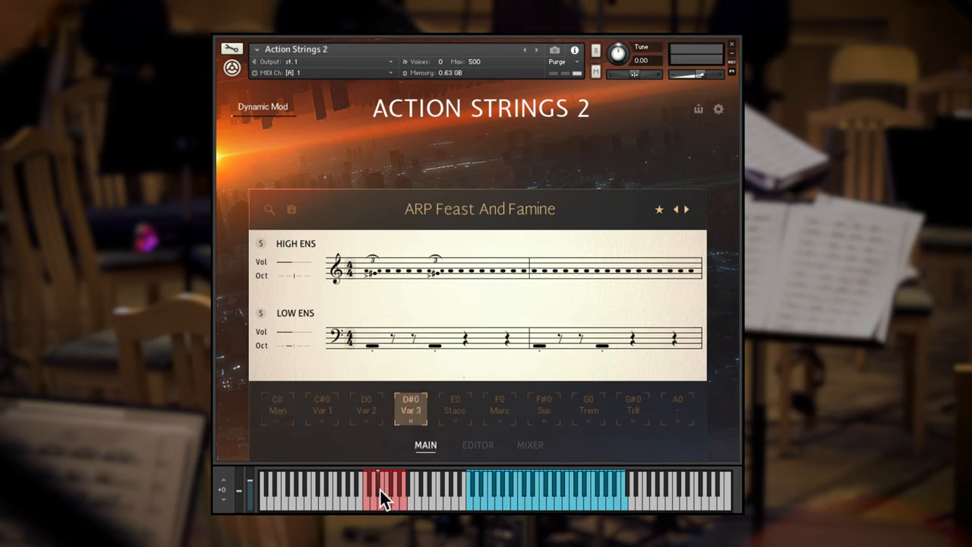
{"action": "left_click", "coordinate": [633, 410]}
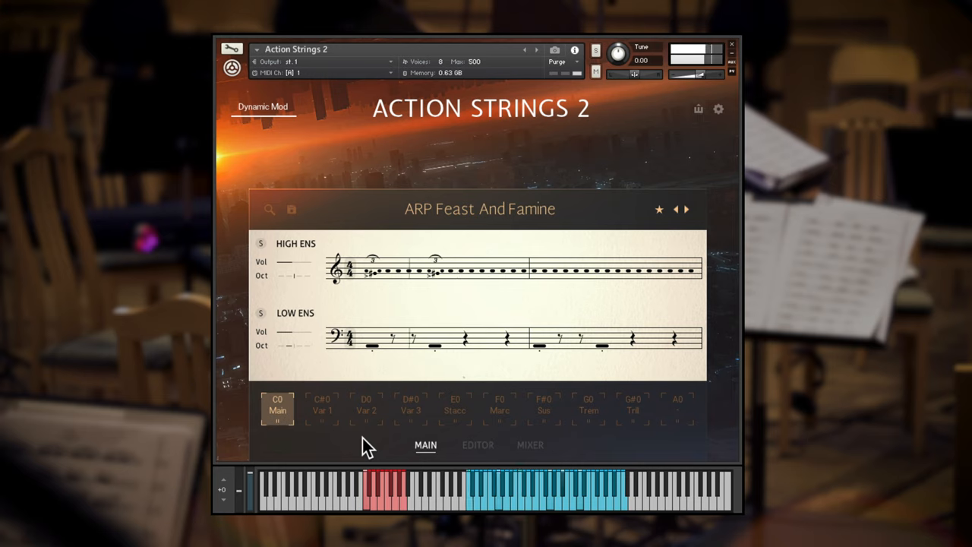
{"action": "left_click", "coordinate": [322, 407]}
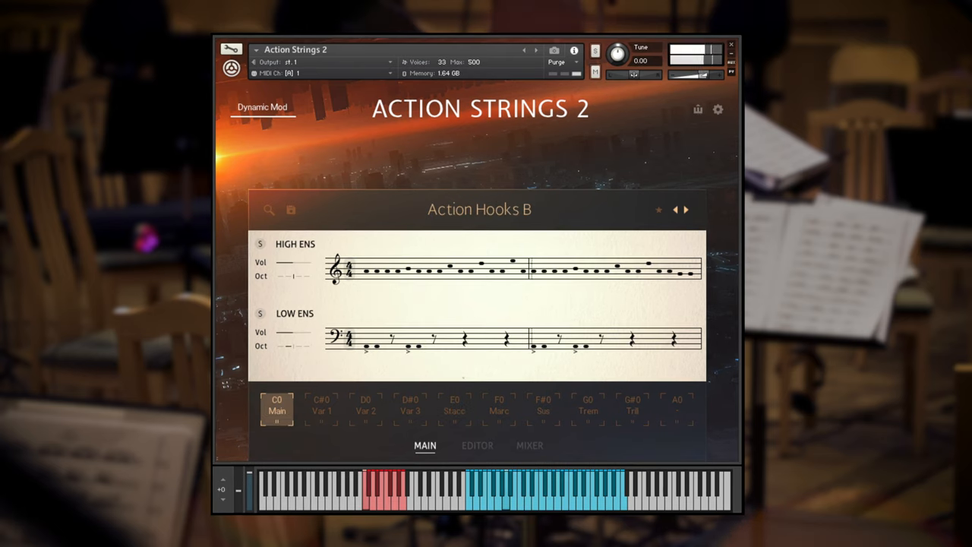
{"action": "left_click", "coordinate": [364, 409]}
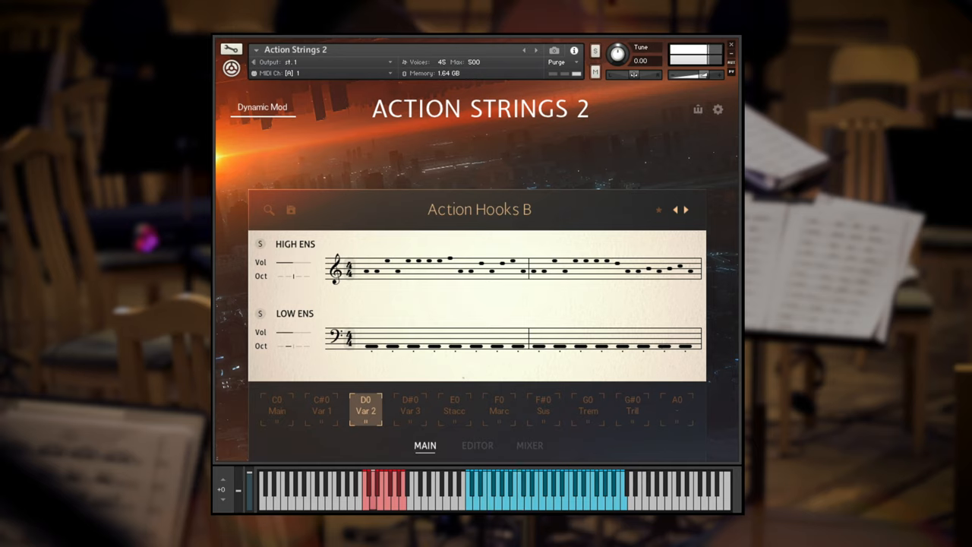
{"action": "left_click", "coordinate": [276, 405]}
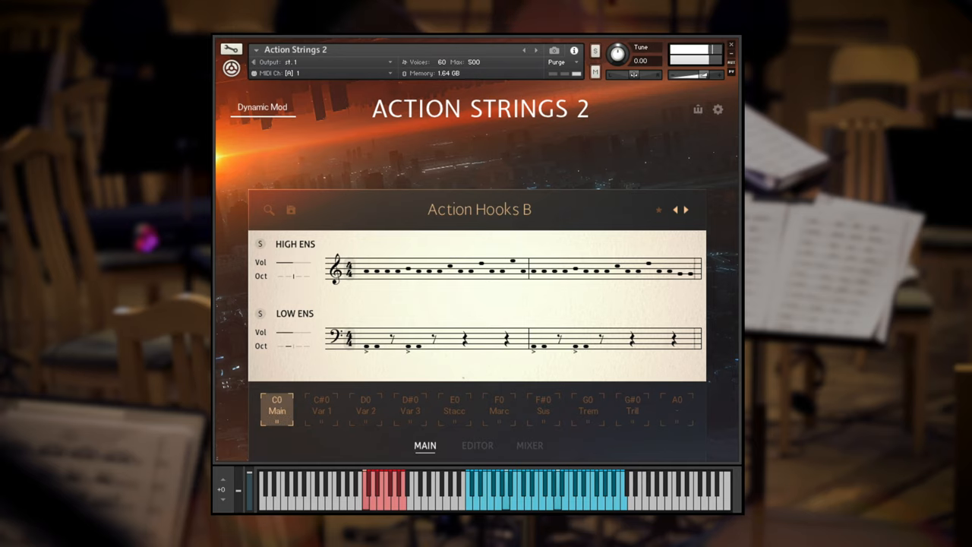
{"action": "left_click", "coordinate": [320, 410]}
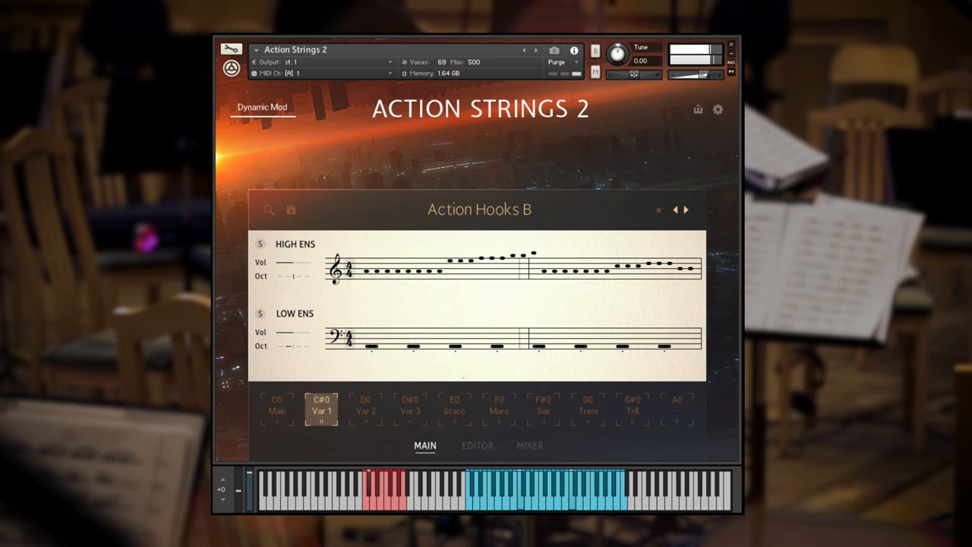
Step: Try Countdown A's Var 2 and Spider Attack's Var 1 and Var 3, then load ARP Stream Of Fate
{"action": "left_click", "coordinate": [277, 409]}
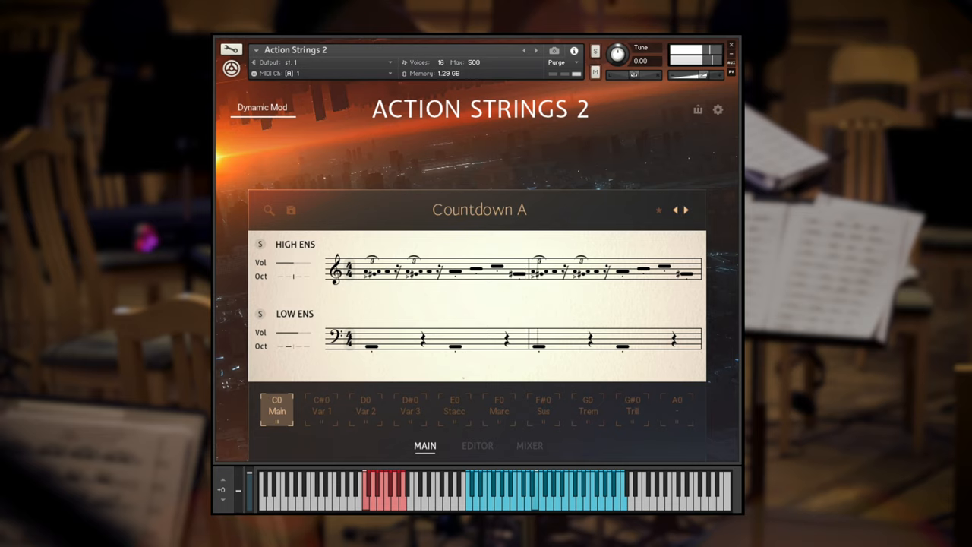
{"action": "left_click", "coordinate": [364, 410]}
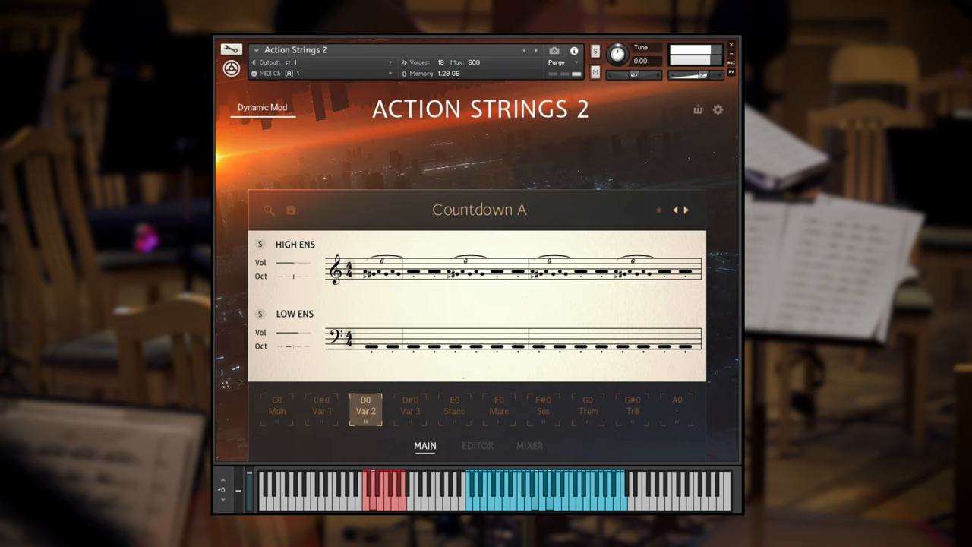
{"action": "left_click", "coordinate": [411, 410]}
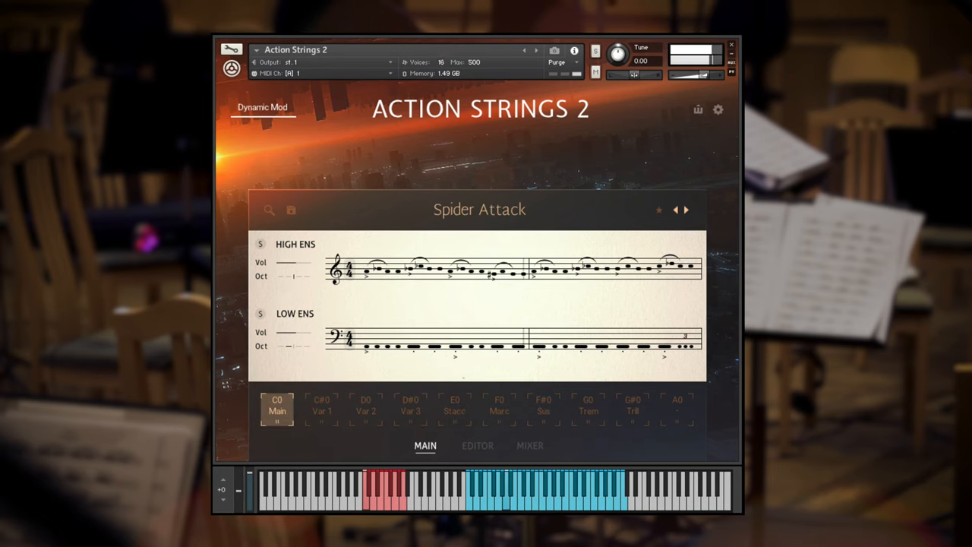
{"action": "left_click", "coordinate": [322, 409]}
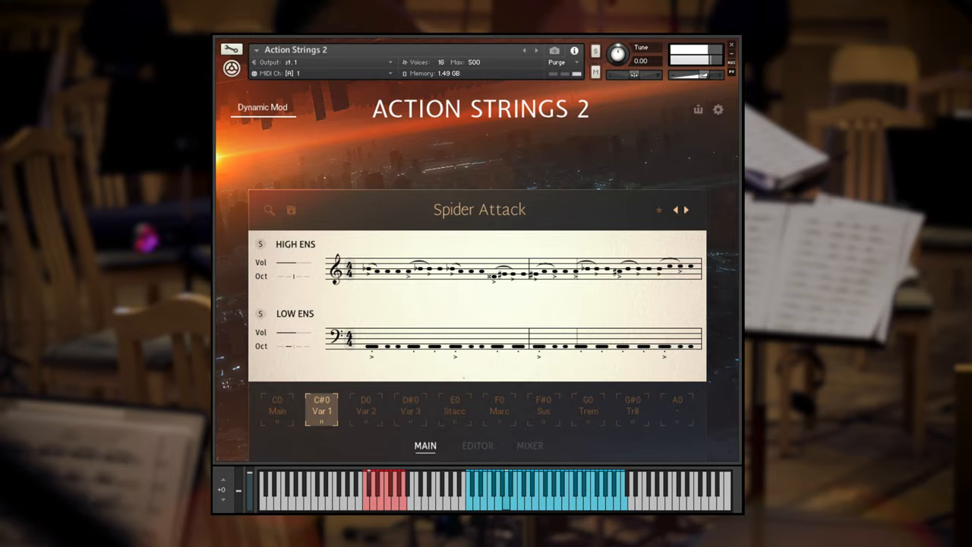
{"action": "left_click", "coordinate": [410, 411]}
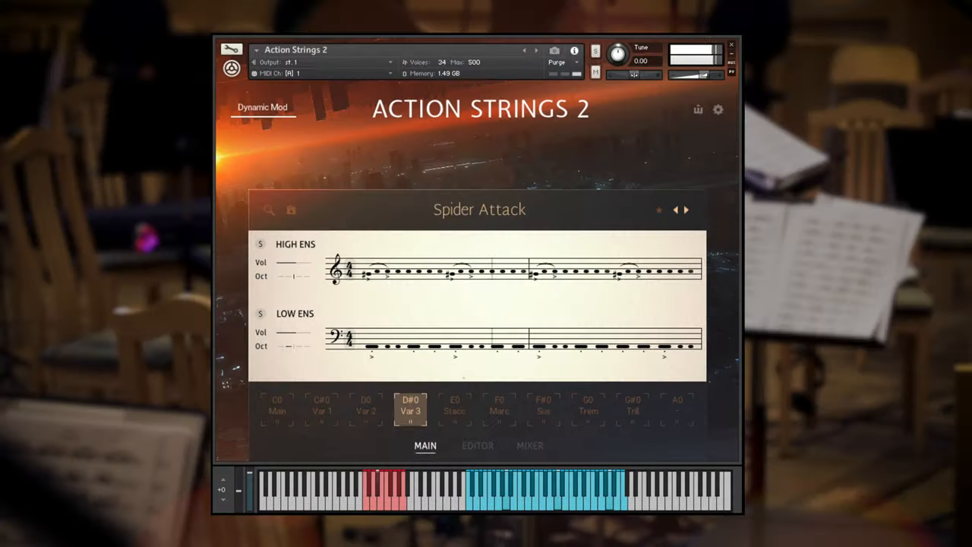
{"action": "left_click", "coordinate": [277, 410]}
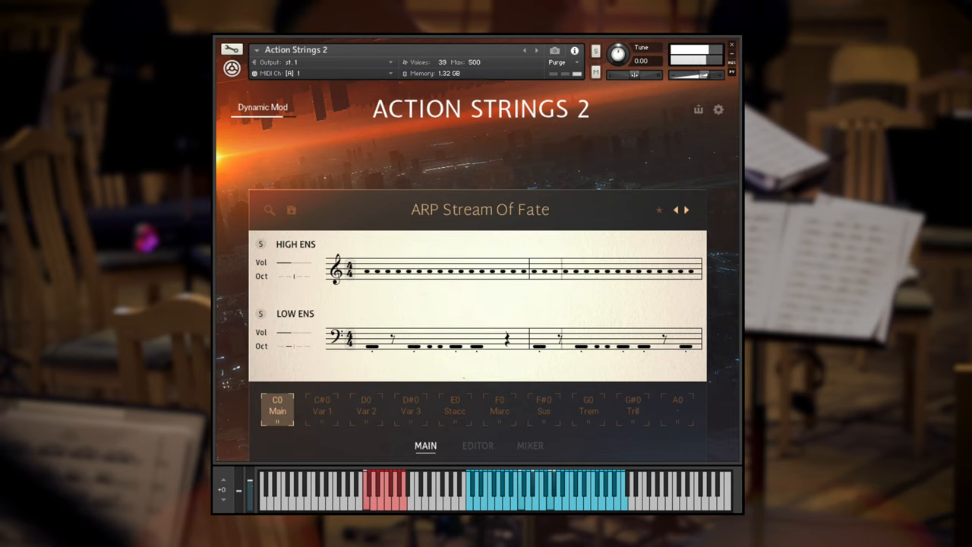
Step: Try ARP Stream Of Fate's Var 1 and Stacc, then Scale Melody A with two of its variations
{"action": "left_click", "coordinate": [365, 408]}
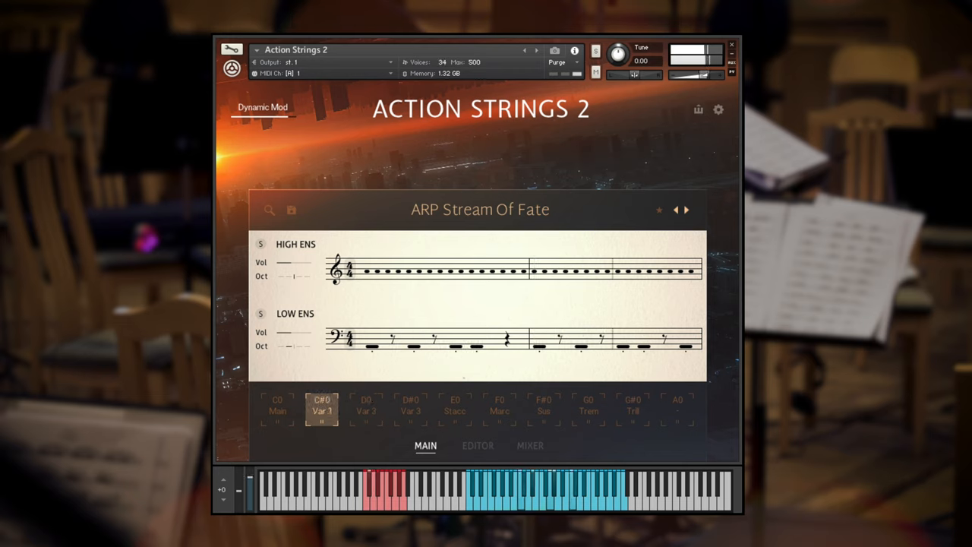
{"action": "left_click", "coordinate": [453, 407]}
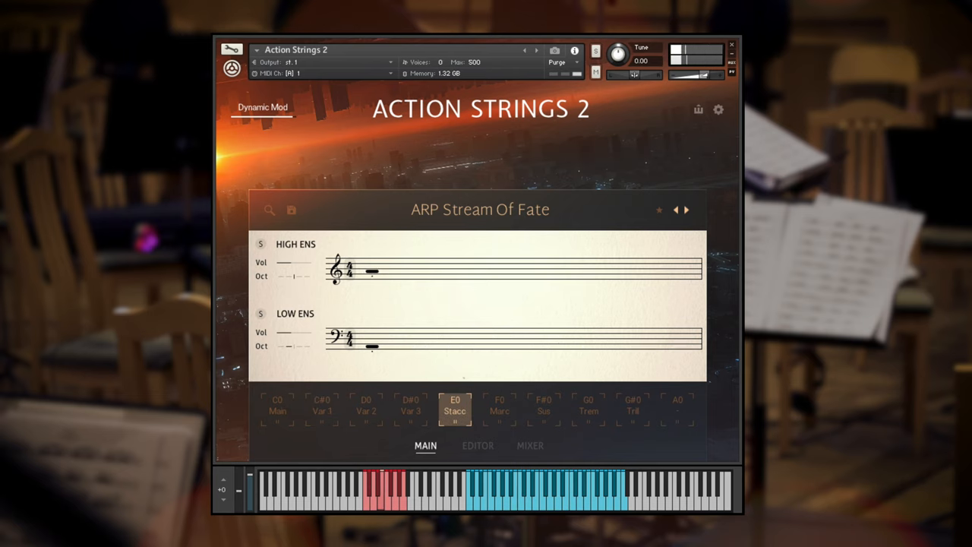
{"action": "left_click", "coordinate": [277, 410]}
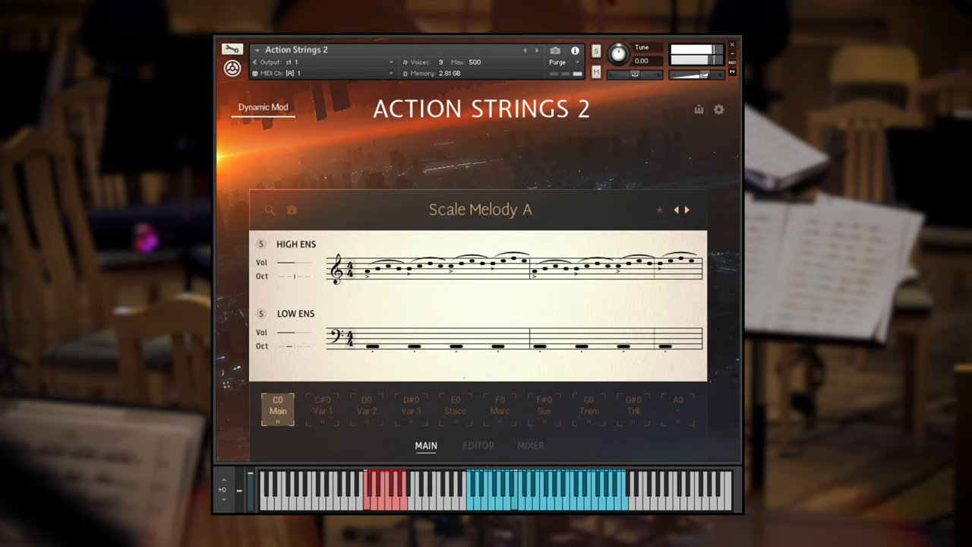
{"action": "left_click", "coordinate": [322, 412]}
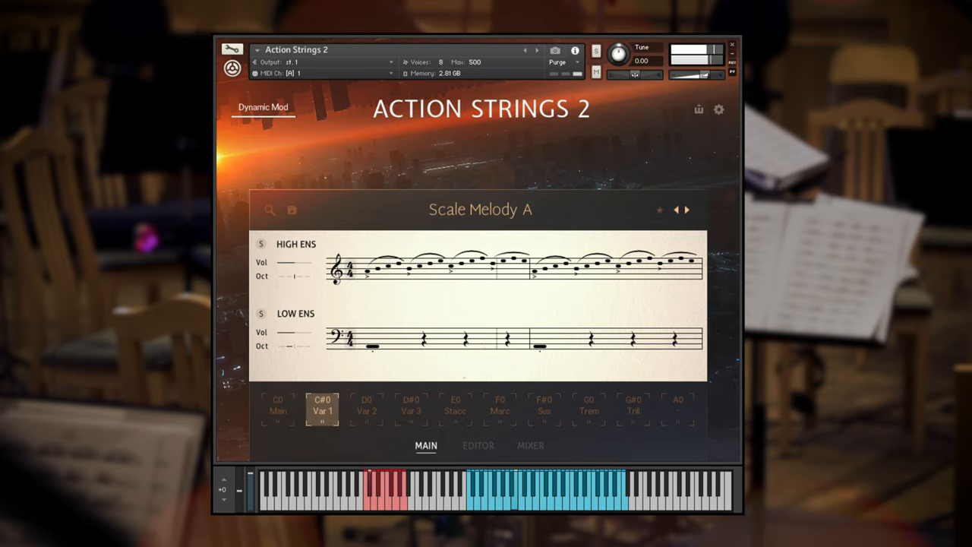
{"action": "left_click", "coordinate": [410, 407]}
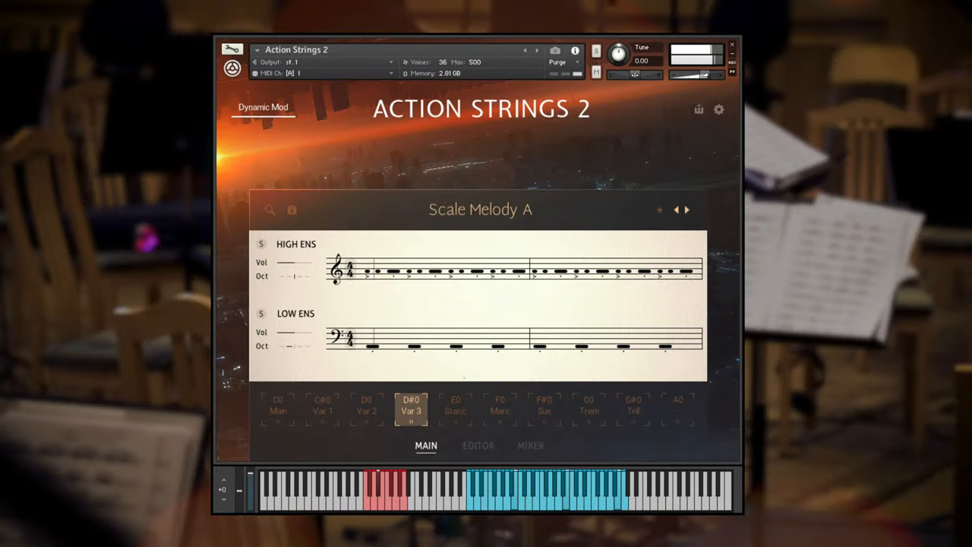
Step: Audition Skies Falling Var 1 and Basic Figures UNISON A Var 1-3, then load Chromatic Riffs B
{"action": "left_click", "coordinate": [456, 406]}
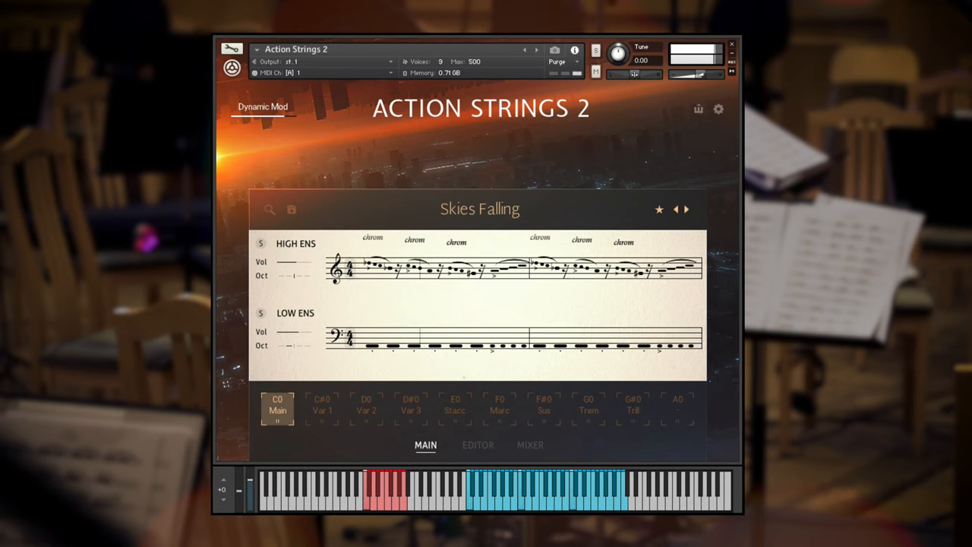
{"action": "left_click", "coordinate": [322, 410]}
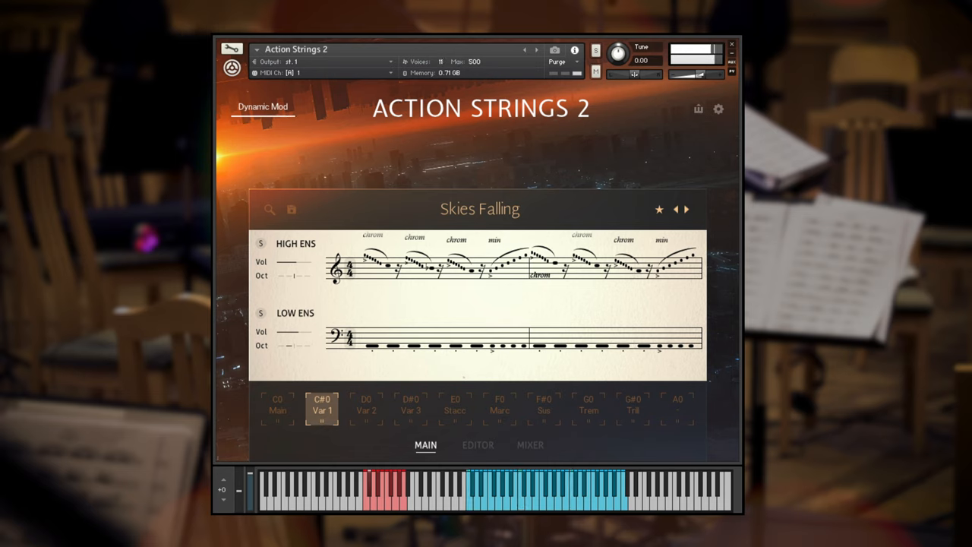
{"action": "left_click", "coordinate": [276, 407]}
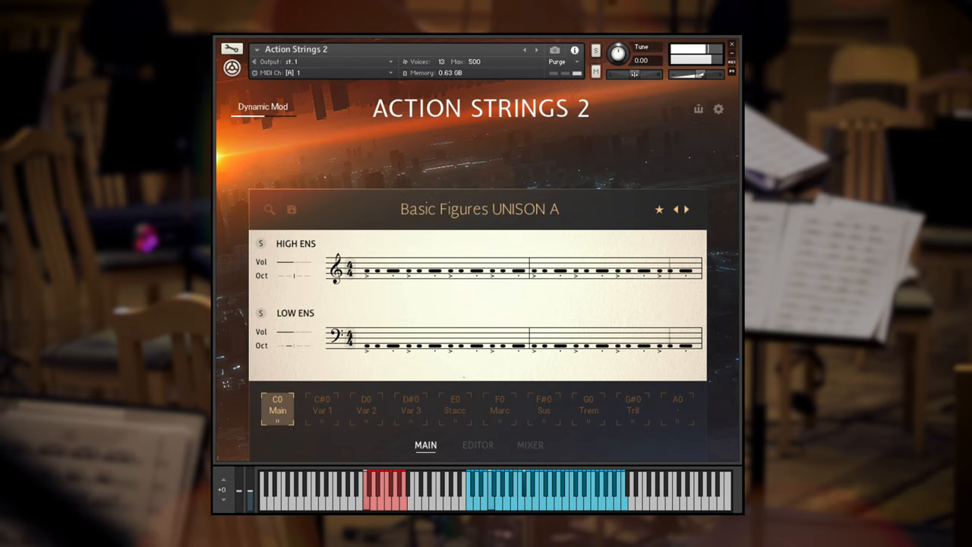
{"action": "left_click", "coordinate": [322, 409]}
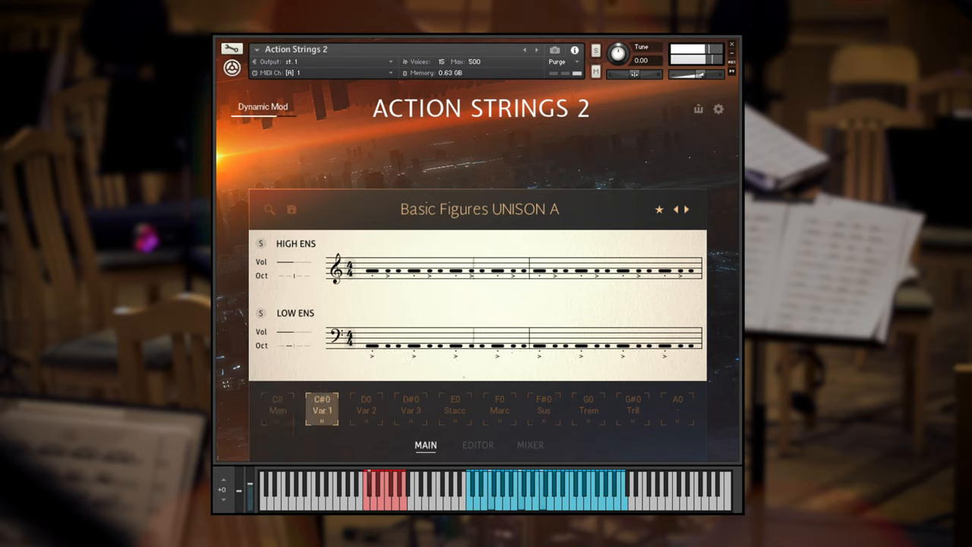
{"action": "left_click", "coordinate": [366, 404]}
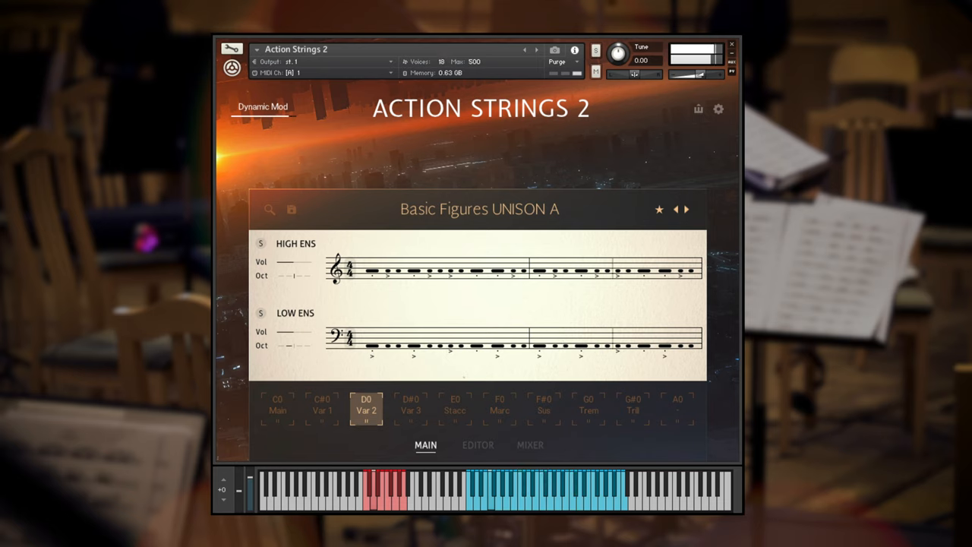
{"action": "left_click", "coordinate": [410, 406]}
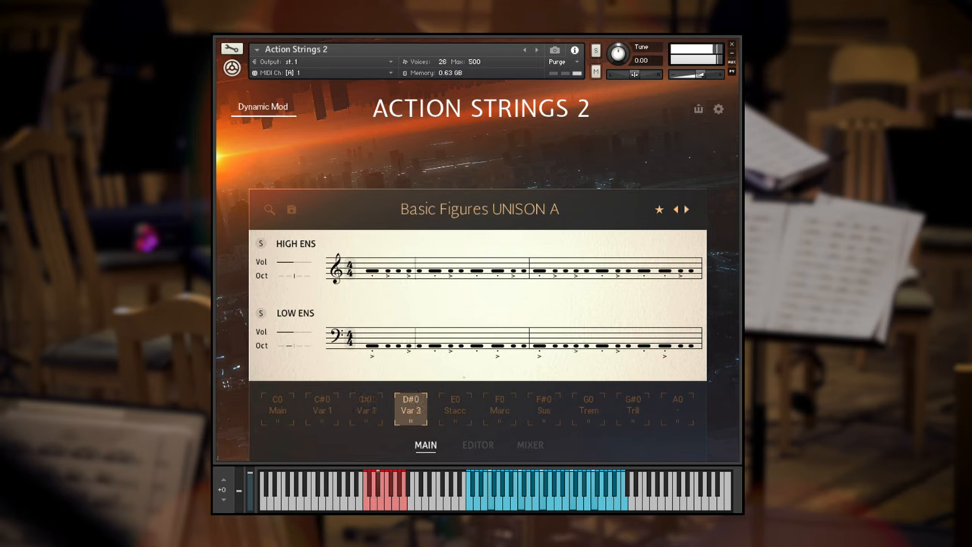
{"action": "left_click", "coordinate": [498, 405]}
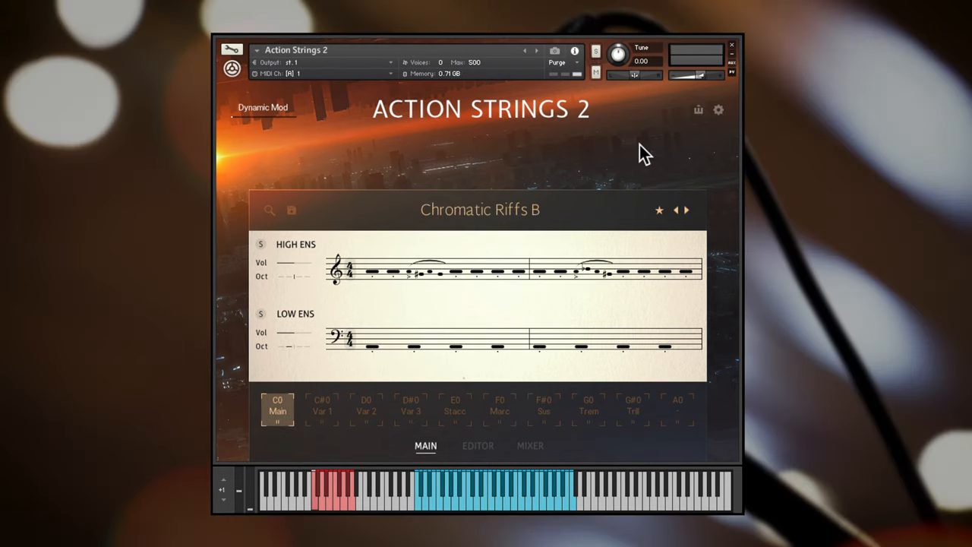
{"action": "mouse_move", "coordinate": [517, 448]}
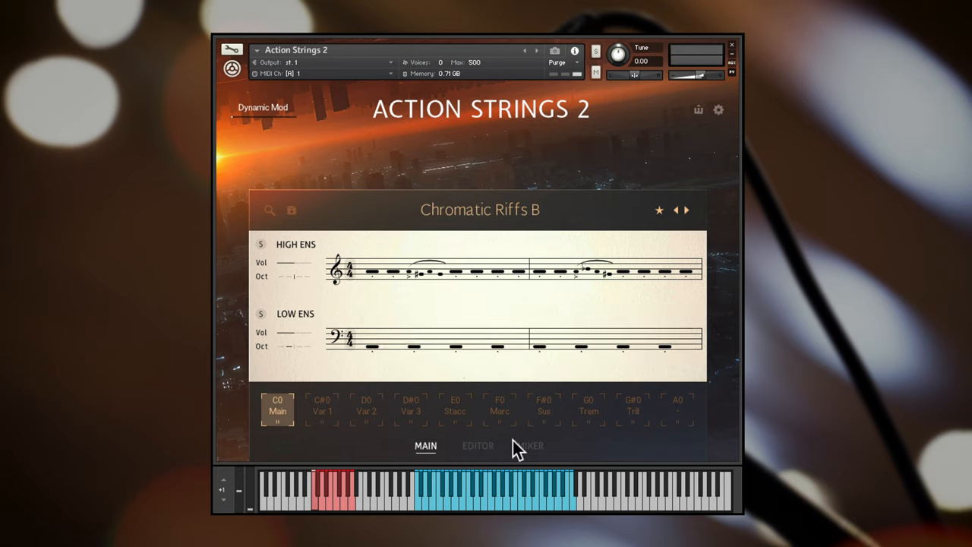
Step: With Reverb off, compare the high ensemble's Spot and Mix microphones, ending on Mix with its fader adjusted
{"action": "left_click", "coordinate": [529, 446]}
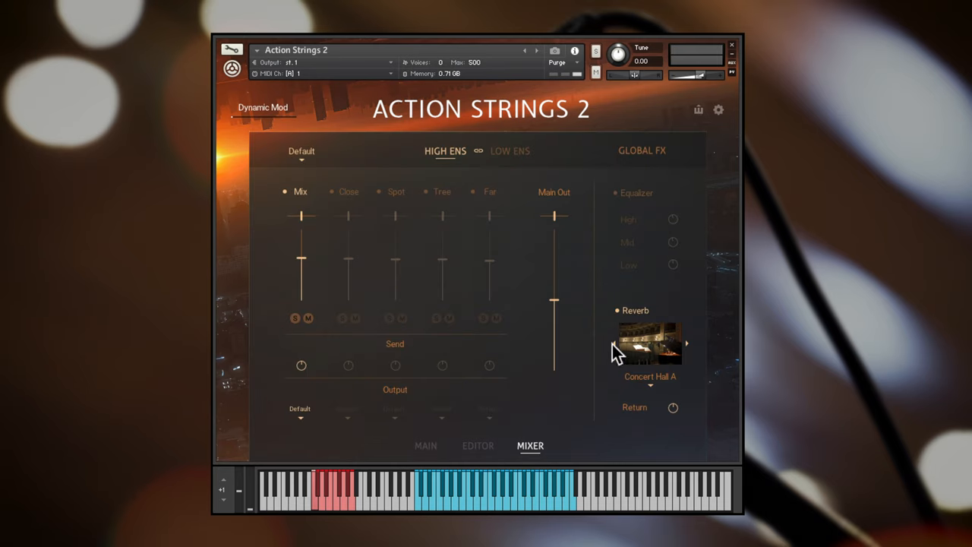
{"action": "left_click", "coordinate": [614, 310]}
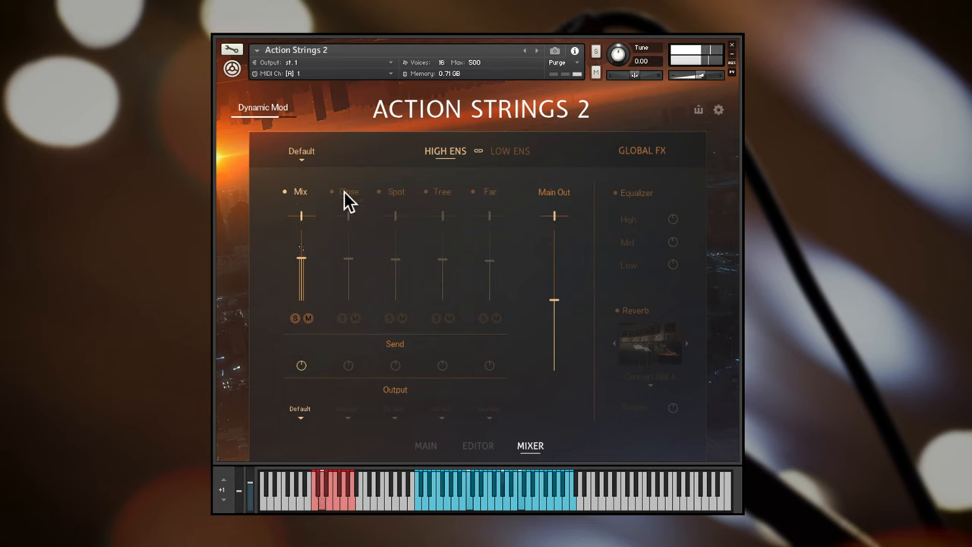
{"action": "left_click", "coordinate": [334, 191]}
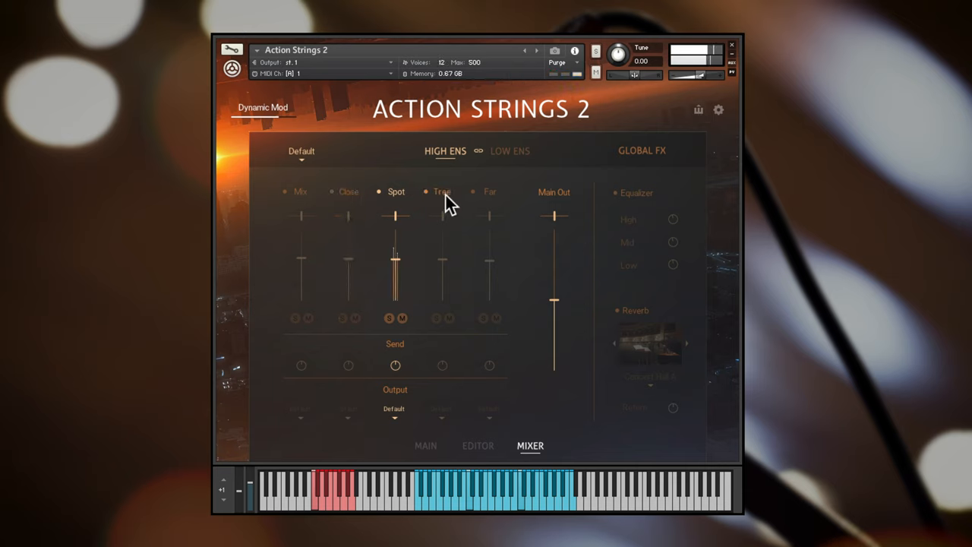
{"action": "left_click", "coordinate": [442, 192]}
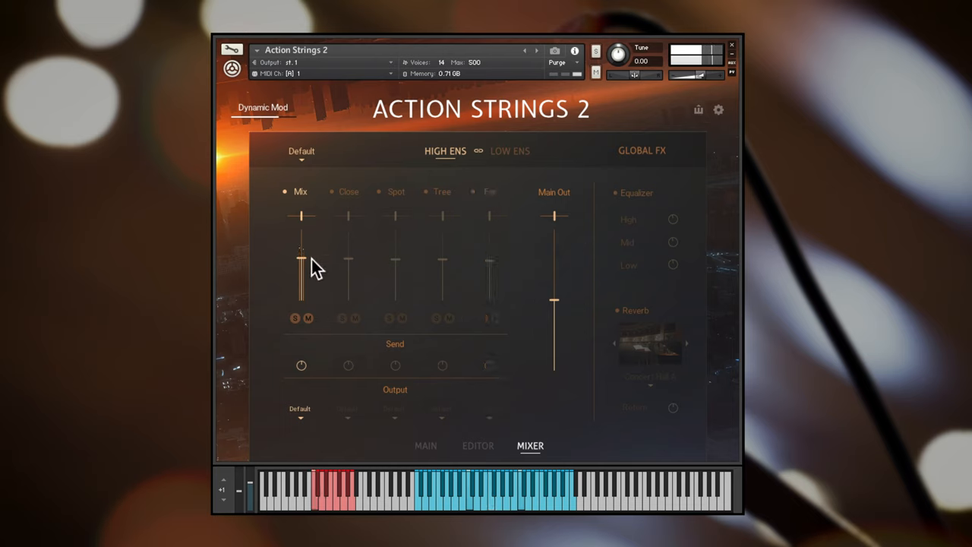
{"action": "left_click_drag", "start_coordinate": [301, 271], "coordinate": [301, 216]}
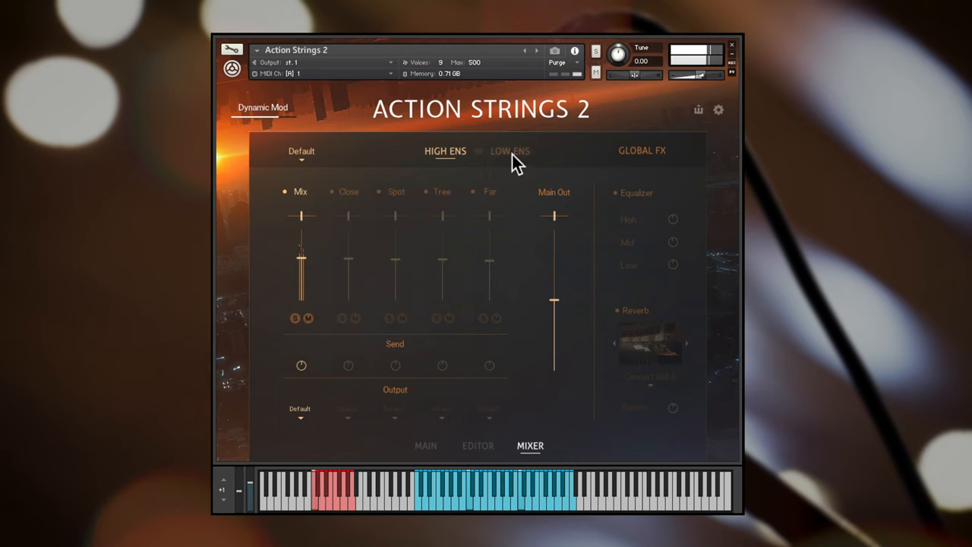
Step: Show the low ensemble mixer, adjust its Close microphone level and switch on its equalizer
{"action": "left_click", "coordinate": [511, 151]}
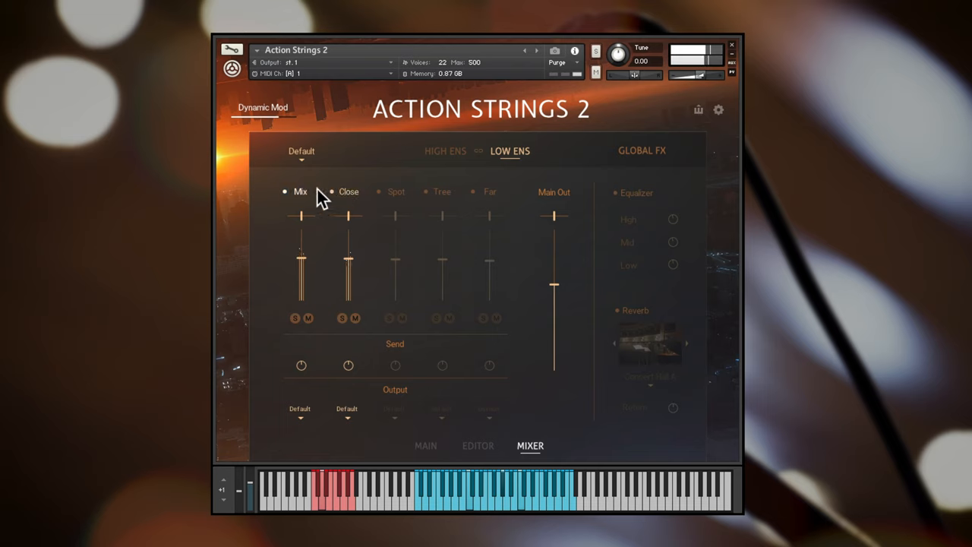
{"action": "left_click_drag", "start_coordinate": [348, 216], "coordinate": [348, 258]}
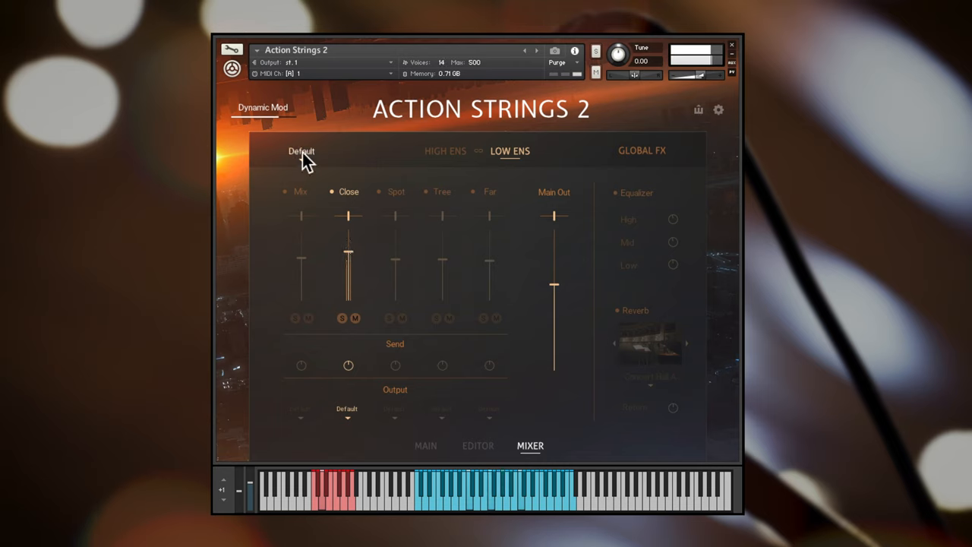
{"action": "left_click", "coordinate": [301, 152]}
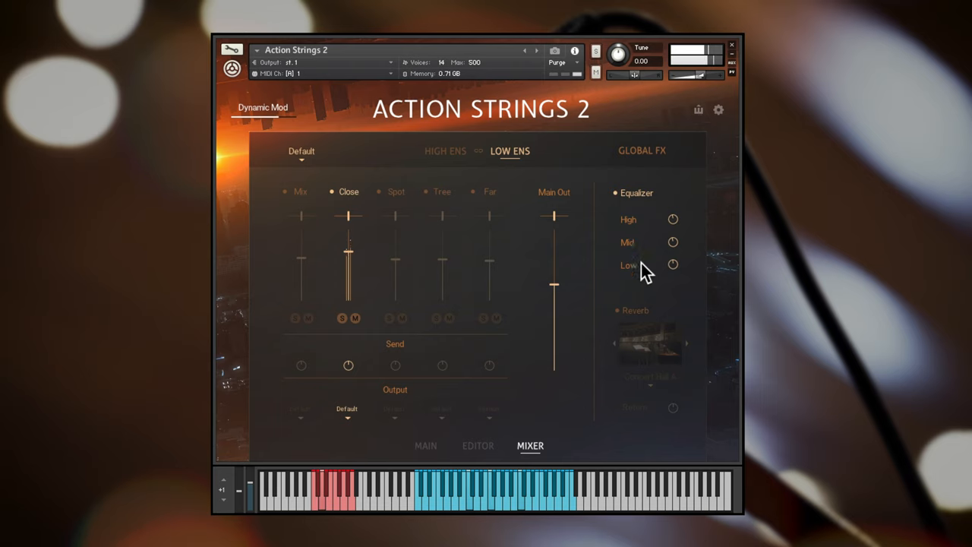
Step: Enable low ensemble reverb and audition Small Room A and another room
{"action": "left_click", "coordinate": [614, 310]}
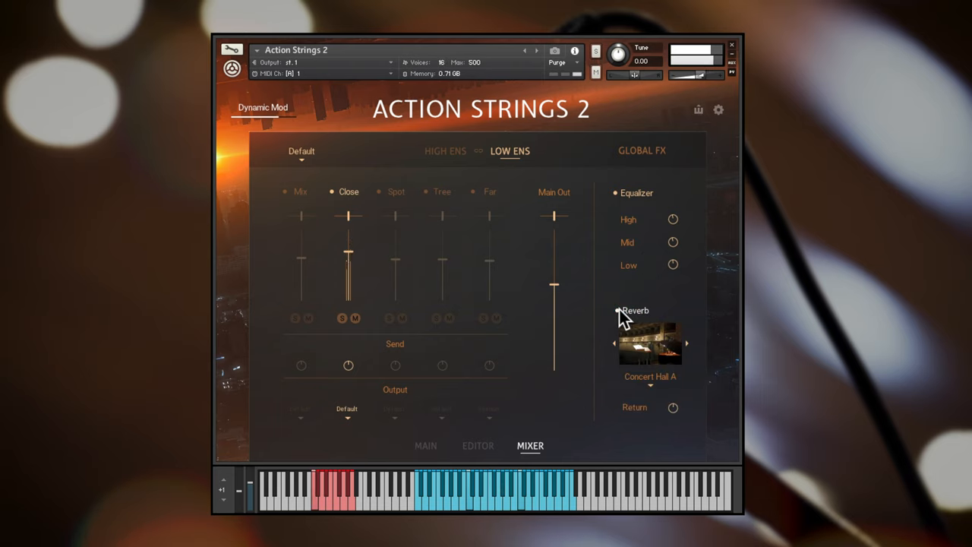
{"action": "left_click", "coordinate": [651, 377]}
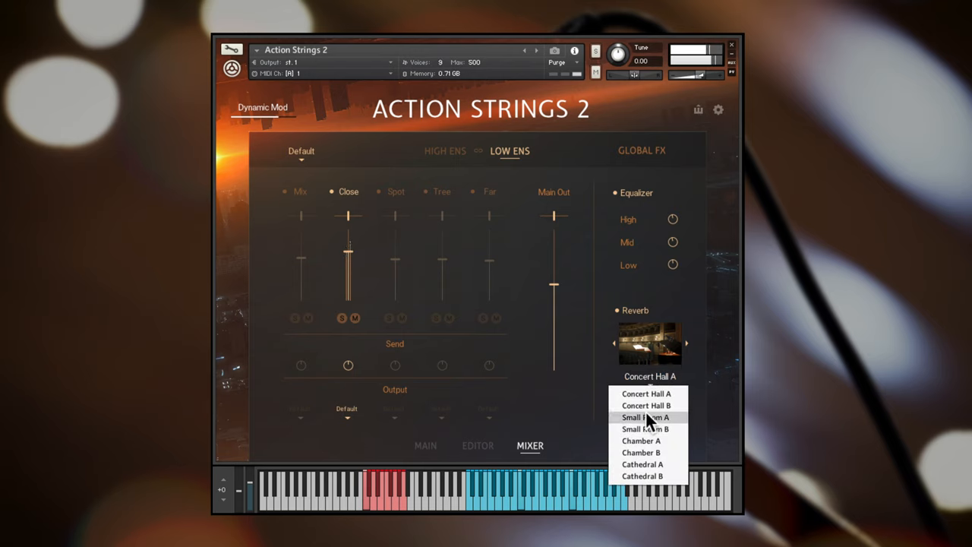
{"action": "left_click", "coordinate": [641, 416]}
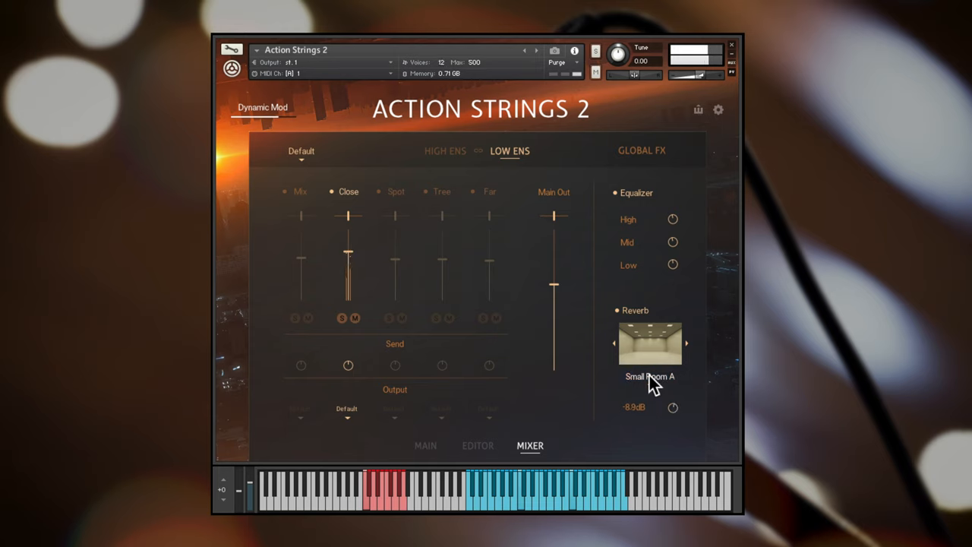
{"action": "left_click", "coordinate": [687, 343]}
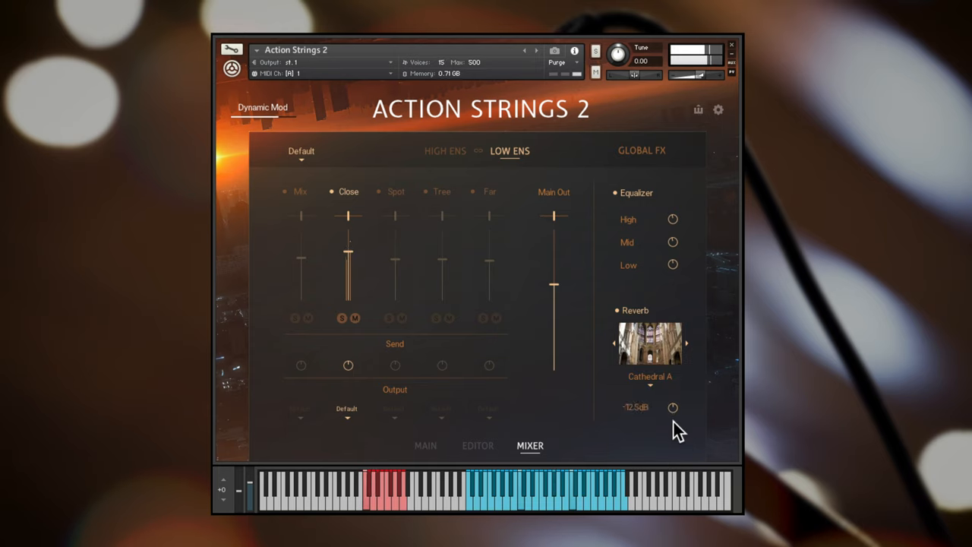
Step: Settle on Concert Hall B reverb and return to the main pattern page
{"action": "left_click", "coordinate": [642, 377]}
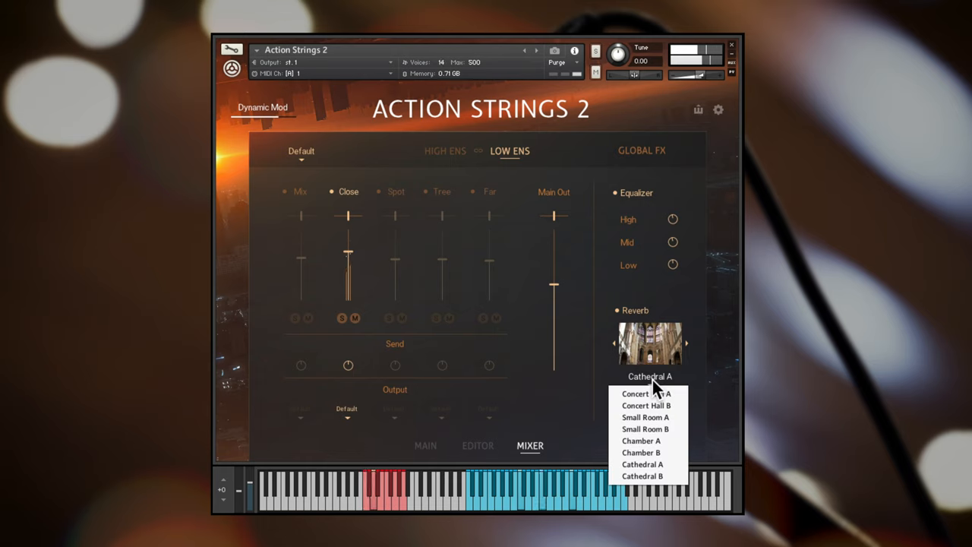
{"action": "left_click", "coordinate": [647, 404]}
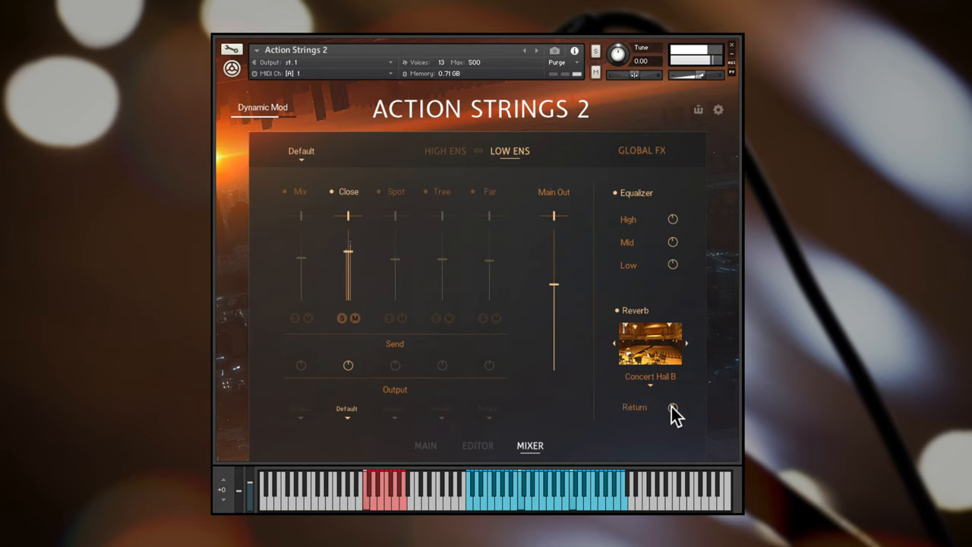
{"action": "left_click", "coordinate": [425, 446]}
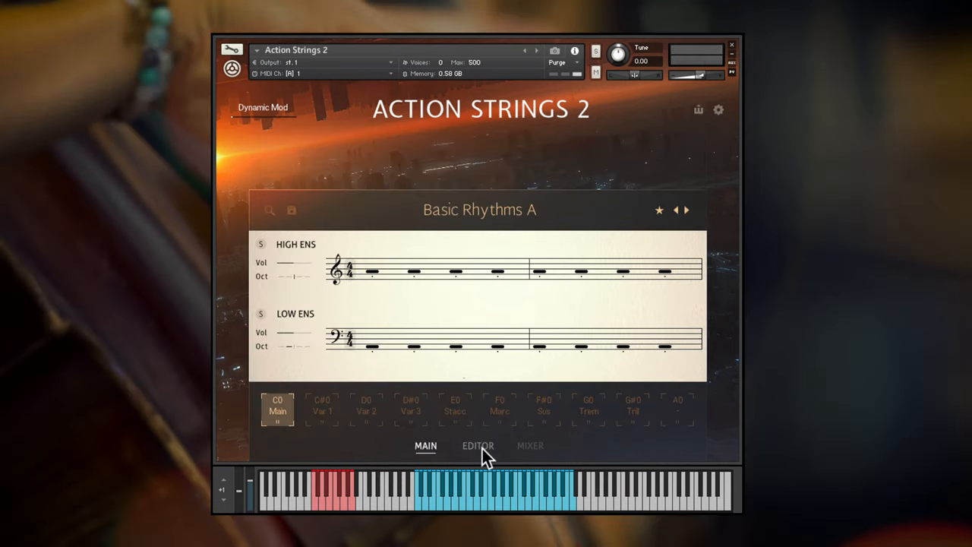
Step: In the high ensemble editor, place Chromatic 1 in the phrase and browse the single-note articulations
{"action": "left_click", "coordinate": [477, 447]}
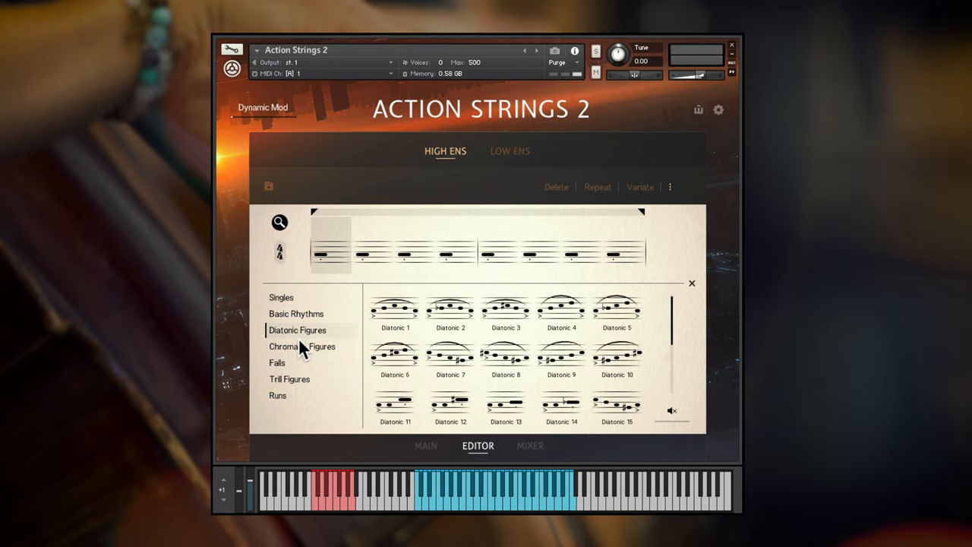
{"action": "left_click", "coordinate": [301, 347]}
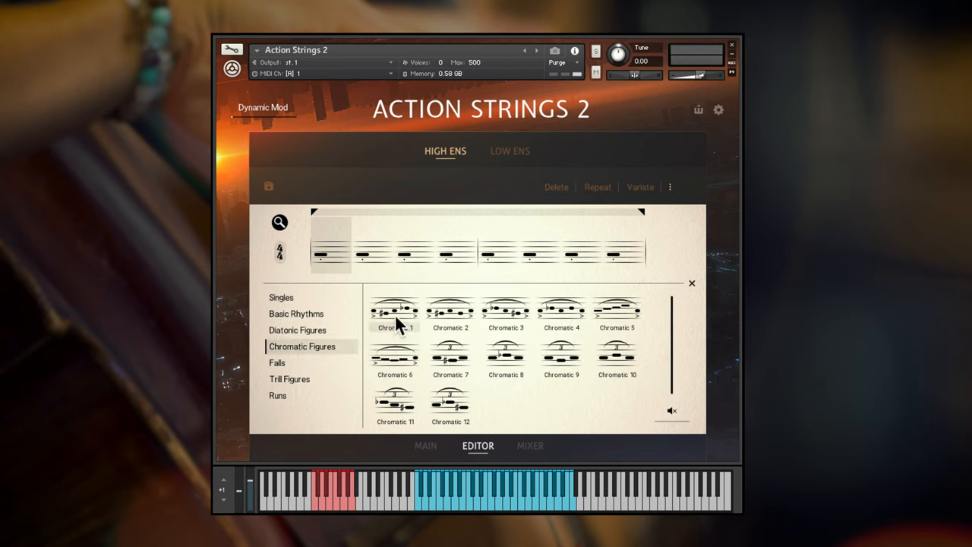
{"action": "left_click", "coordinate": [295, 313]}
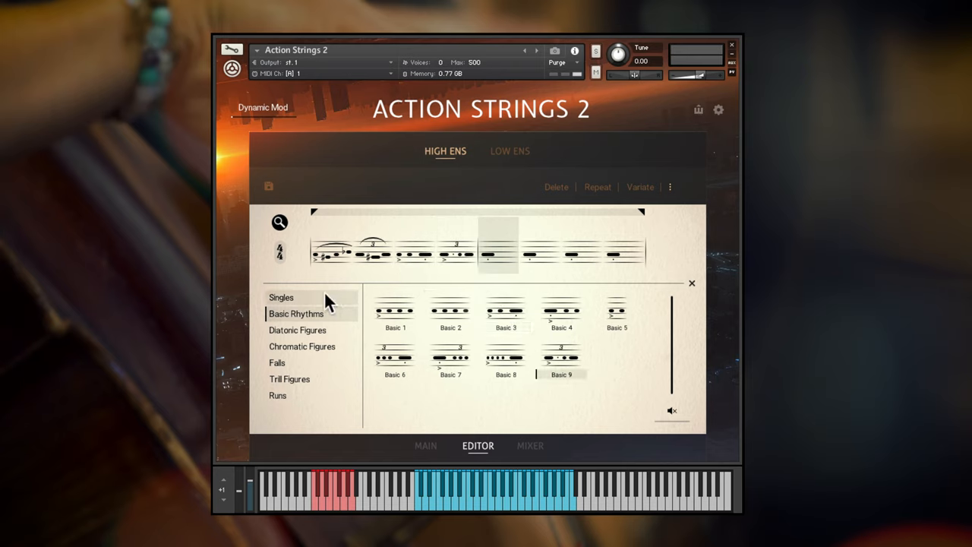
{"action": "left_click", "coordinate": [282, 296]}
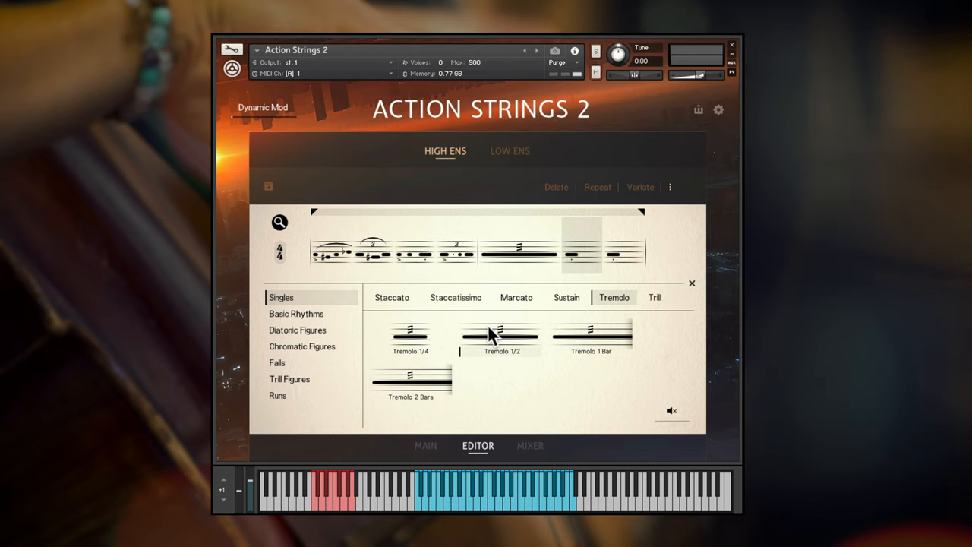
{"action": "mouse_move", "coordinate": [307, 241]}
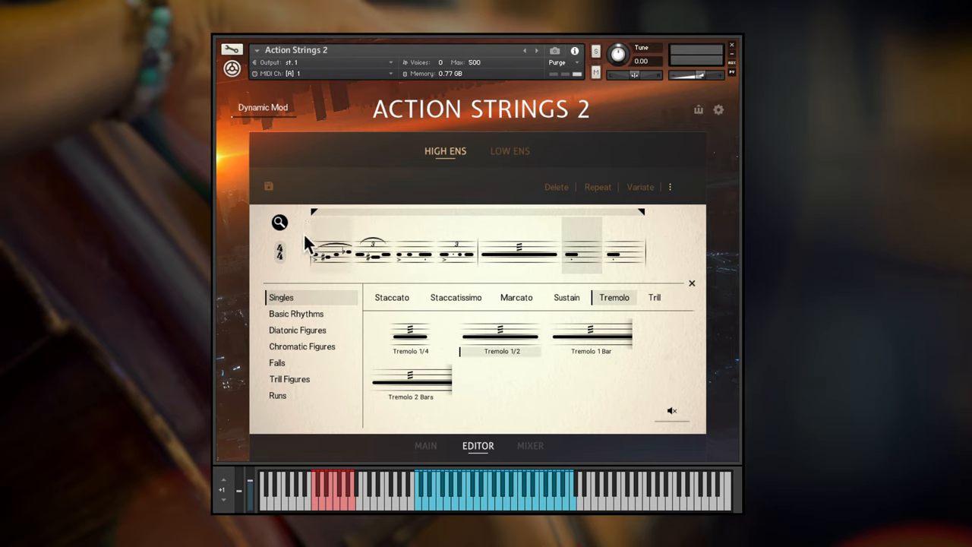
{"action": "mouse_move", "coordinate": [513, 315]}
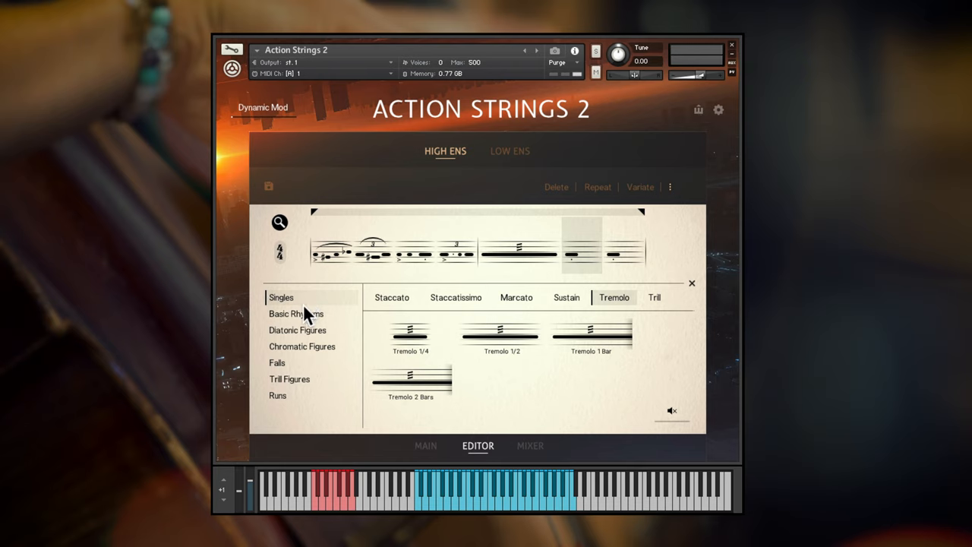
Step: Browse diatonic, trill and run figures, place a run figure, then revisit chromatic and basic rhythm sets
{"action": "left_click", "coordinate": [297, 329]}
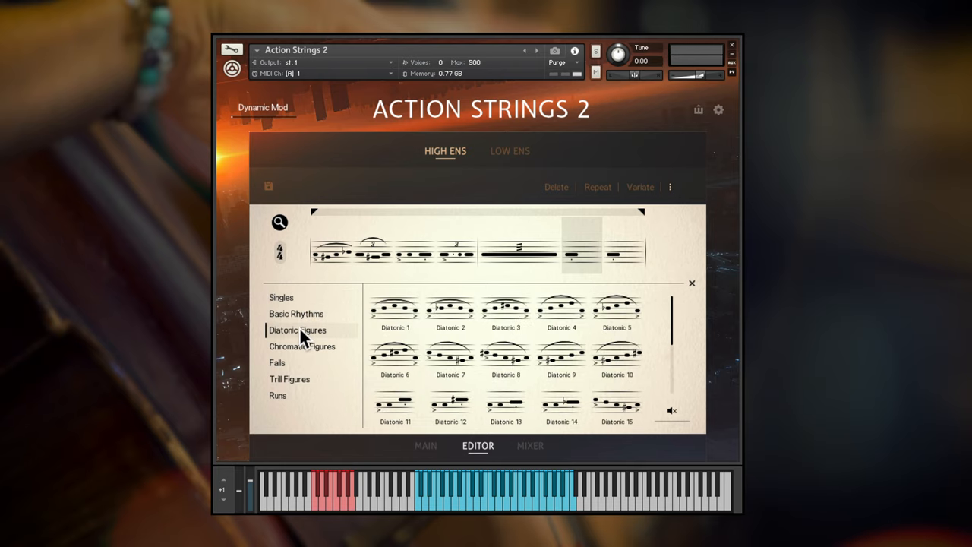
{"action": "left_click", "coordinate": [288, 380]}
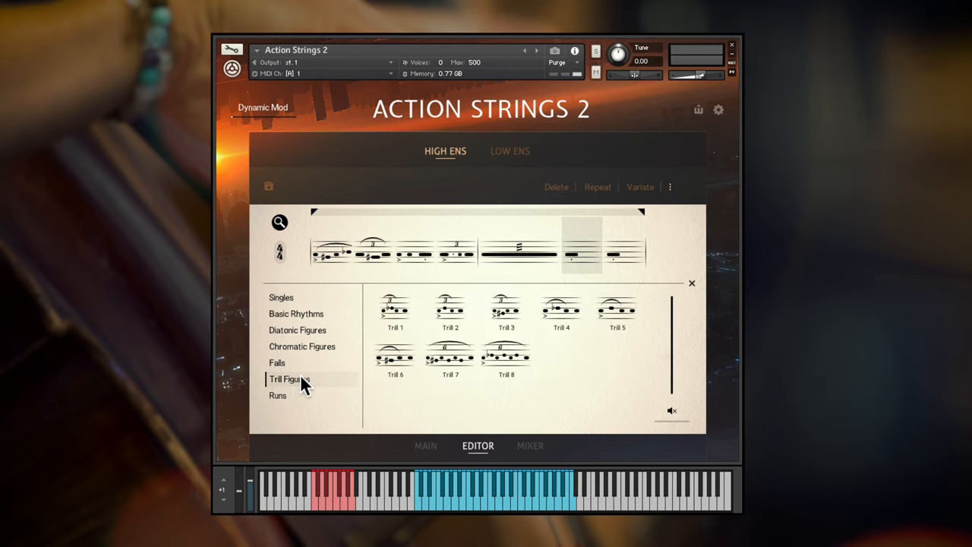
{"action": "left_click", "coordinate": [278, 395]}
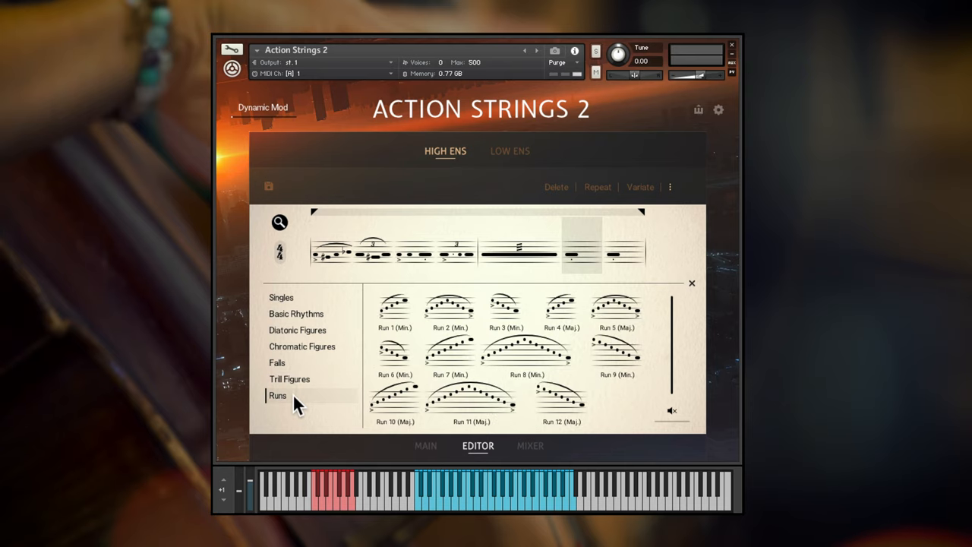
{"action": "left_click", "coordinate": [333, 251]}
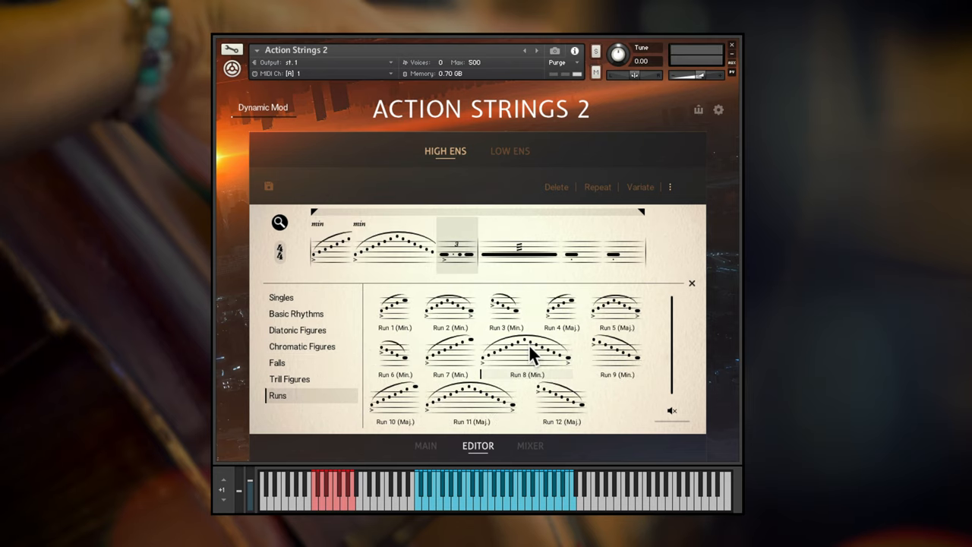
{"action": "left_click", "coordinate": [301, 346]}
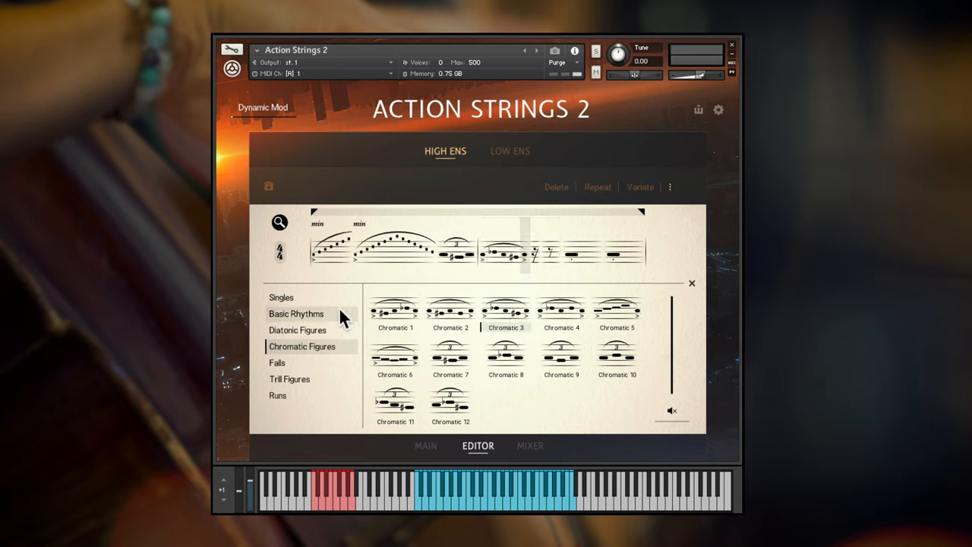
{"action": "left_click", "coordinate": [296, 313]}
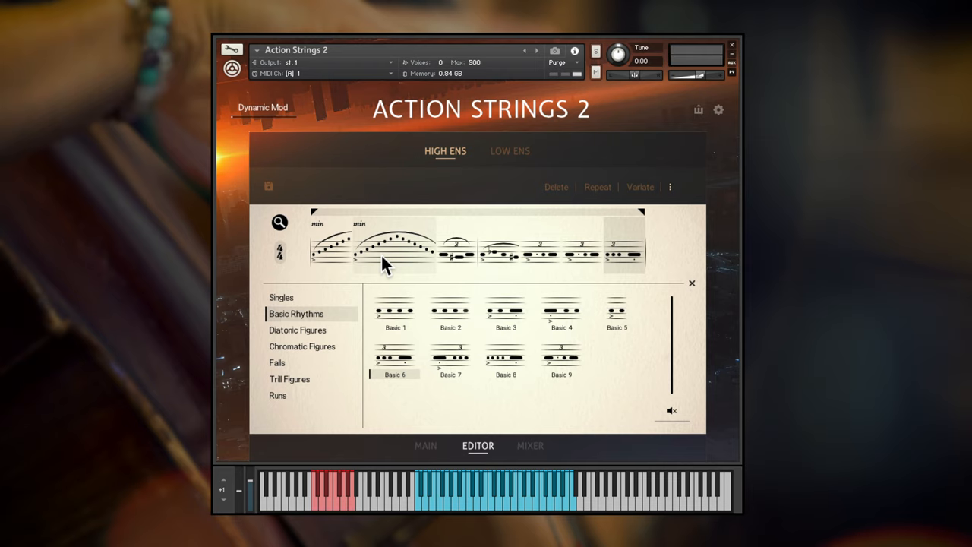
Step: Open and close the phrase browser to land on the main Basic Rhythms A page
{"action": "left_click", "coordinate": [425, 447]}
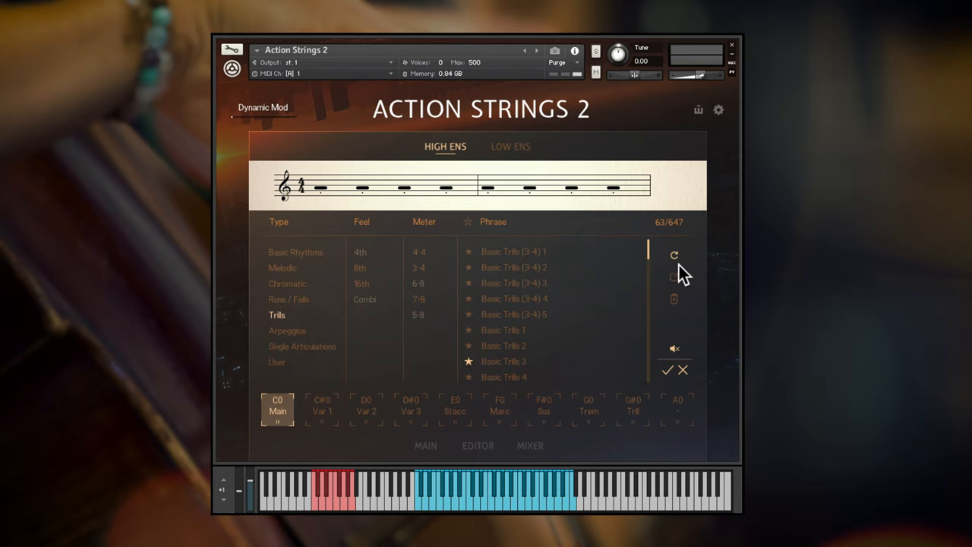
{"action": "left_click", "coordinate": [511, 146]}
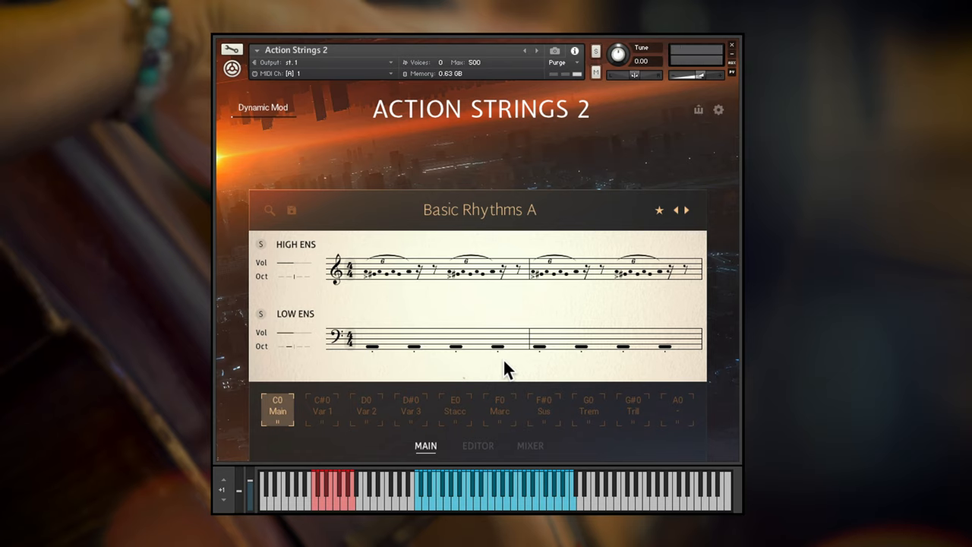
Step: Edit the high ensemble's step dynamics into rising ramps and vary the low ensemble's step levels, then bring up the phrase browser
{"action": "left_click", "coordinate": [477, 446]}
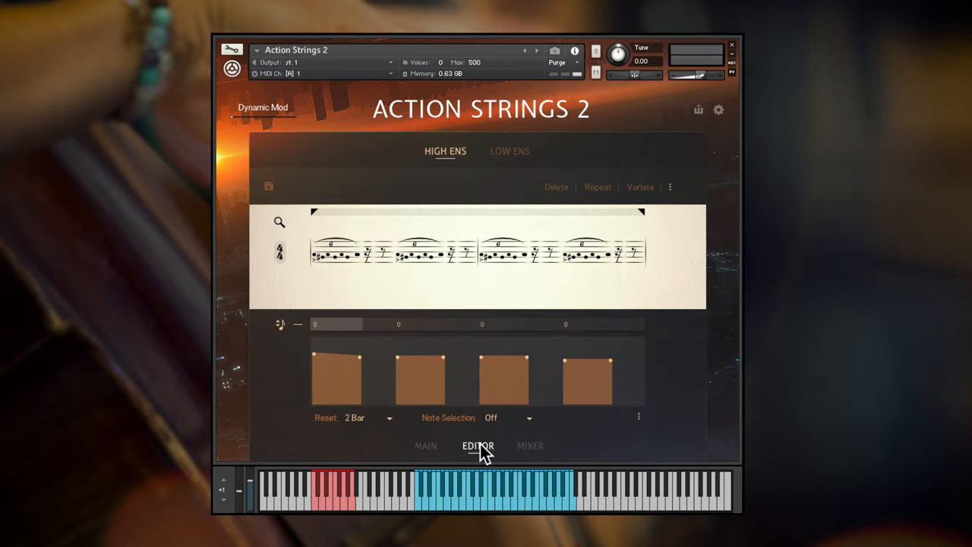
{"action": "left_click", "coordinate": [510, 152]}
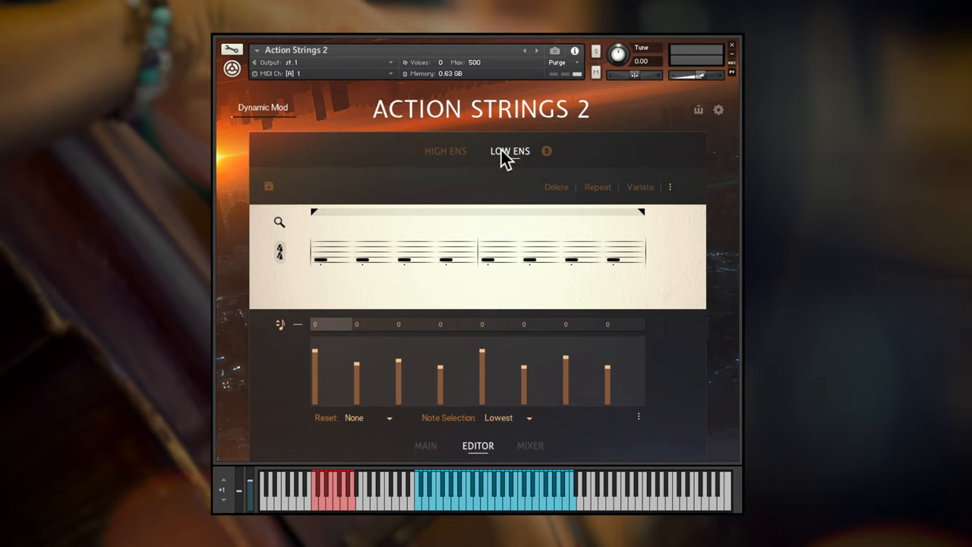
{"action": "left_click", "coordinate": [446, 152]}
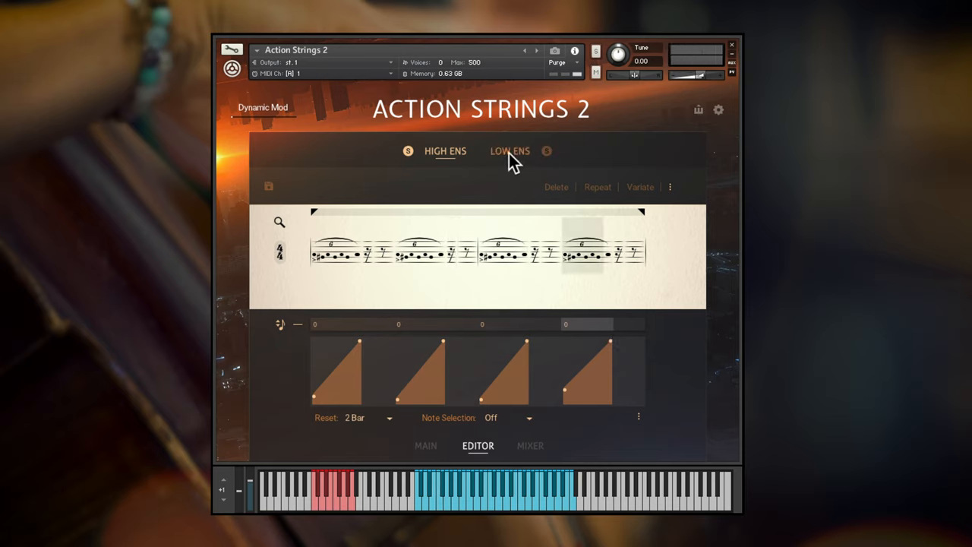
{"action": "left_click", "coordinate": [509, 150]}
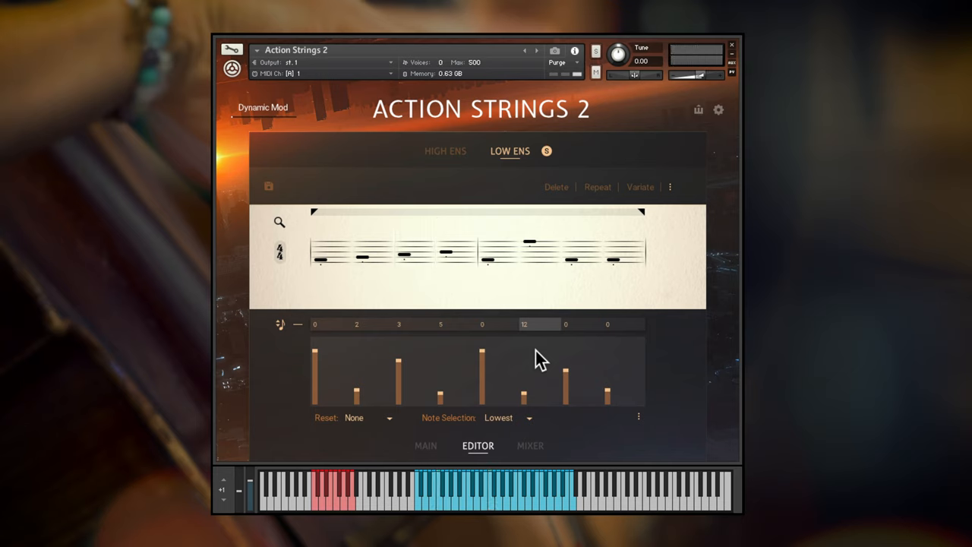
{"action": "left_click", "coordinate": [444, 152]}
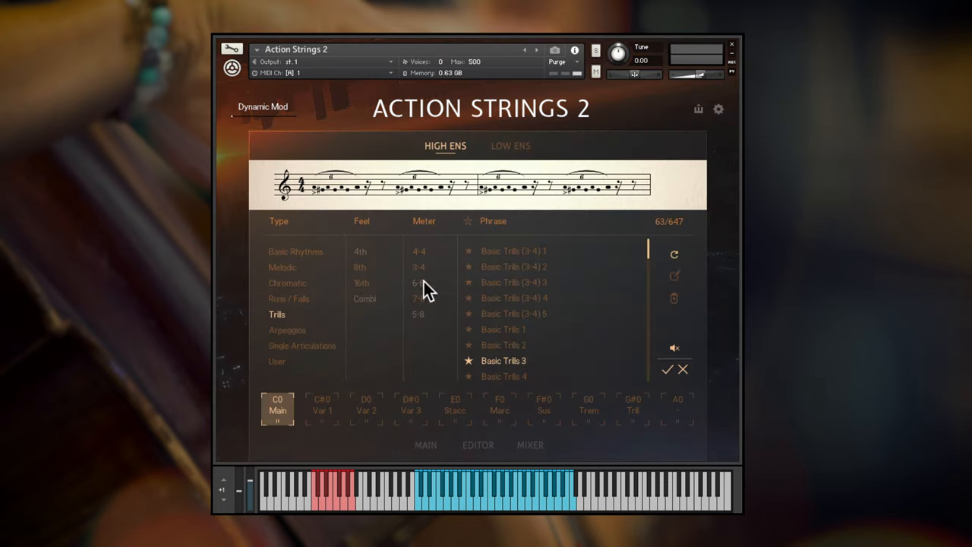
Step: Return to the main page, open the low ensemble editor and set Note Selection from Lowest 2 to Off
{"action": "left_click", "coordinate": [287, 330]}
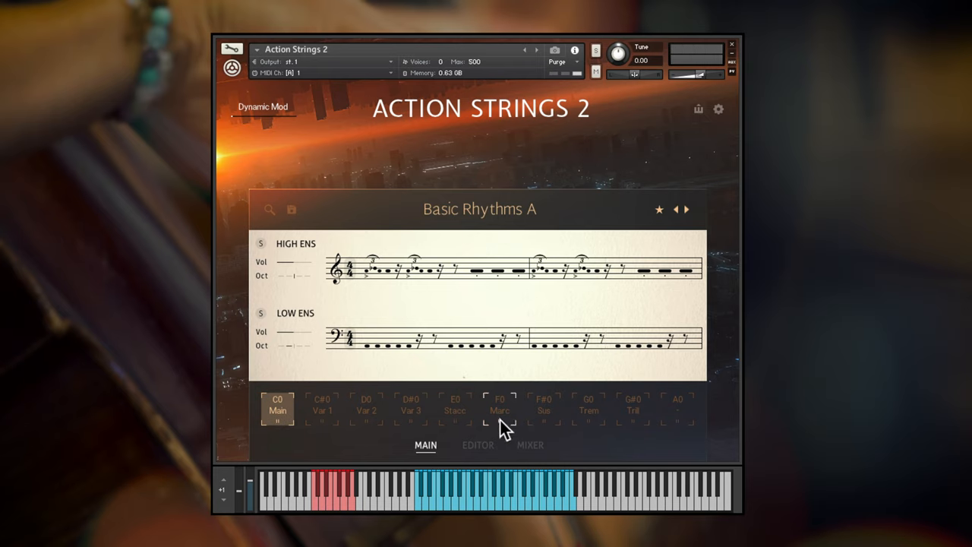
{"action": "left_click", "coordinate": [477, 445]}
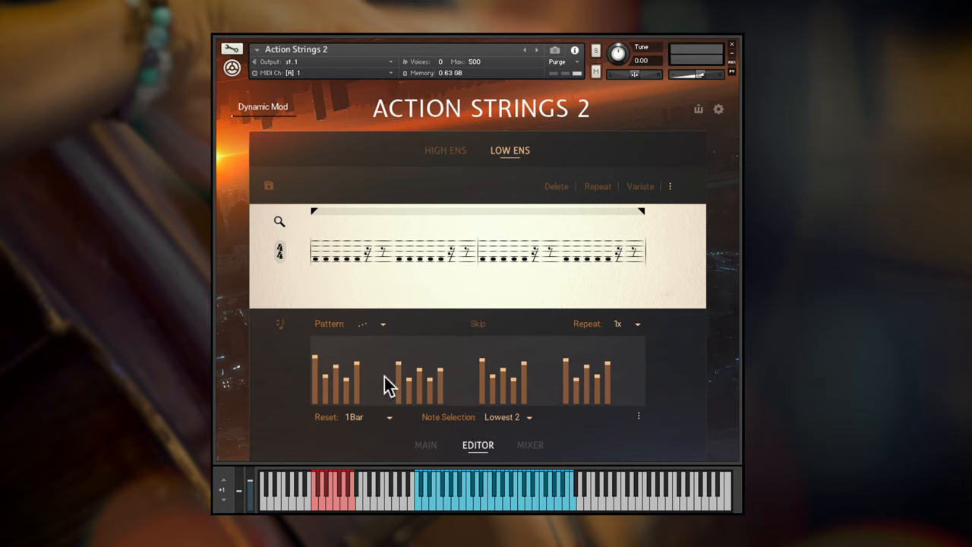
{"action": "left_click", "coordinate": [508, 416]}
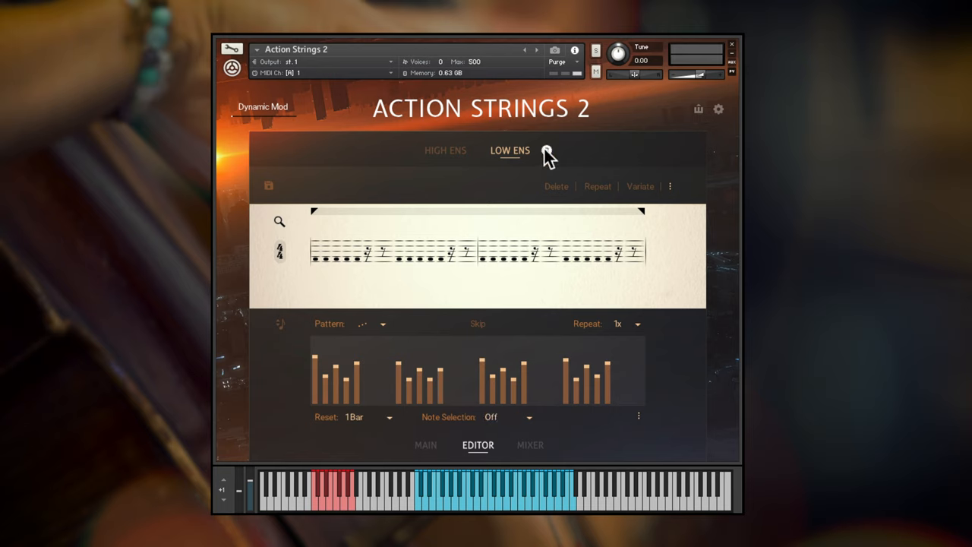
{"action": "left_click", "coordinate": [544, 150]}
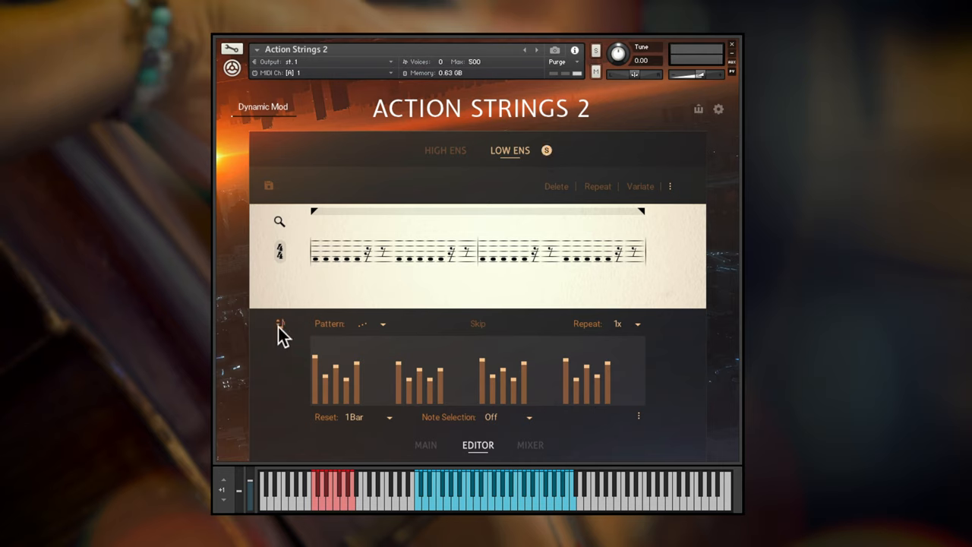
{"action": "left_click", "coordinate": [279, 323]}
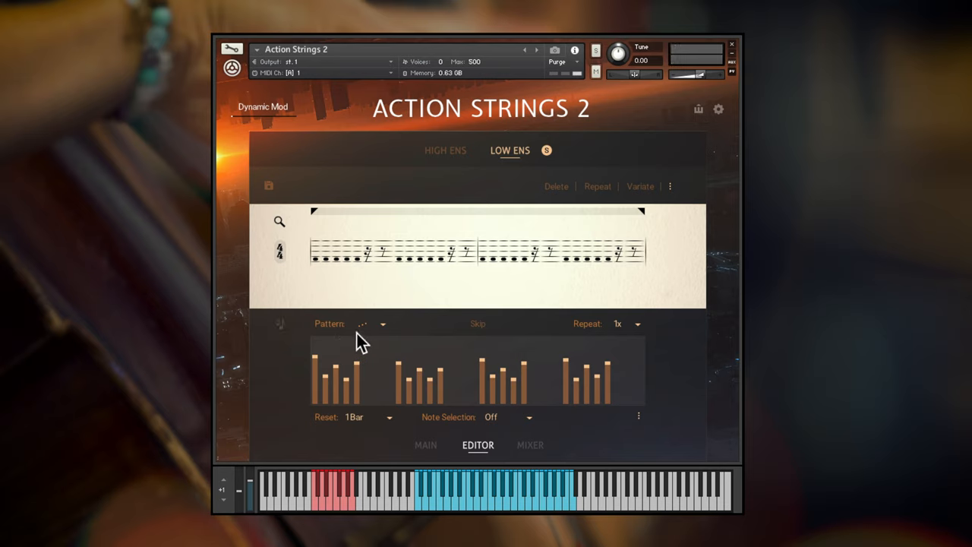
Step: Try the up-and-down arpeggio pattern, then choose the zig-zag down/up pattern
{"action": "left_click", "coordinate": [383, 324]}
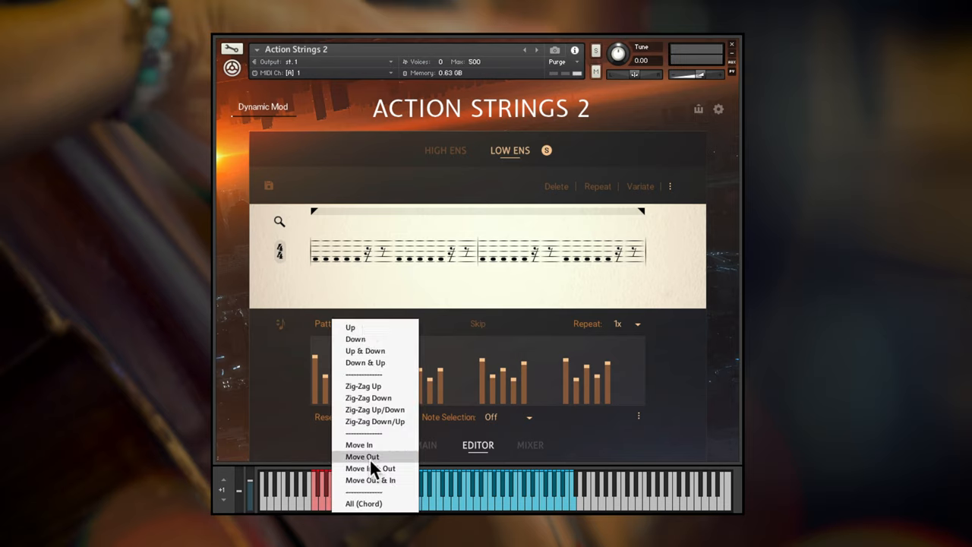
{"action": "mouse_move", "coordinate": [379, 352]}
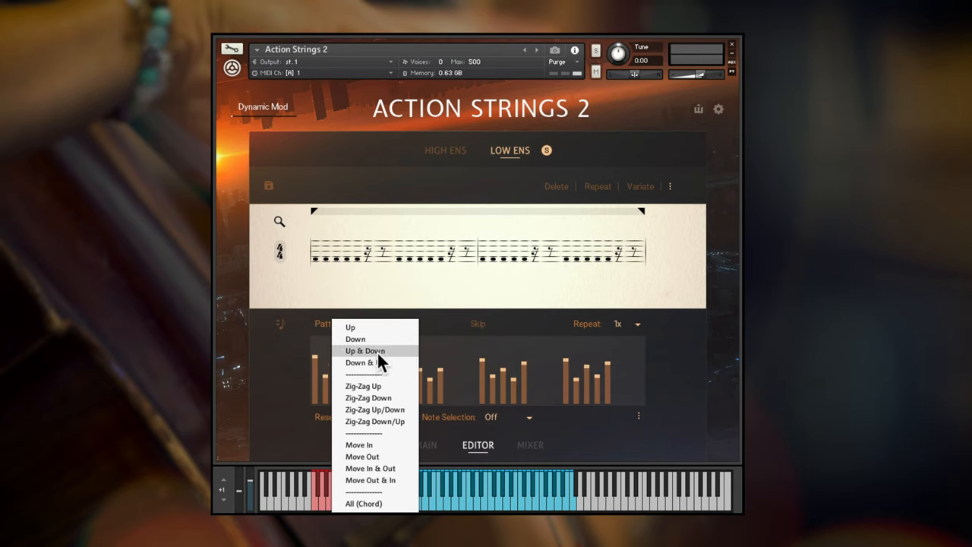
{"action": "left_click", "coordinate": [365, 350]}
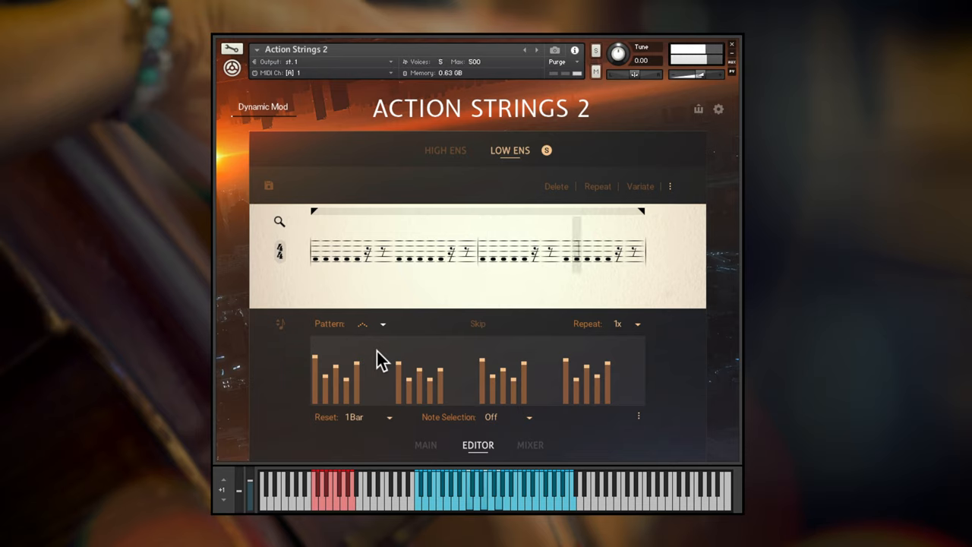
{"action": "left_click", "coordinate": [383, 324]}
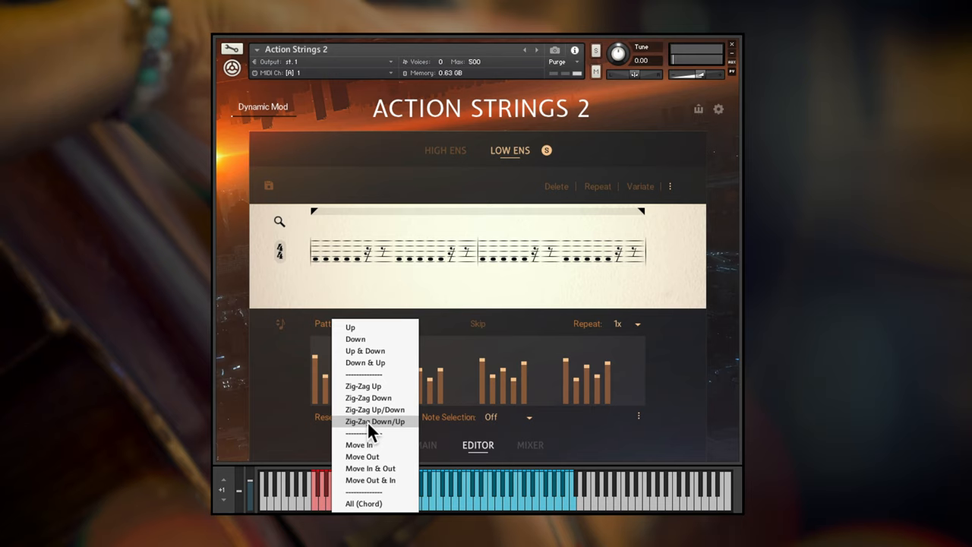
{"action": "left_click", "coordinate": [377, 423]}
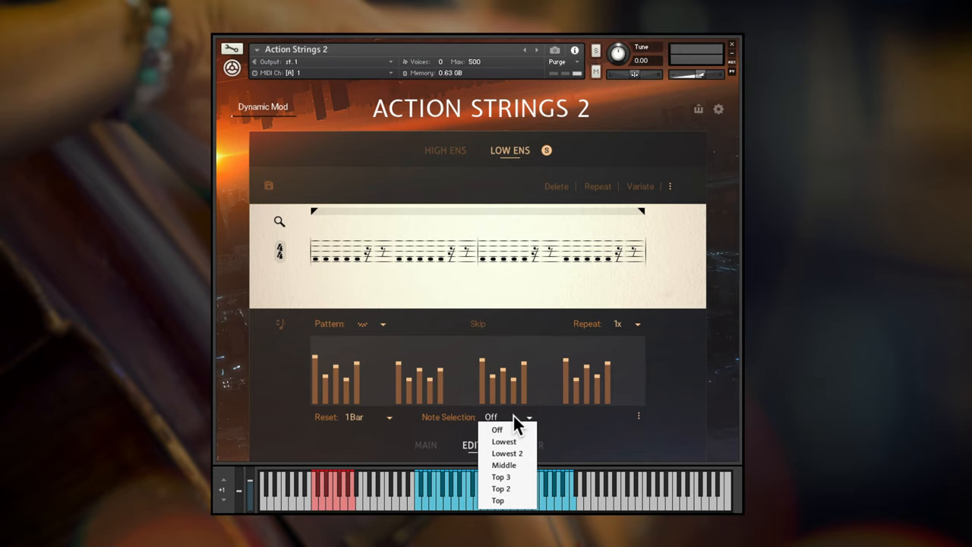
Step: Try Lowest and Lowest 2 note selection, then set the arpeggio to Top 3
{"action": "left_click", "coordinate": [502, 441]}
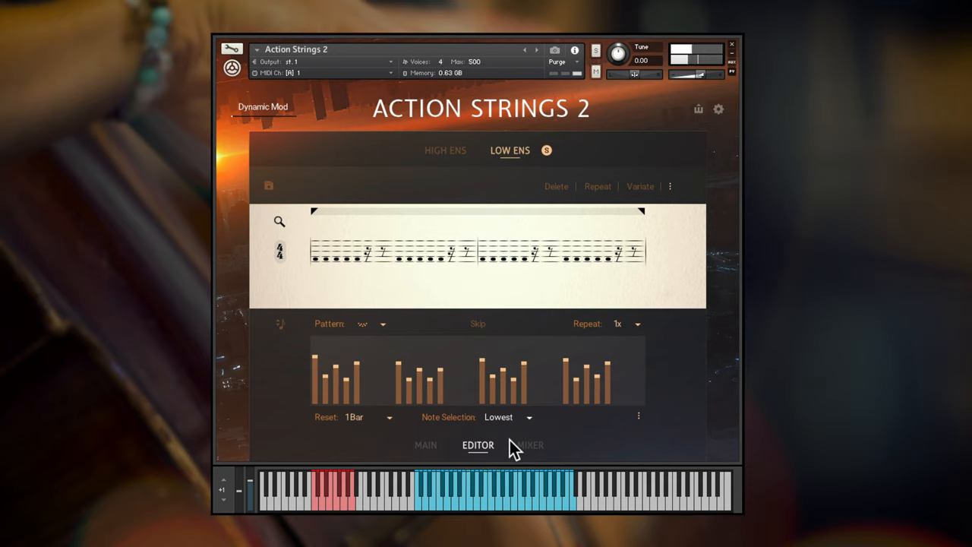
{"action": "left_click", "coordinate": [529, 417]}
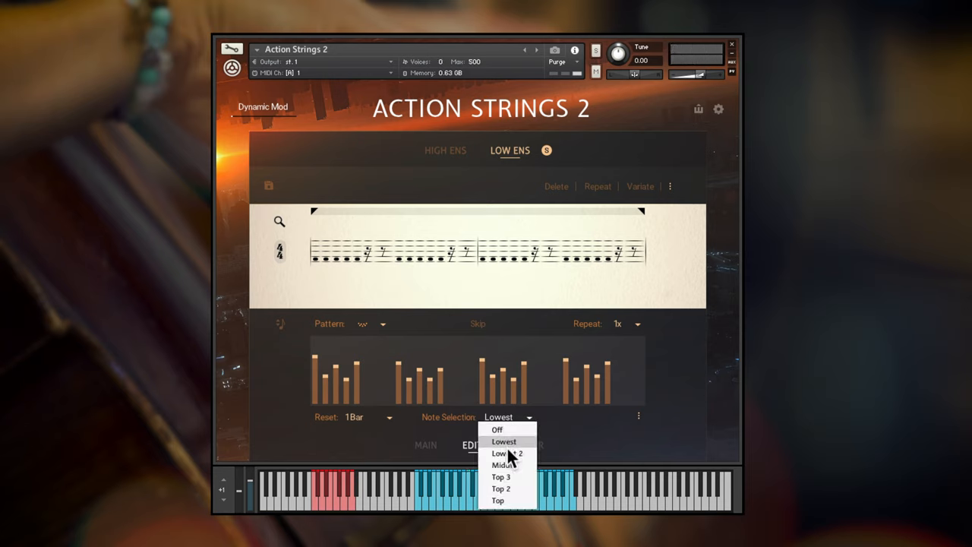
{"action": "left_click", "coordinate": [506, 452]}
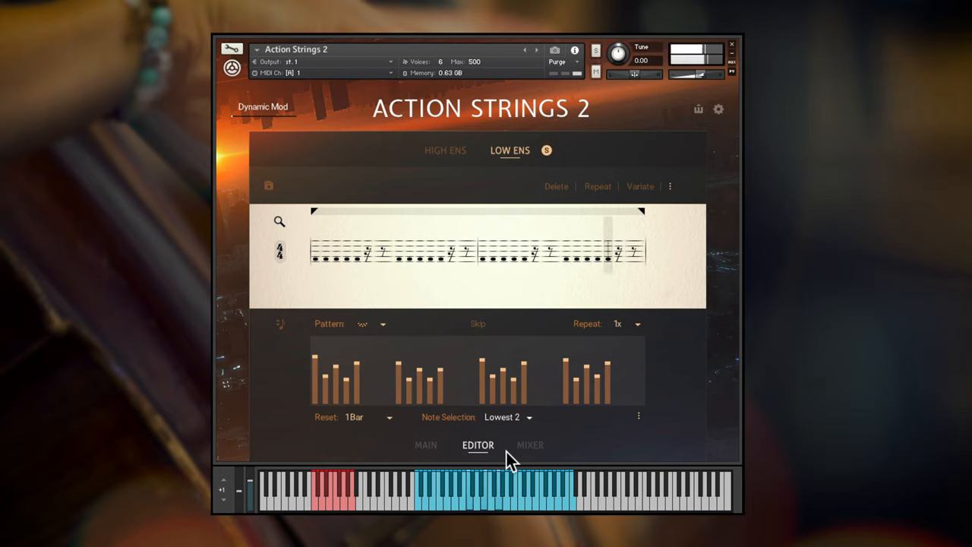
{"action": "left_click", "coordinate": [509, 416]}
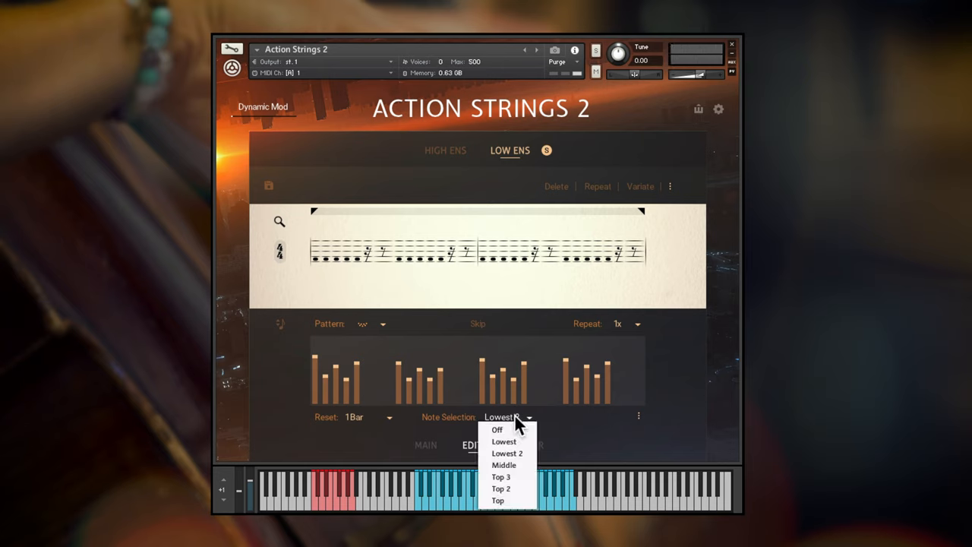
{"action": "left_click", "coordinate": [504, 477]}
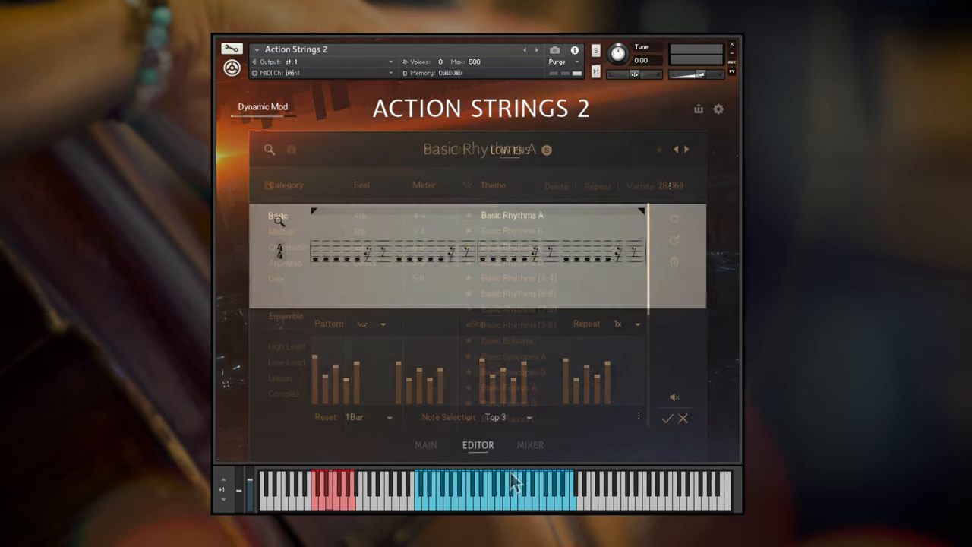
Step: On the main page audition Var 1 and Stacc, return to Main and open the high ensemble editor
{"action": "left_click", "coordinate": [425, 445]}
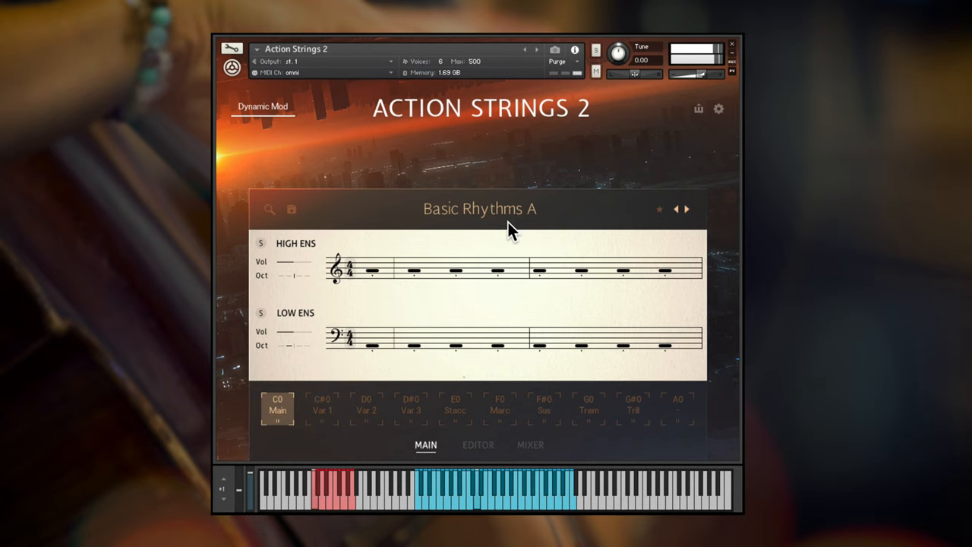
{"action": "left_click", "coordinate": [322, 407]}
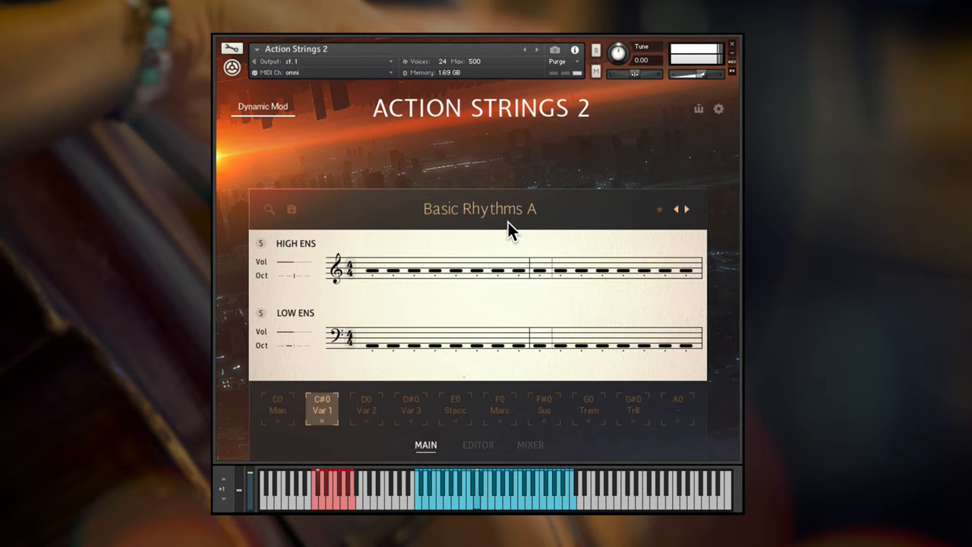
{"action": "left_click", "coordinate": [456, 407]}
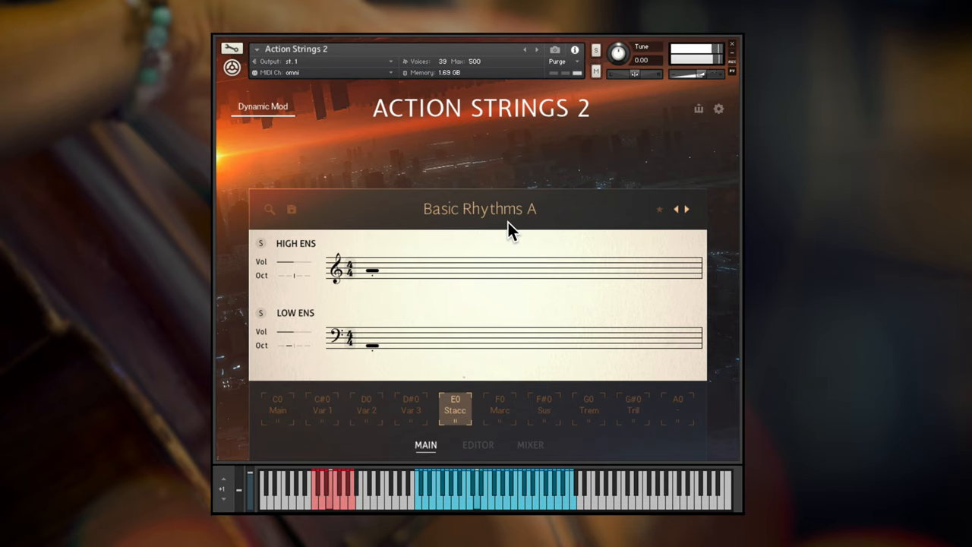
{"action": "left_click", "coordinate": [277, 410]}
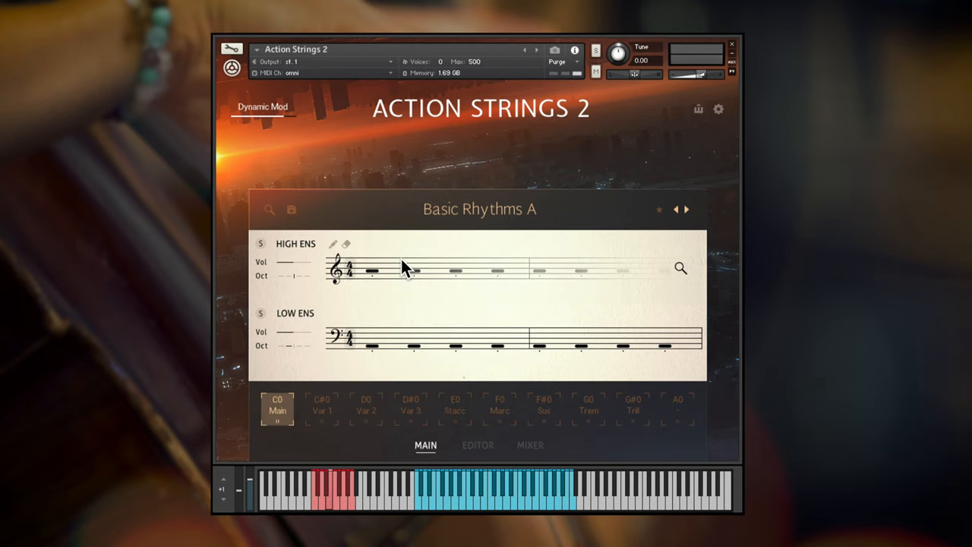
{"action": "left_click", "coordinate": [477, 445]}
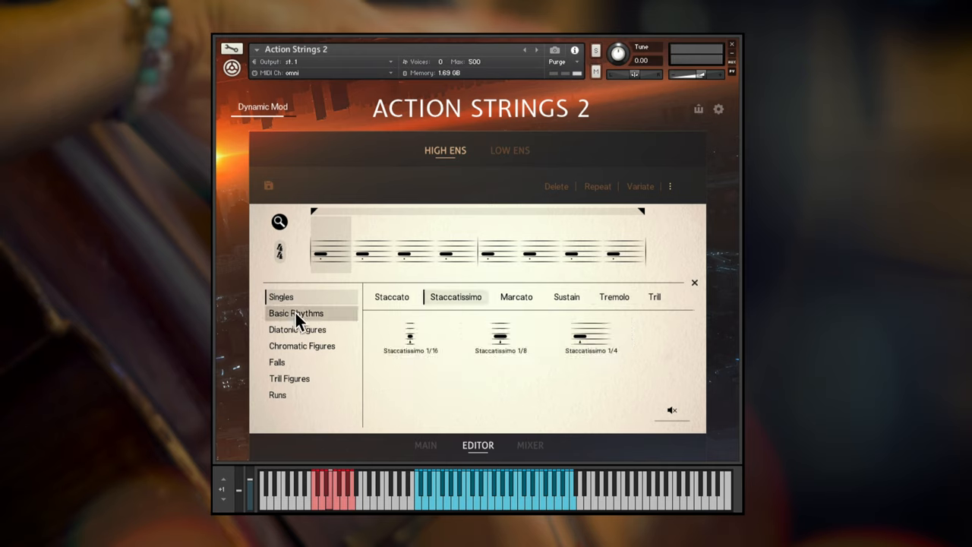
Step: Browse diatonic, fall, trill and run figures, inserting Run 2 and a trill into the opening steps
{"action": "left_click", "coordinate": [296, 329]}
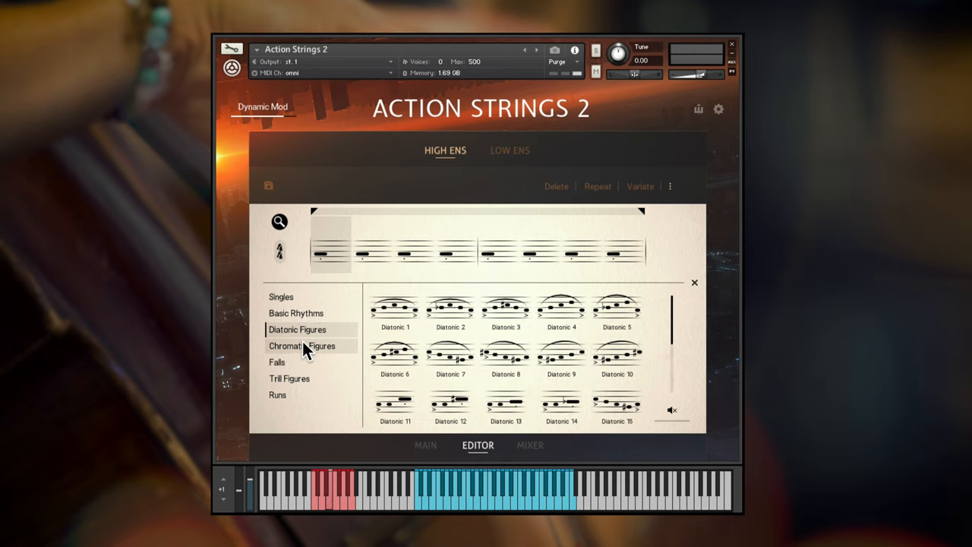
{"action": "left_click", "coordinate": [278, 362]}
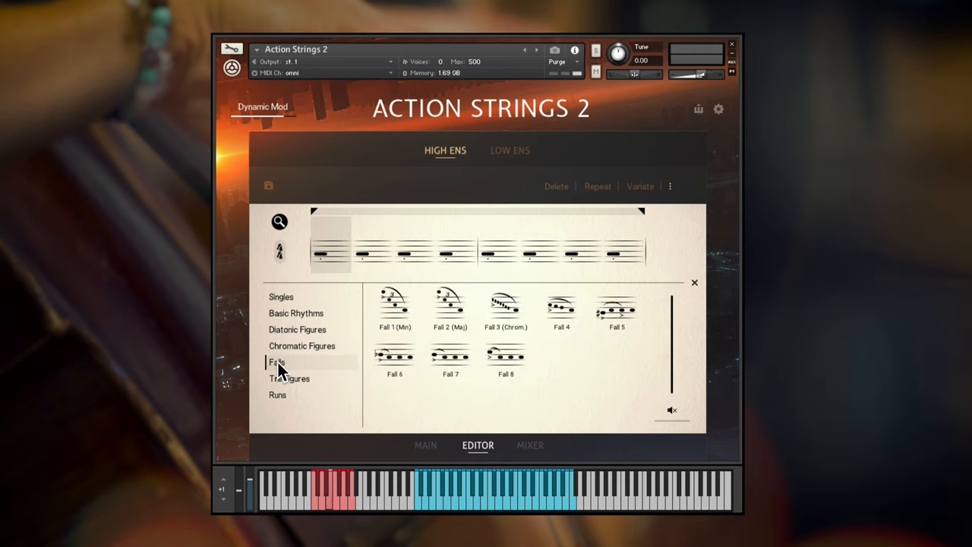
{"action": "left_click", "coordinate": [289, 379]}
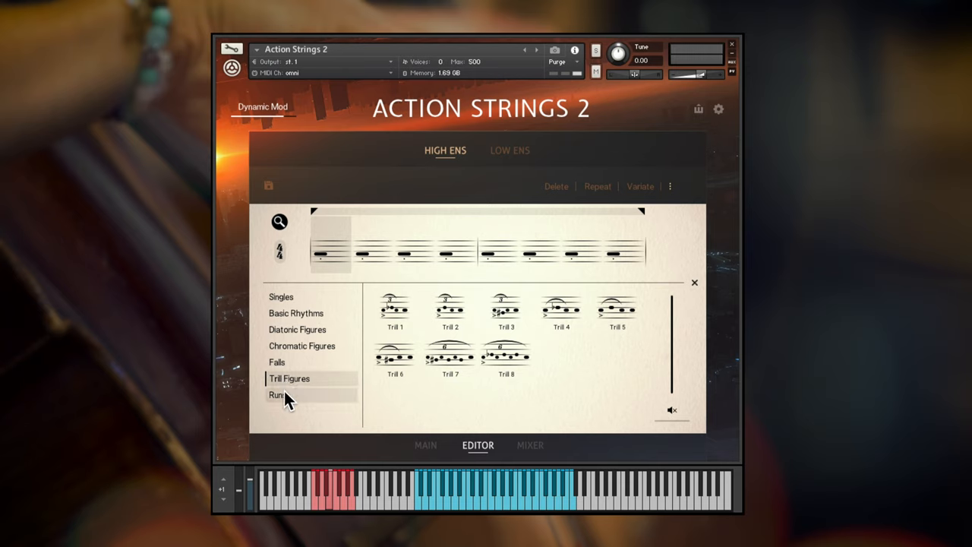
{"action": "left_click", "coordinate": [277, 395]}
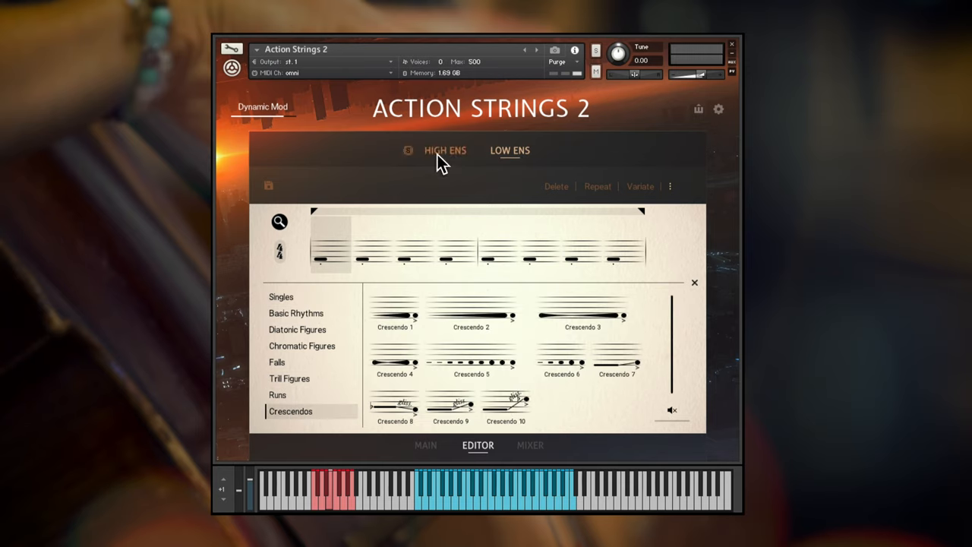
{"action": "left_click", "coordinate": [280, 296]}
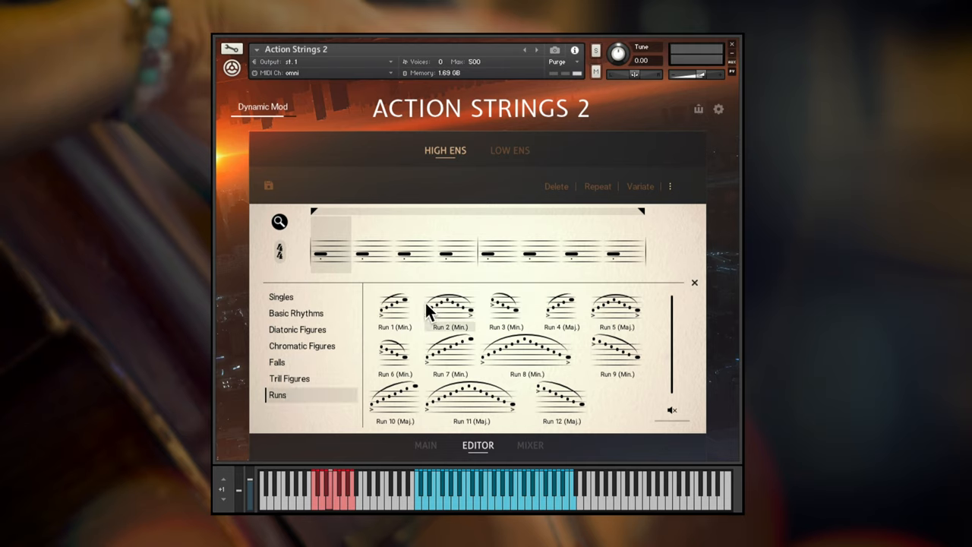
{"action": "left_click", "coordinate": [295, 313]}
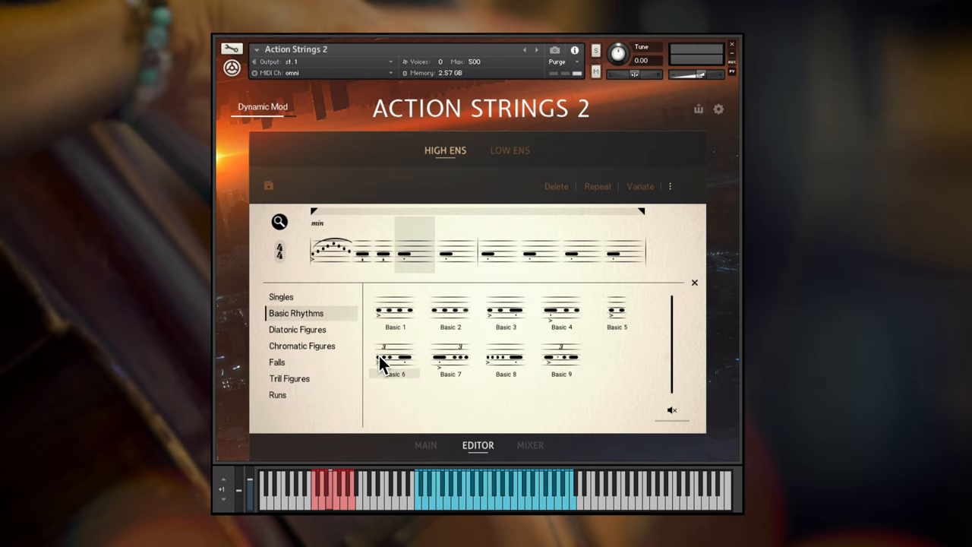
{"action": "left_click", "coordinate": [289, 378]}
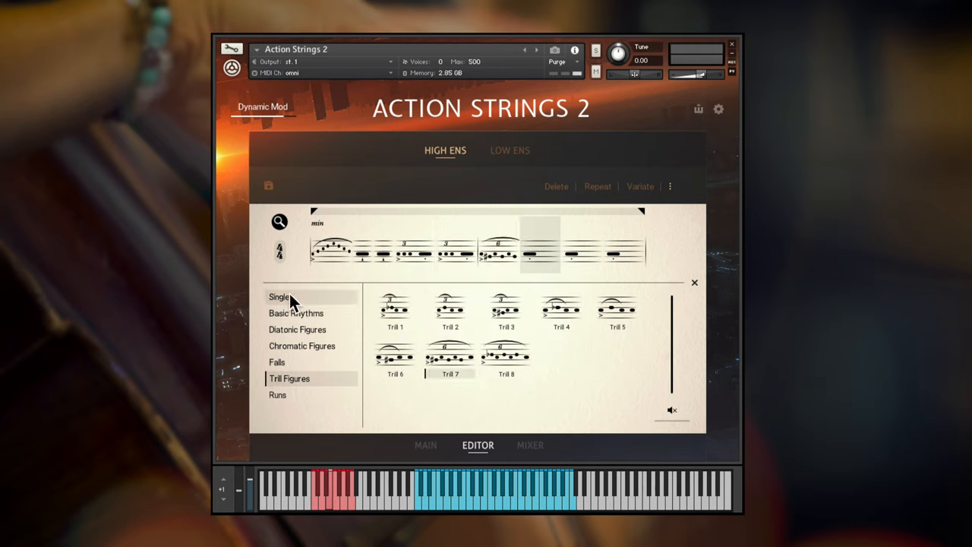
{"action": "left_click", "coordinate": [276, 395]}
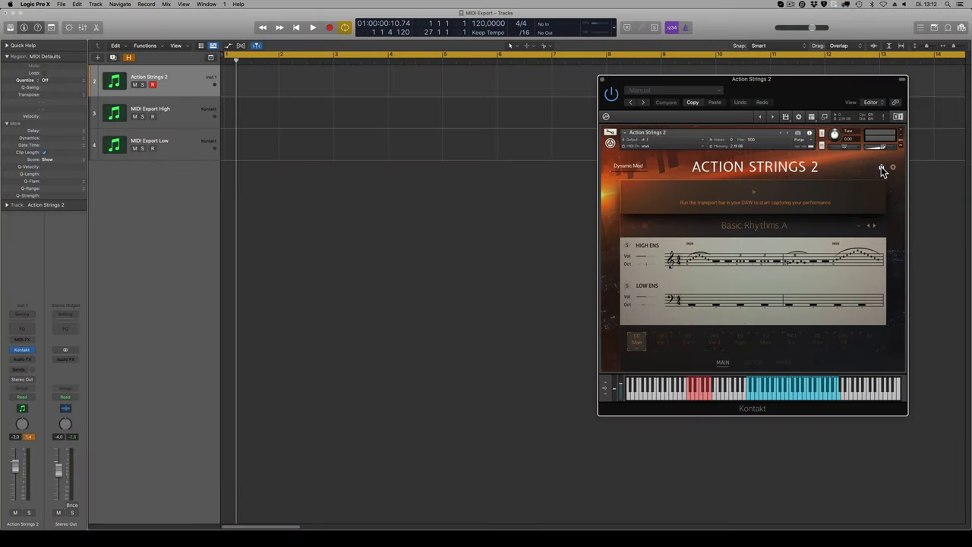
Step: Play the Logic project so Action Strings 2 records its phrase to the MIDI Export tracks
{"action": "left_click", "coordinate": [306, 28]}
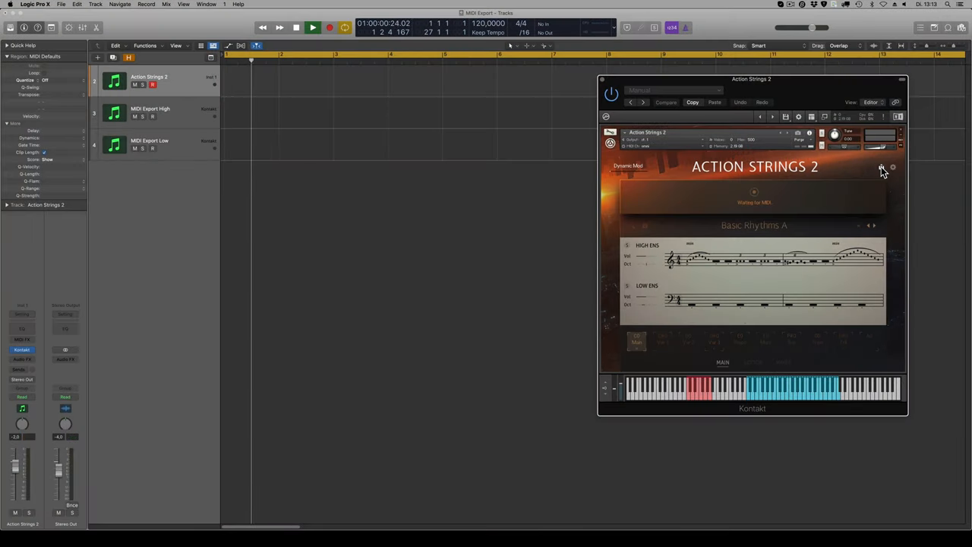
{"action": "left_click", "coordinate": [307, 27]}
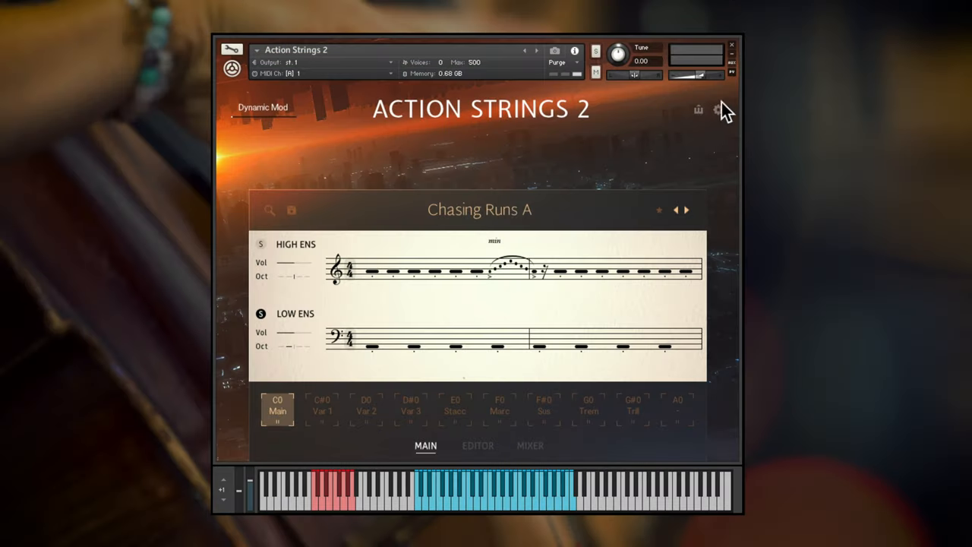
{"action": "left_click", "coordinate": [718, 110]}
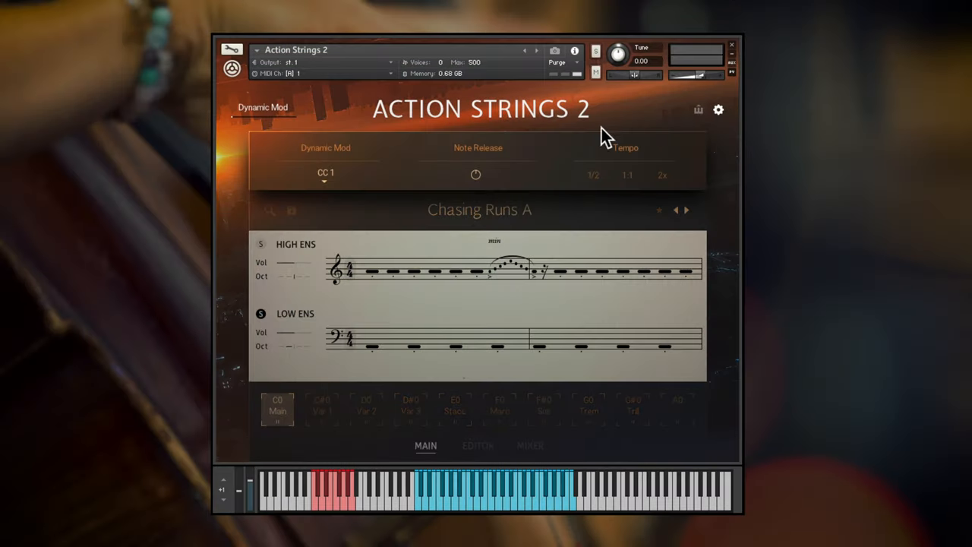
{"action": "left_click", "coordinate": [325, 173]}
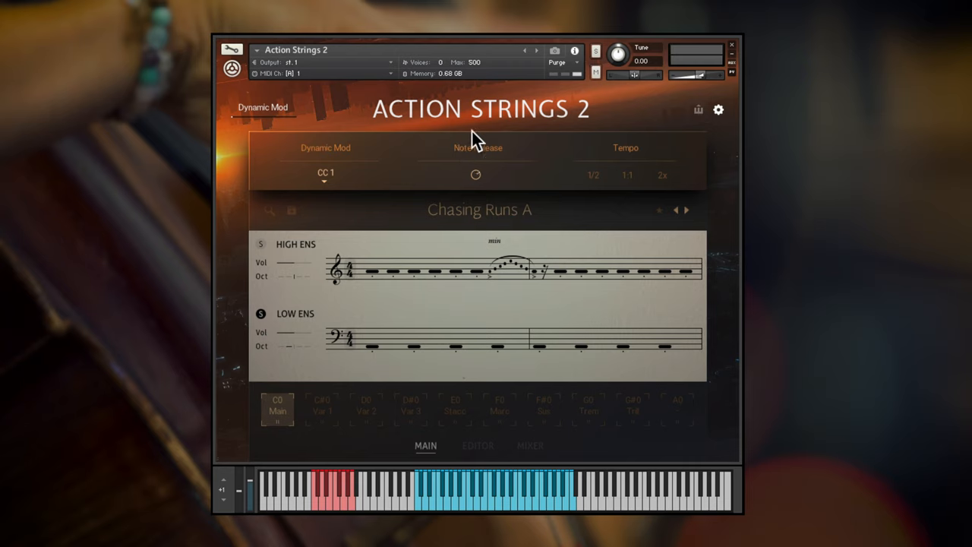
{"action": "mouse_move", "coordinate": [616, 183]}
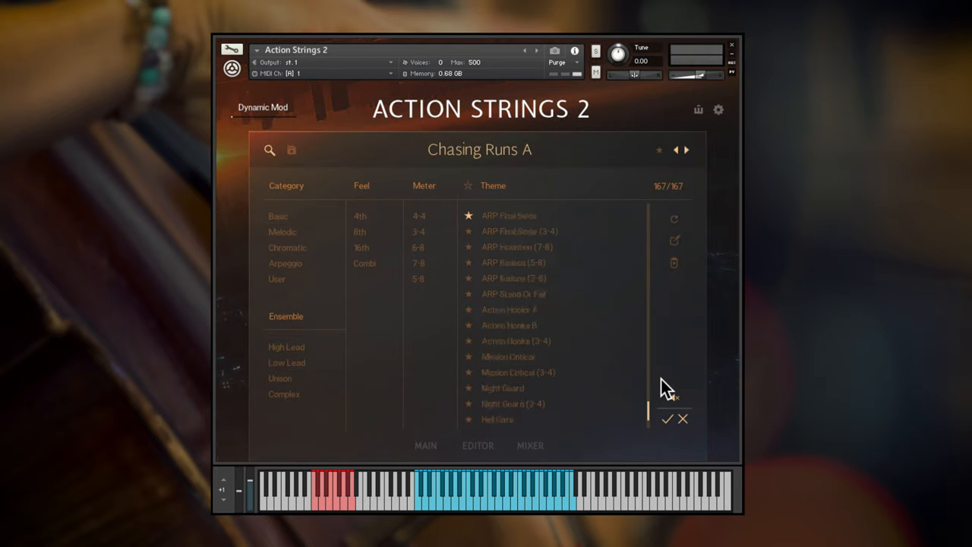
{"action": "left_click", "coordinate": [671, 419]}
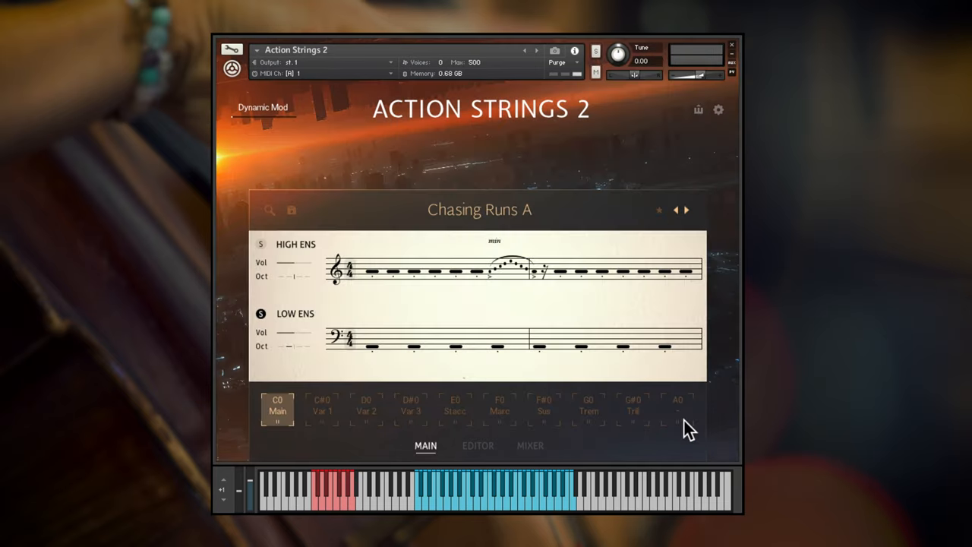